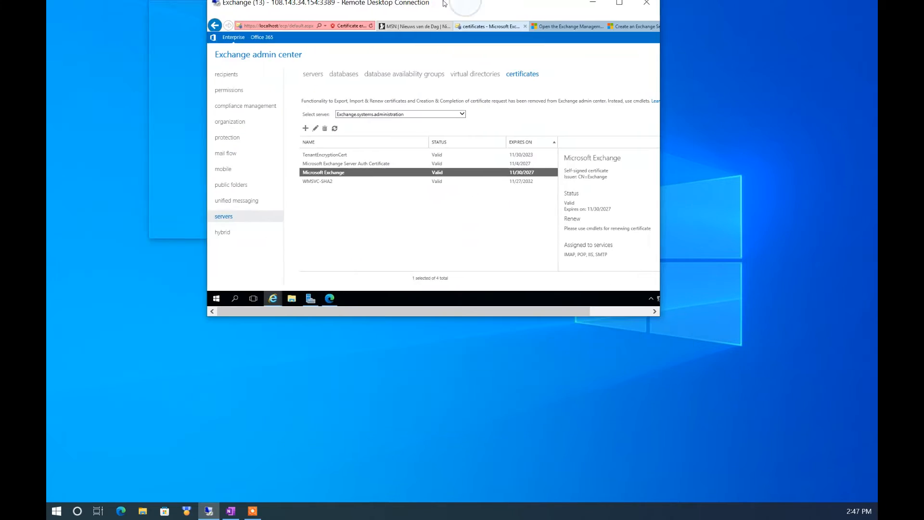
Expand the Remote Desktop session to full screen over the certificates list.
click(619, 3)
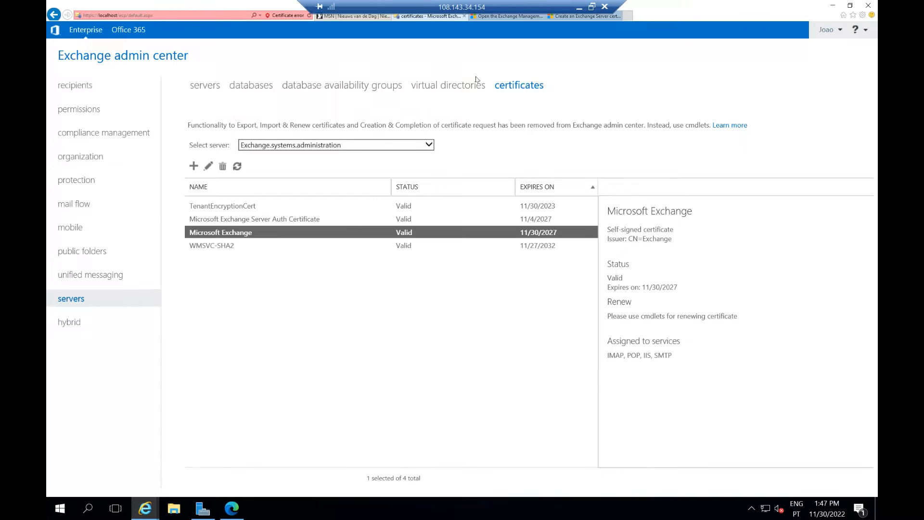
mouse_move(343, 315)
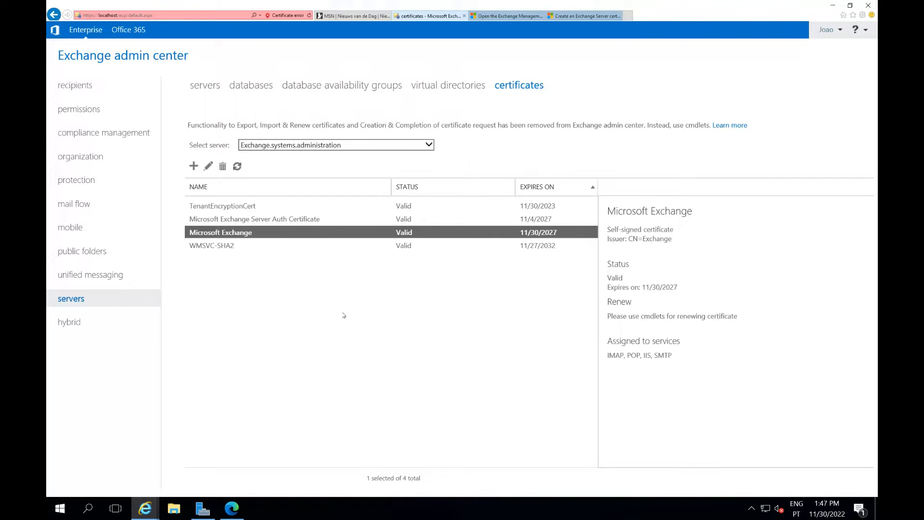
mouse_move(333, 301)
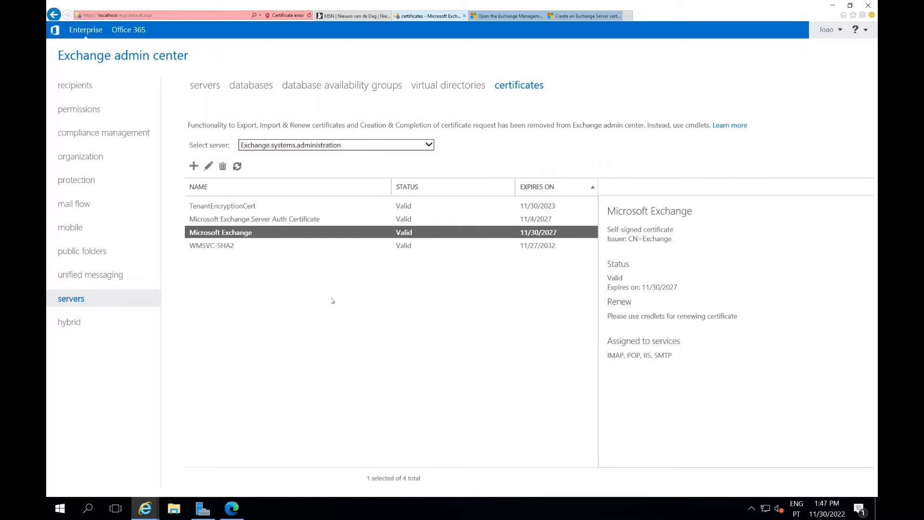
mouse_move(297, 269)
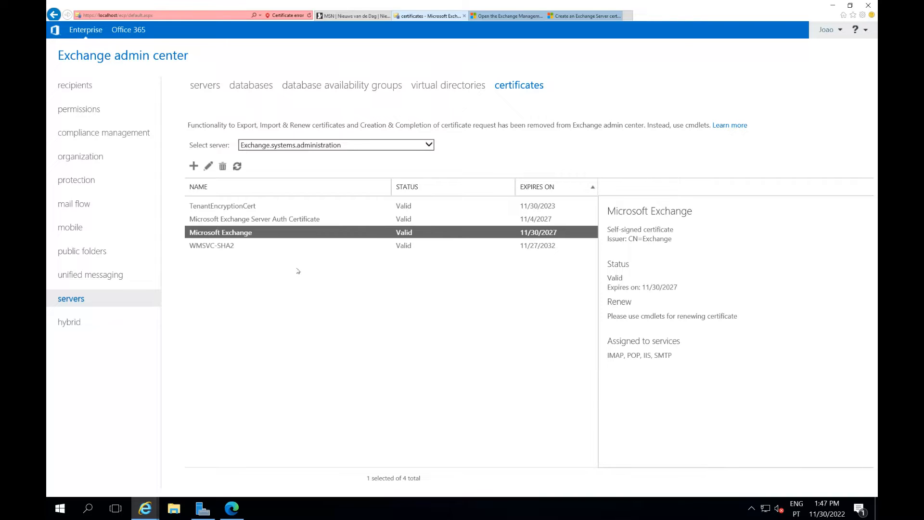
mouse_move(294, 272)
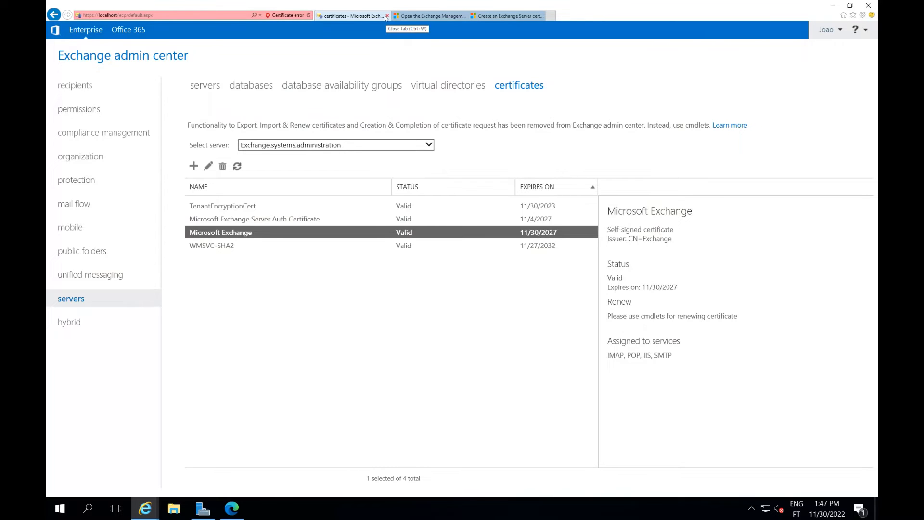
mouse_move(339, 317)
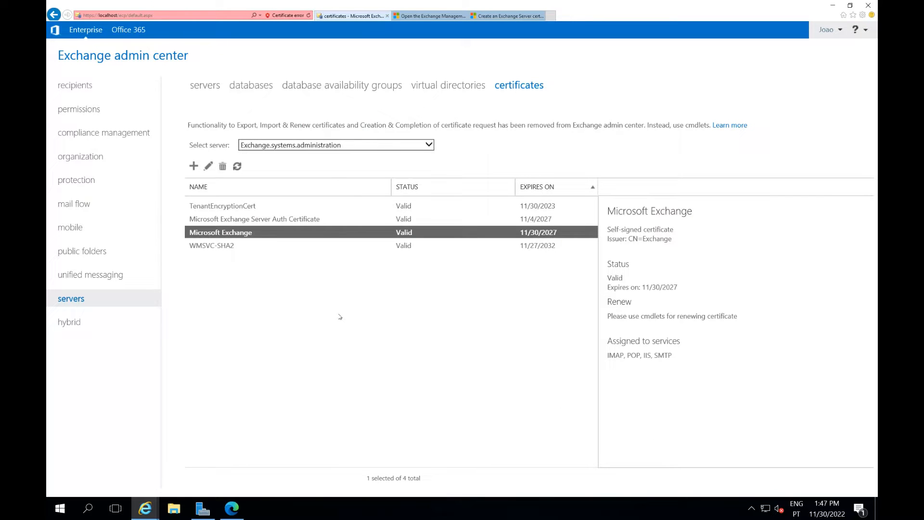
mouse_move(336, 312)
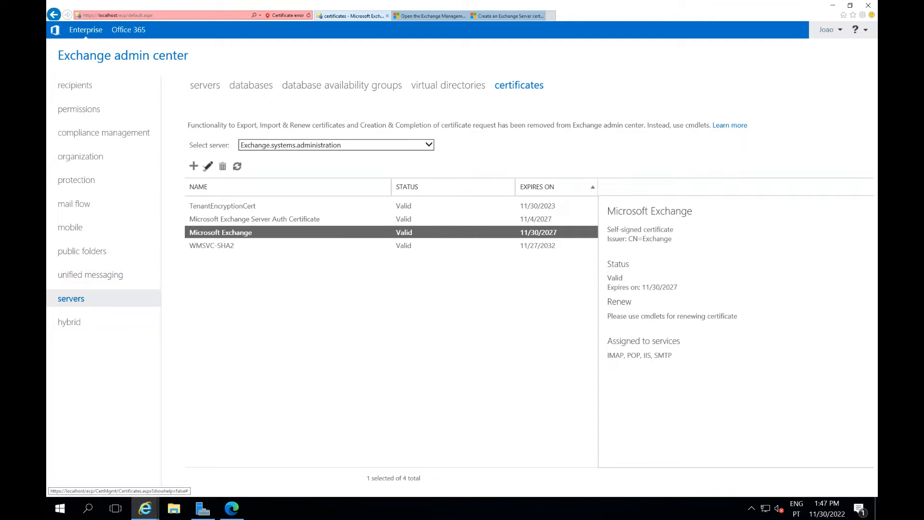
click(193, 167)
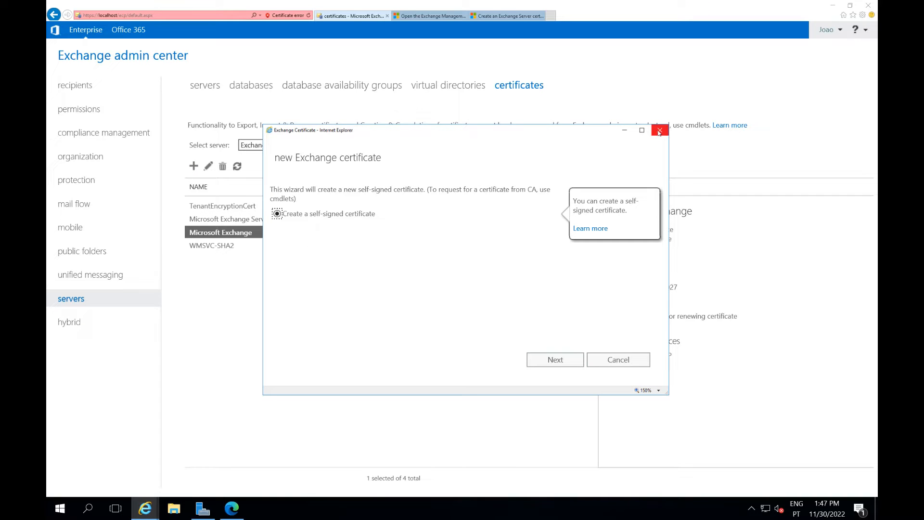
click(658, 129)
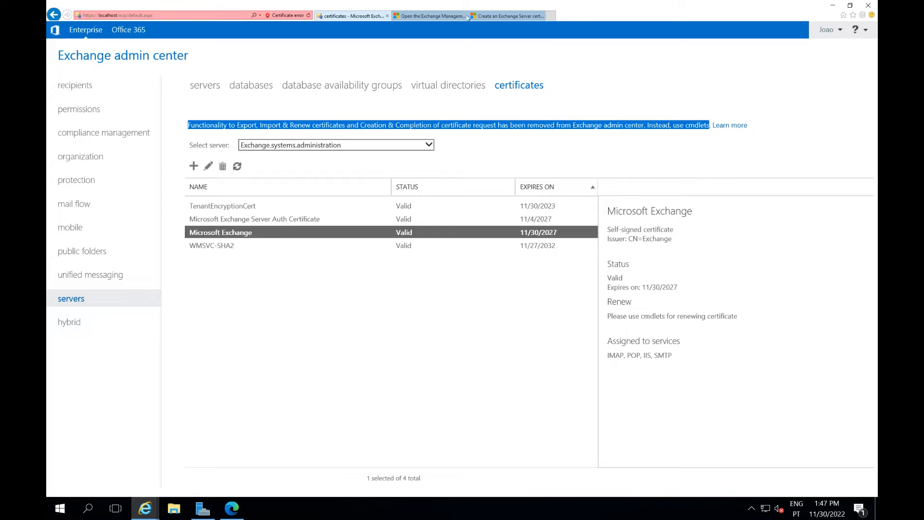
click(430, 15)
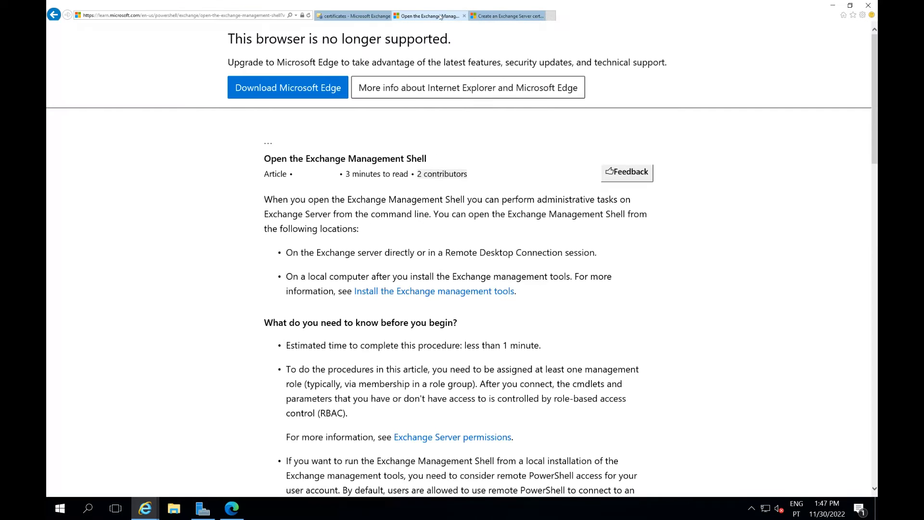
scroll(down, 3)
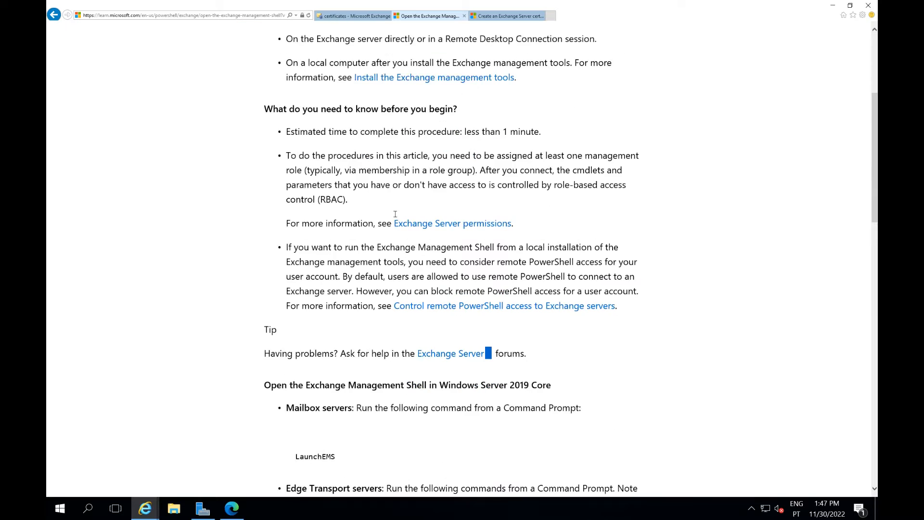
scroll(up, 3)
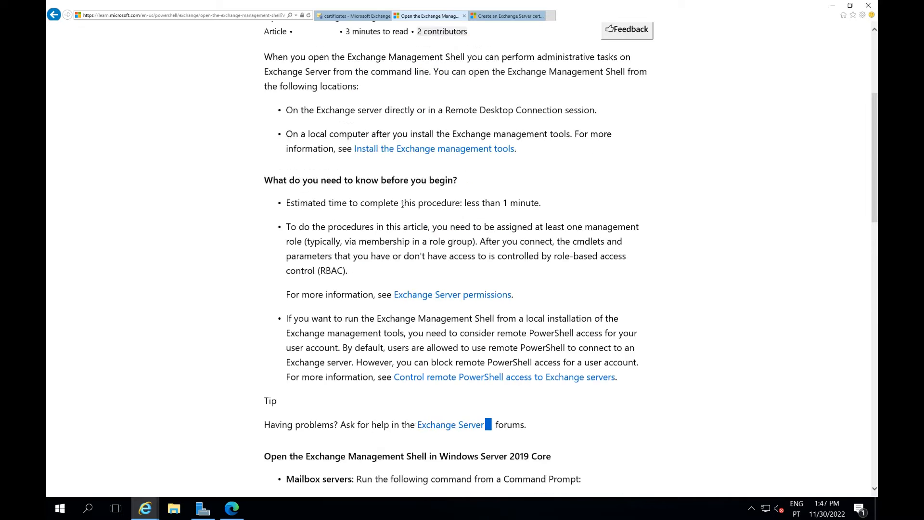
click(509, 16)
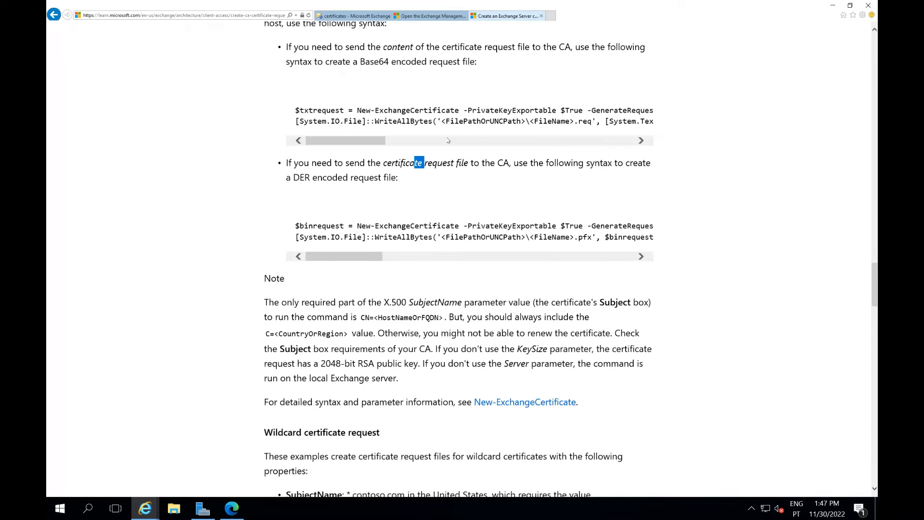
scroll(up, 3)
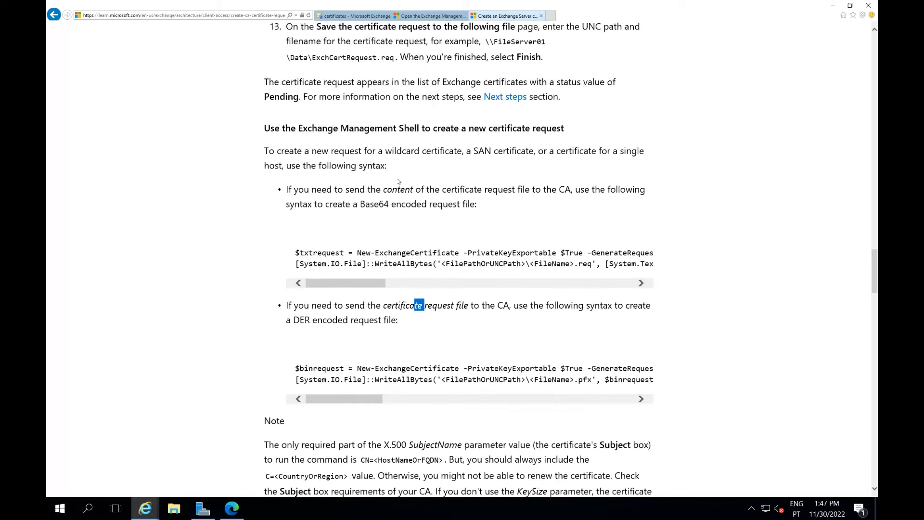
scroll(up, 3)
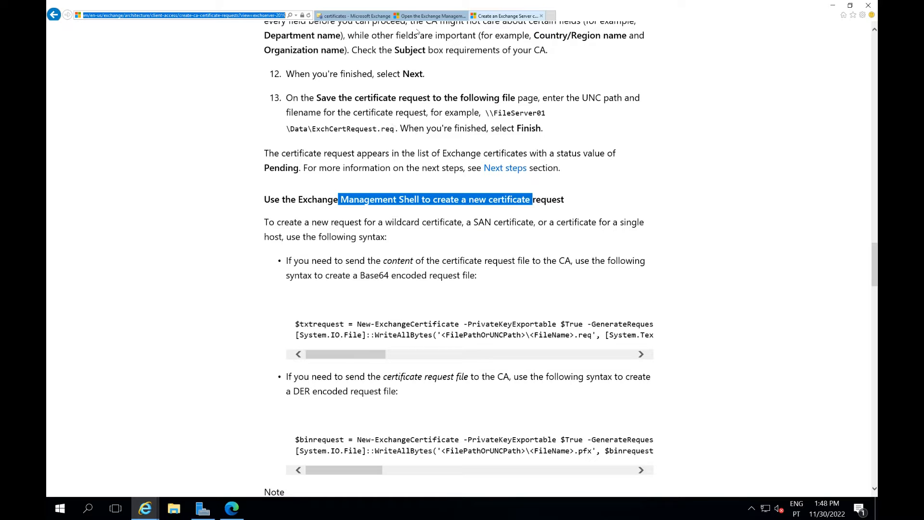
click(353, 15)
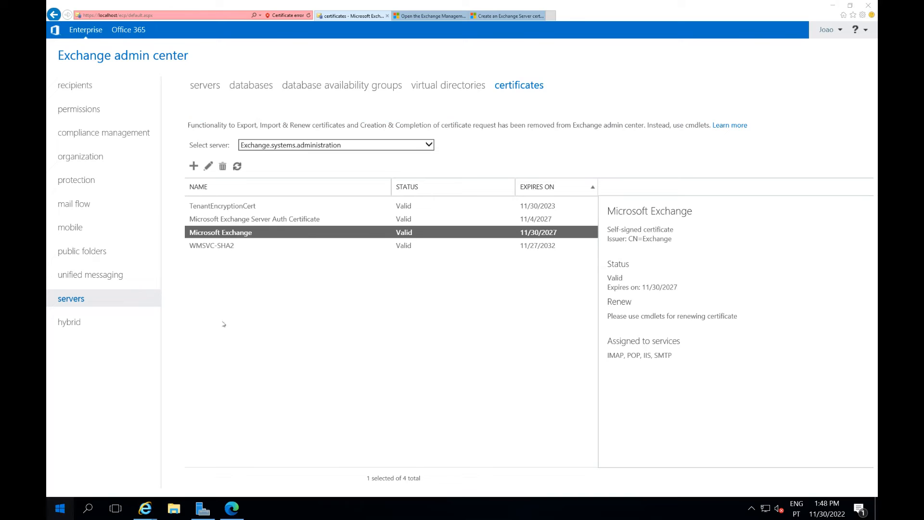
Launch the Exchange Management Shell from the Start menu and reopen the app list.
click(59, 508)
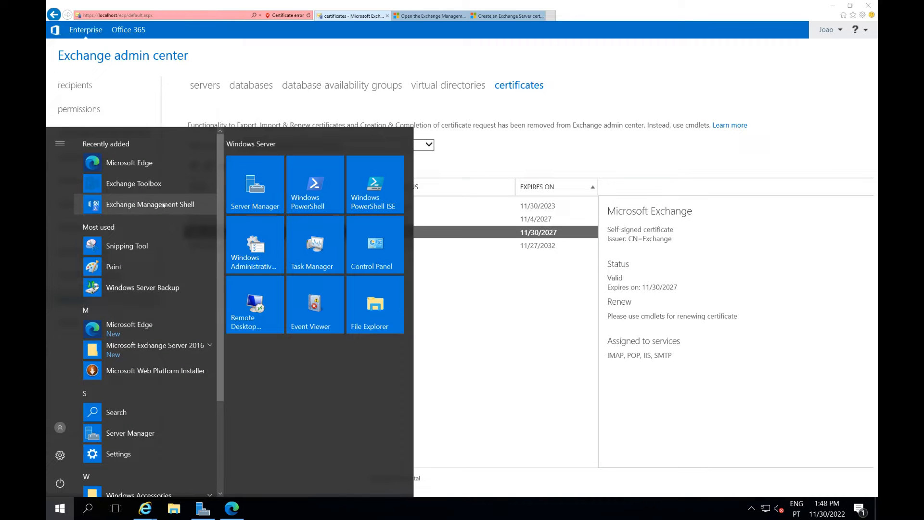
click(150, 204)
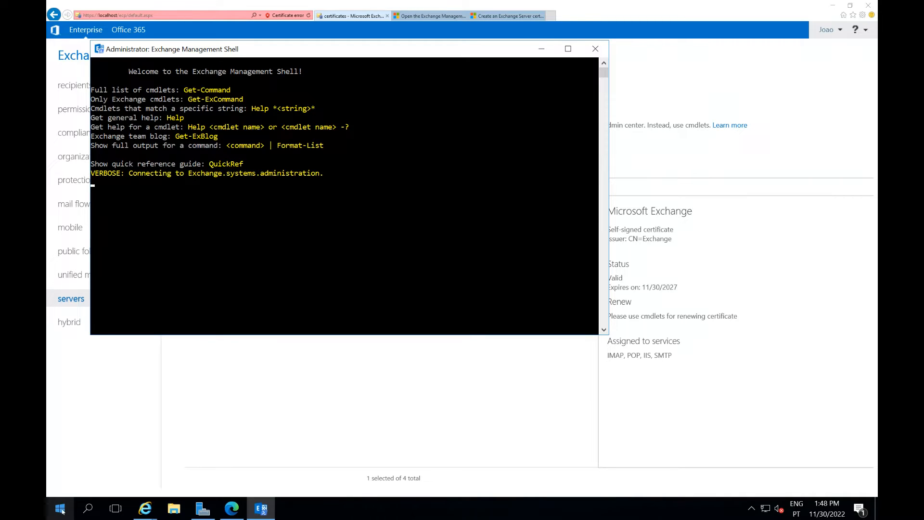
click(60, 508)
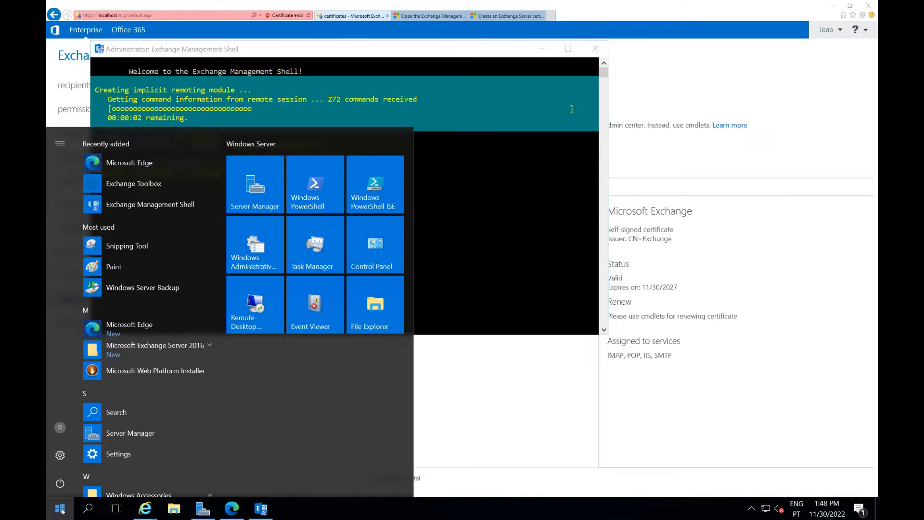
Start Notepad and draft the New-ExchangeCertificate -GenerateRequest command for mail.systemsadministration.pt.
text(note)
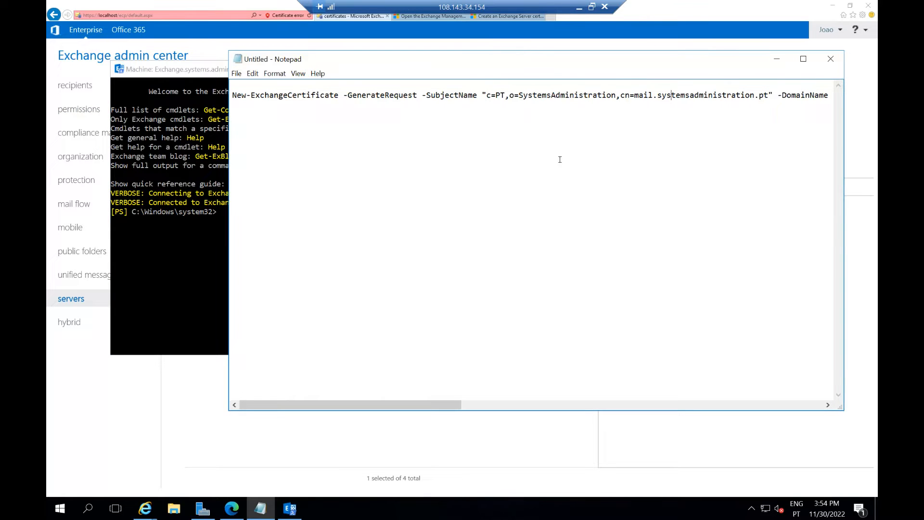
mouse_move(501, 167)
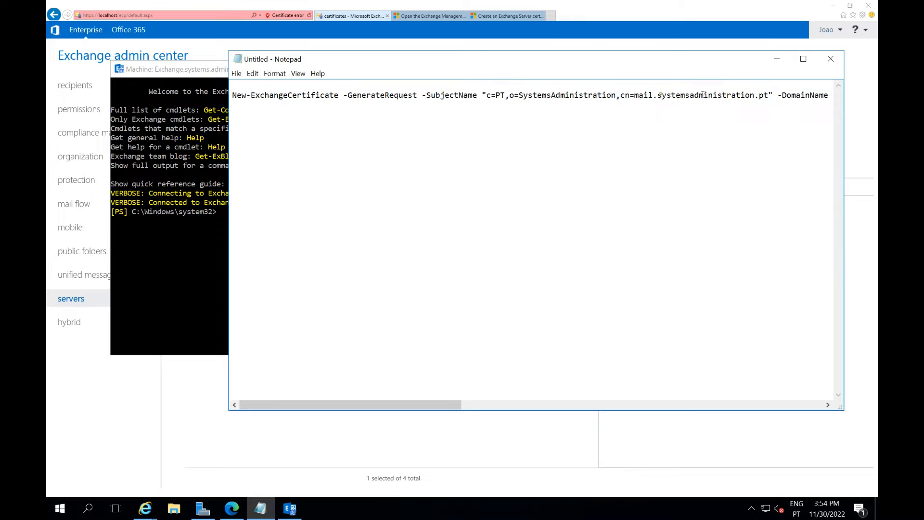
double_click(708, 95)
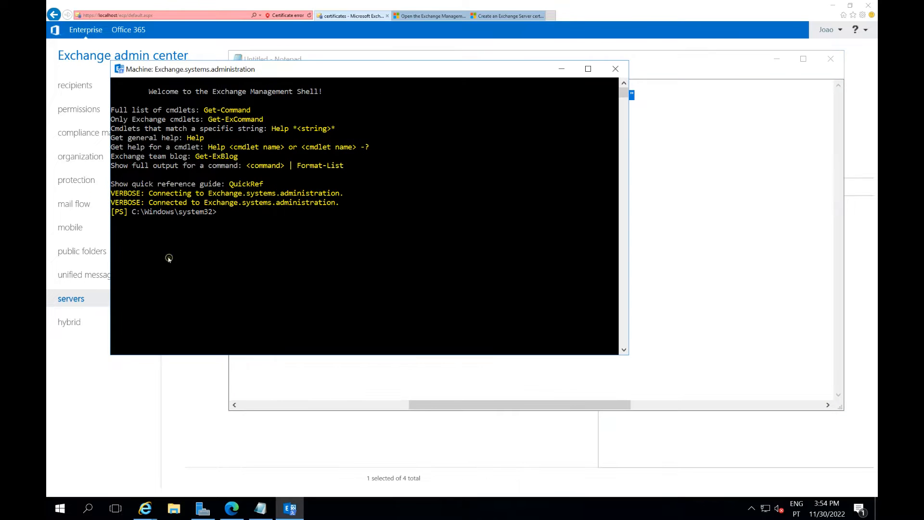
Run the New-ExchangeCertificate request command and hit the RequestFile parameter error.
text(New-ExchangeCertificate -GenerateRequest -SubjectName "c=PT,o=SystemsAdministration,cn=mail.systemsadministration.pt" -DomainName mail.systemsadministration.pt -RequestFile "C:\Cert.req")
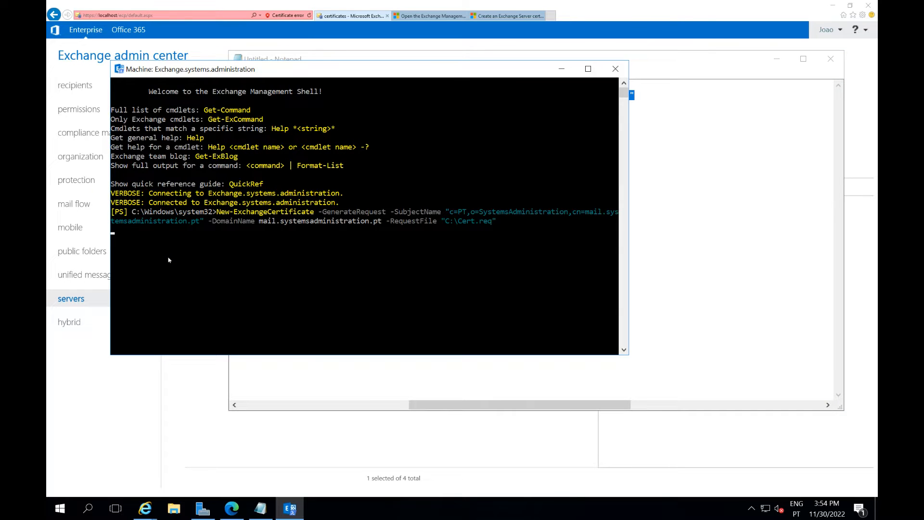
key(Return)
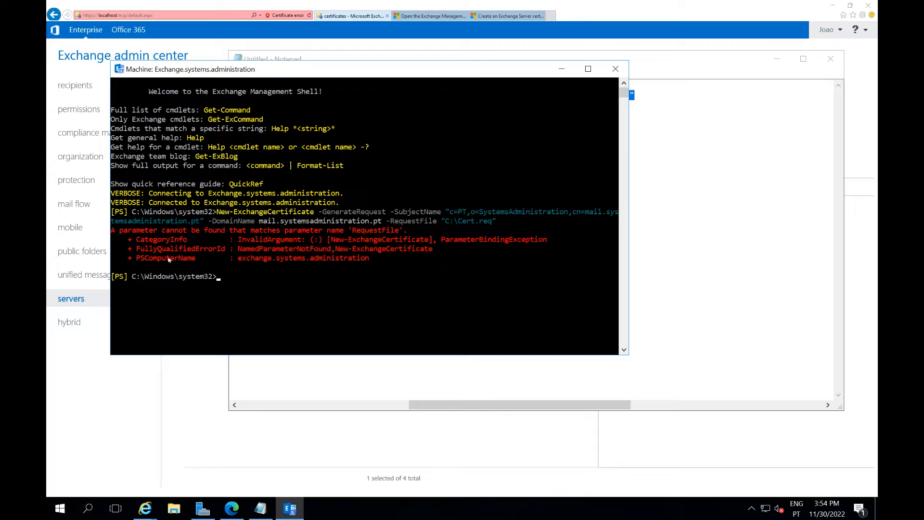
mouse_move(224, 231)
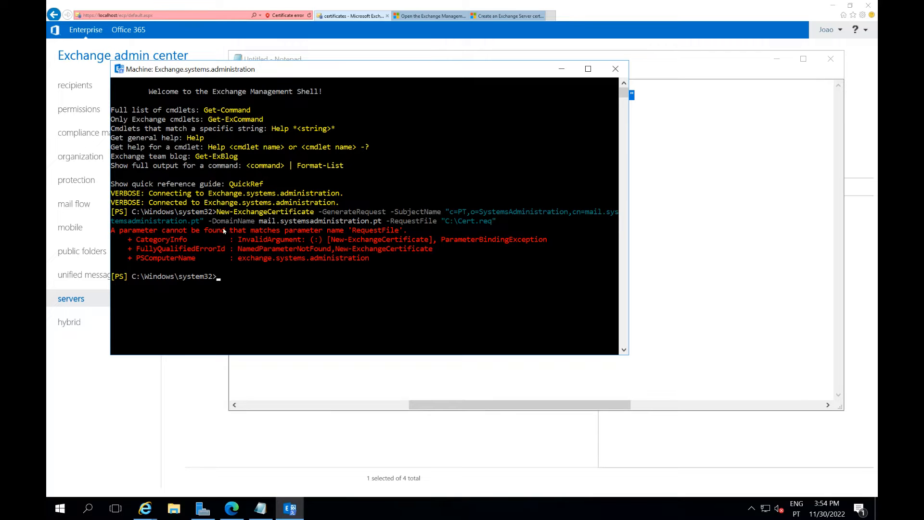
double_click(212, 230)
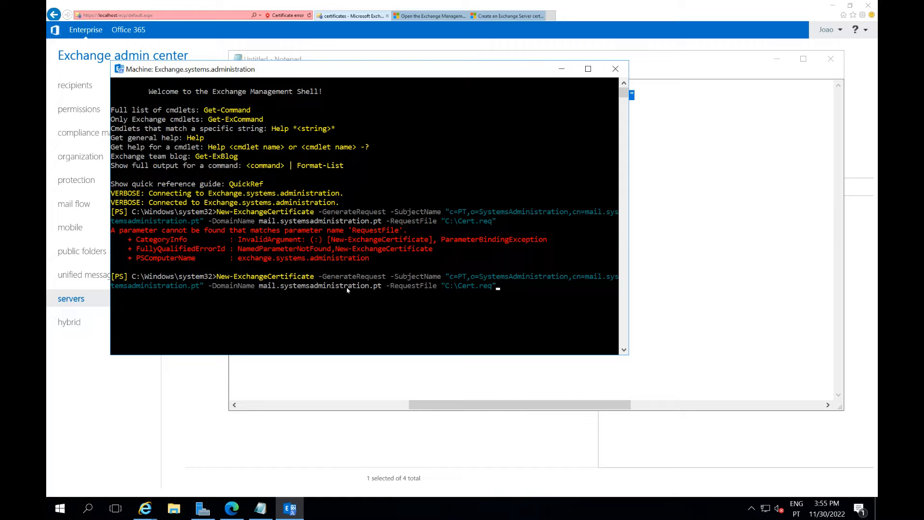
Strip the -RequestFile parameter and file path so the request prints as Base64 text.
key(Backspace)
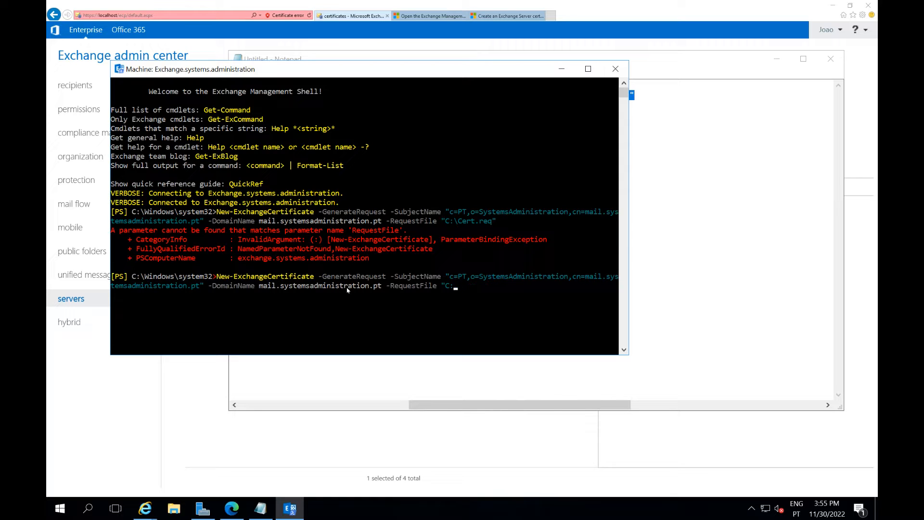
key(Backspace)
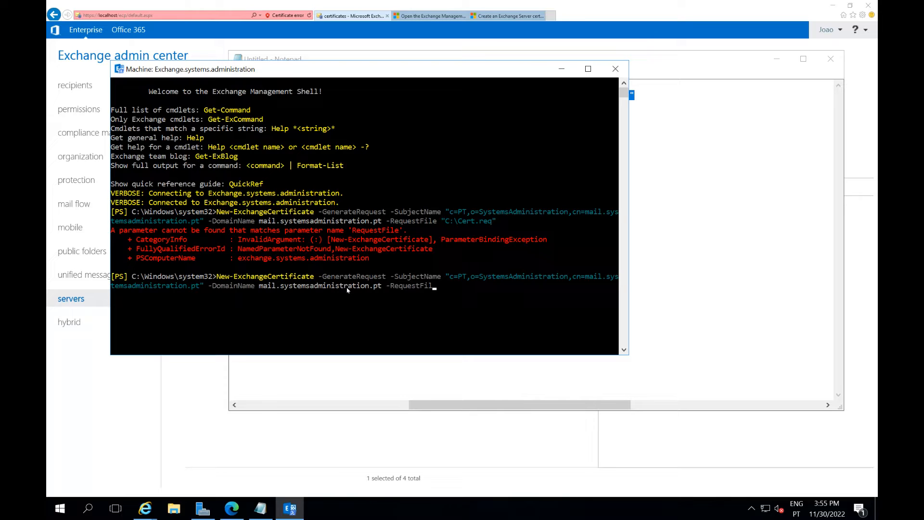
key(Backspace)
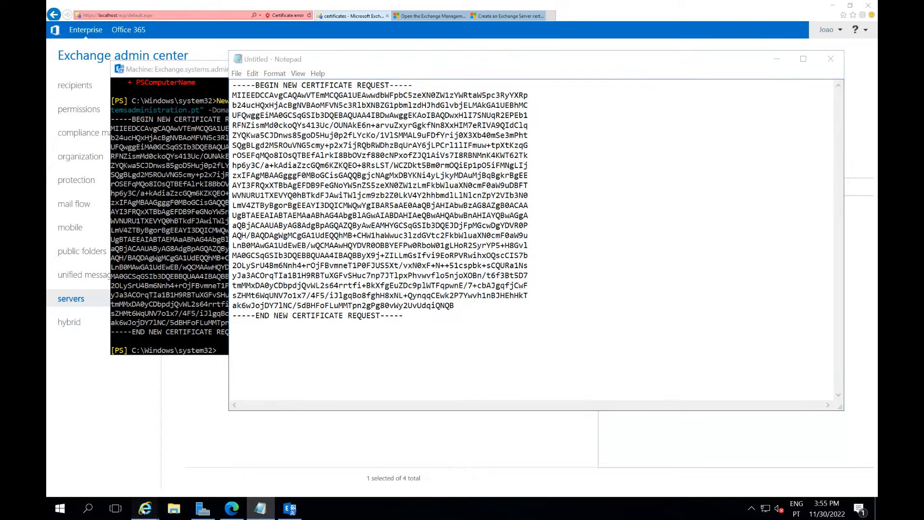
mouse_move(146, 507)
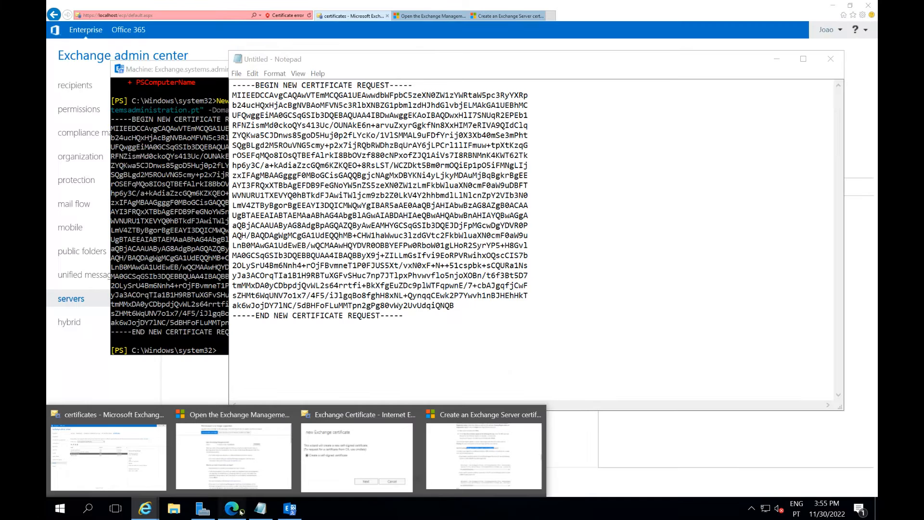
Switch from Notepad to the ZeroSSL certificates page in Edge.
click(231, 509)
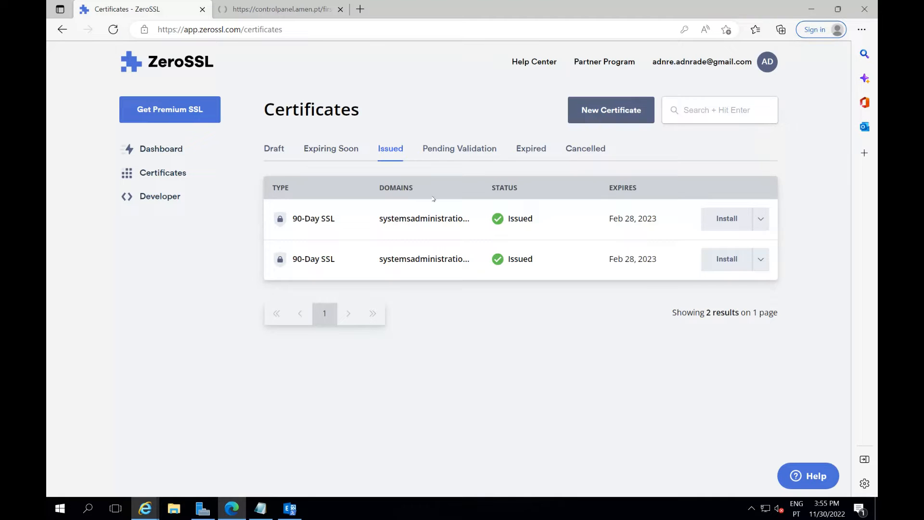
Start a new ZeroSSL certificate with domain mail.systemsadministration.pt.
click(610, 109)
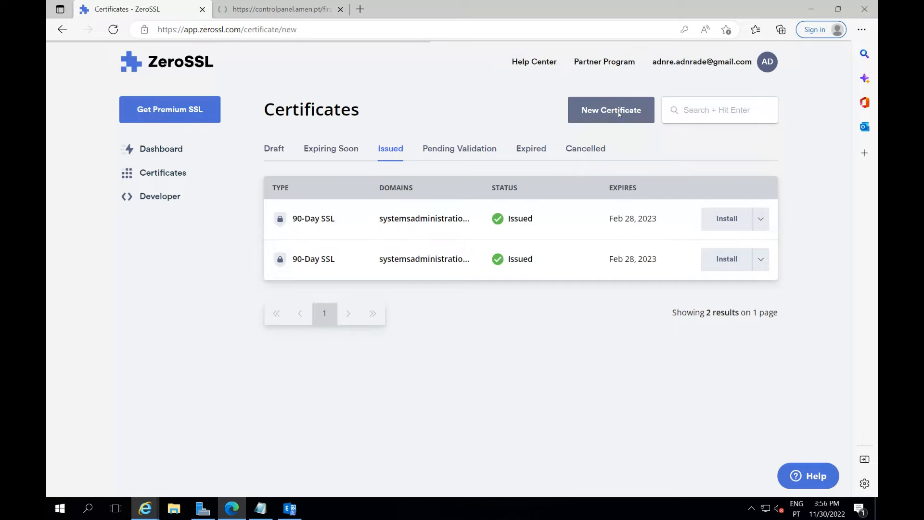
click(610, 110)
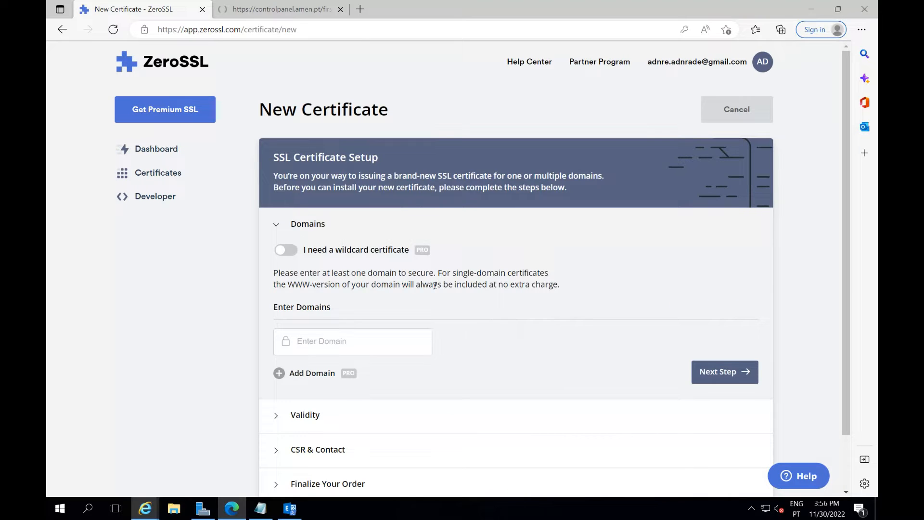
scroll(down, 3)
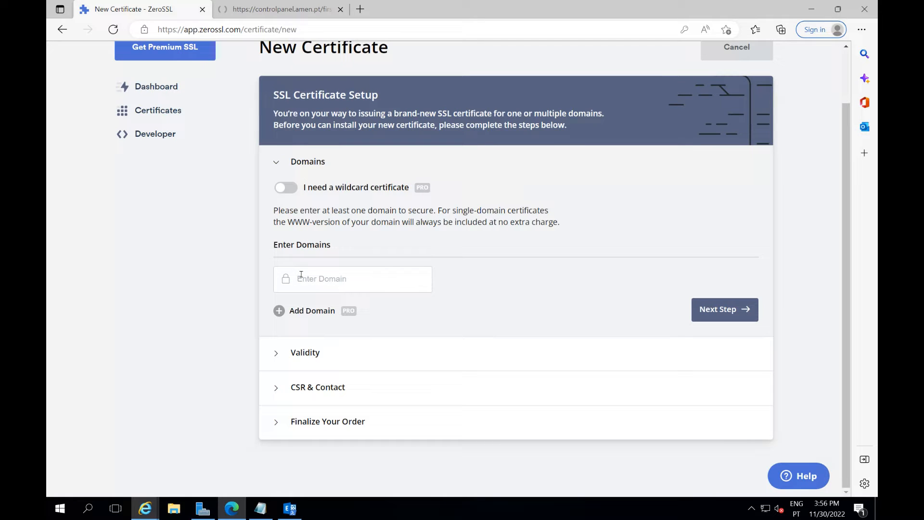
text(mail)
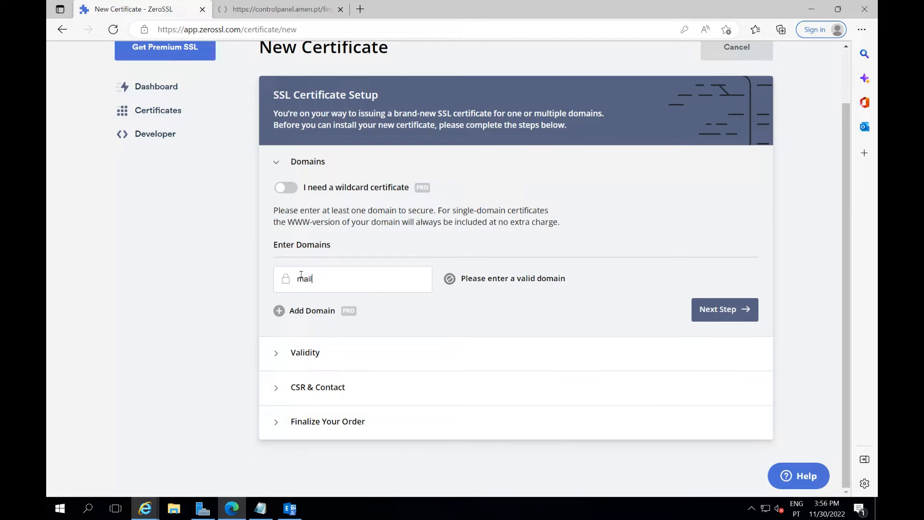
text(.sys)
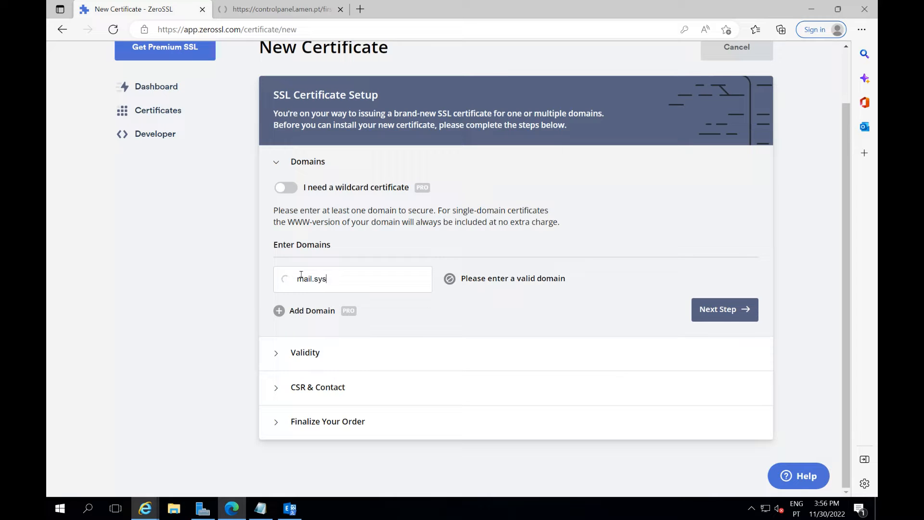
text(tems)
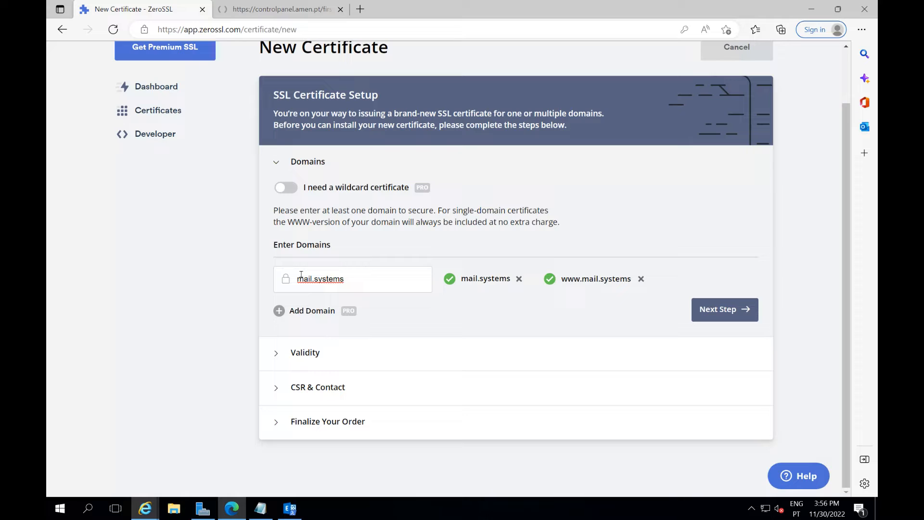
text(administration.pt)
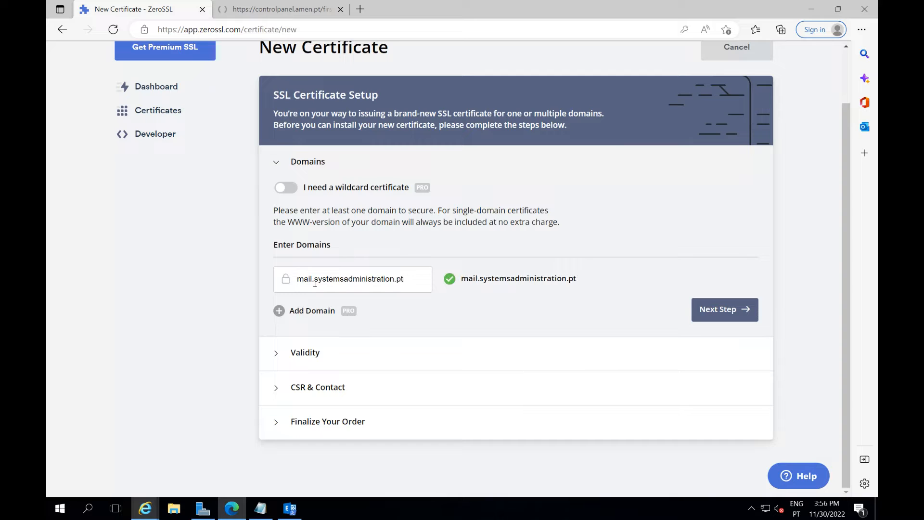
mouse_move(723, 309)
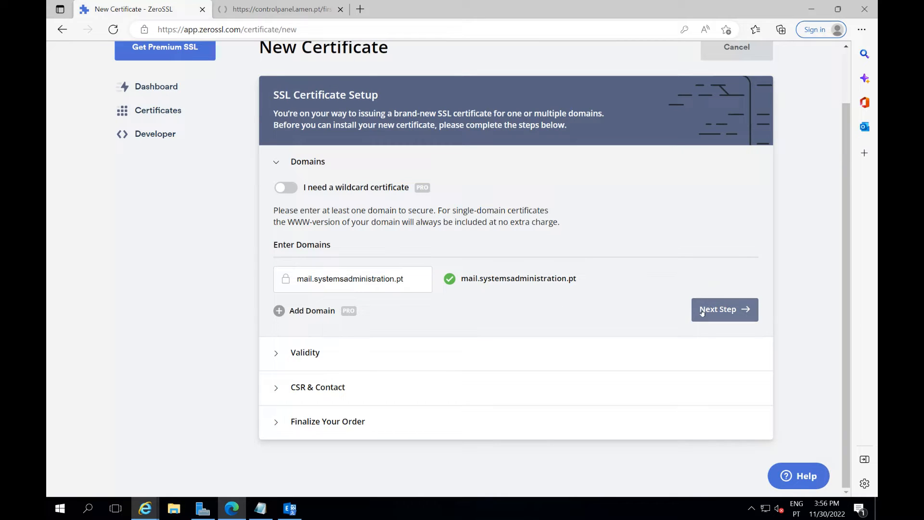
Choose 90-day validity and continue to the CSR and contact step.
click(724, 309)
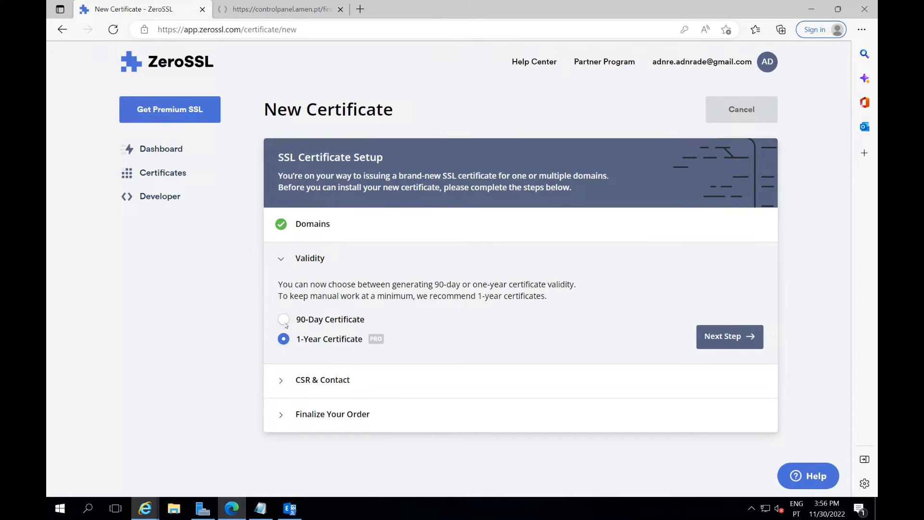
click(283, 319)
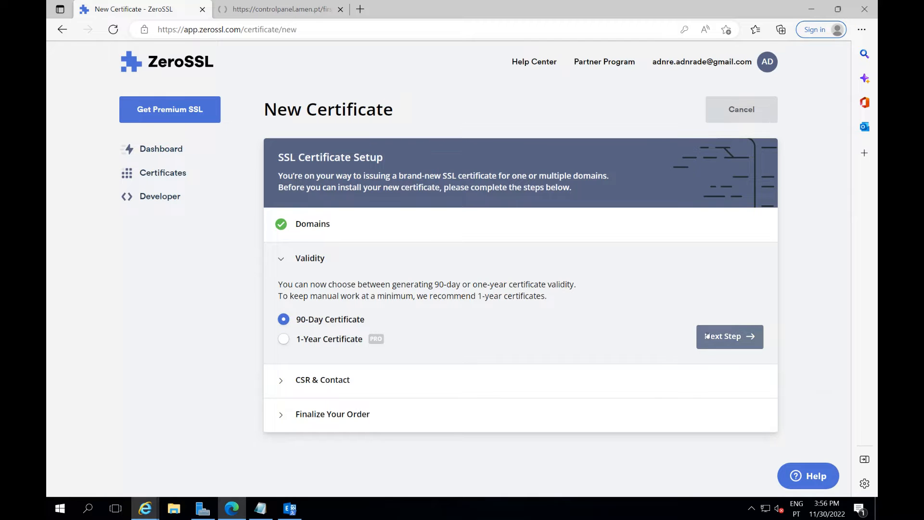
click(728, 336)
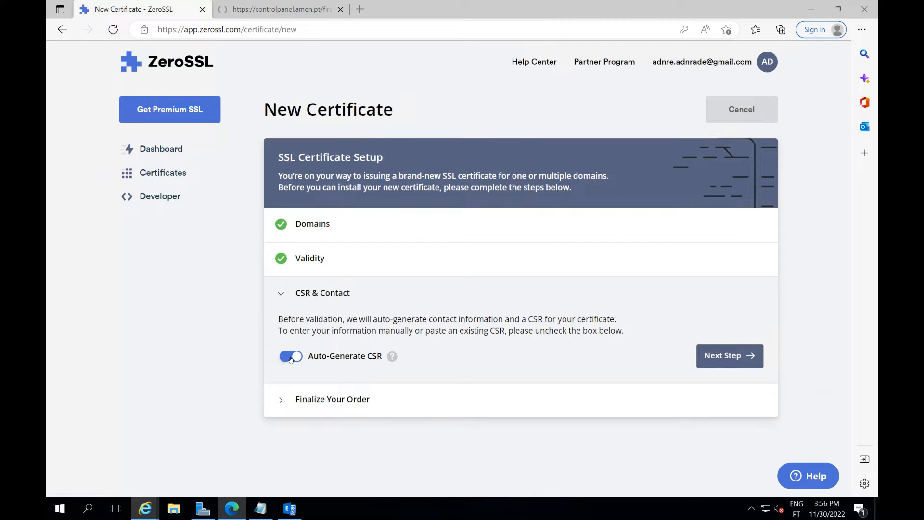
Supply the Exchange-generated CSR instead of auto-generating, keep the Free plan and submit the order.
click(290, 355)
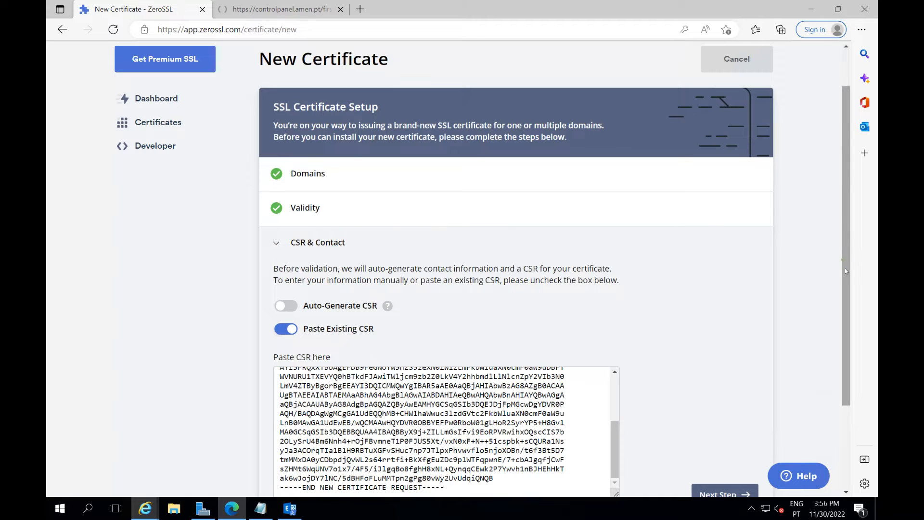
scroll(down, 3)
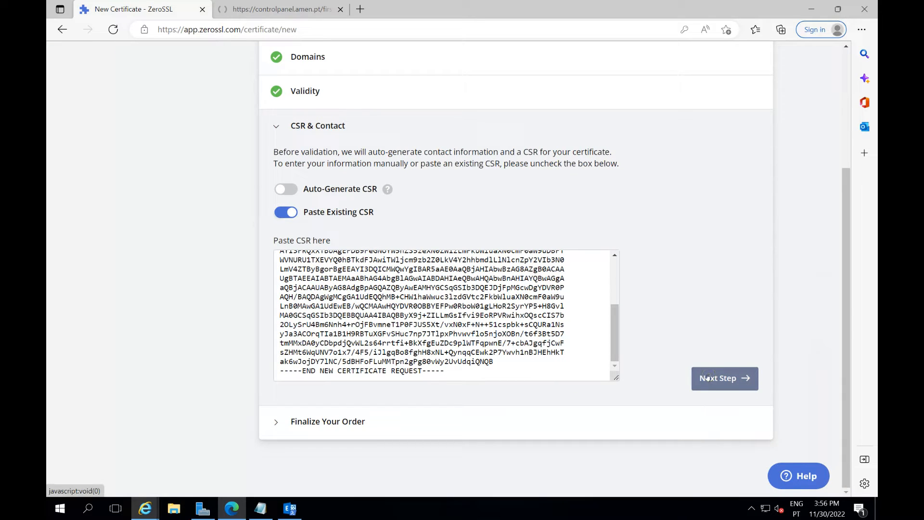
click(724, 377)
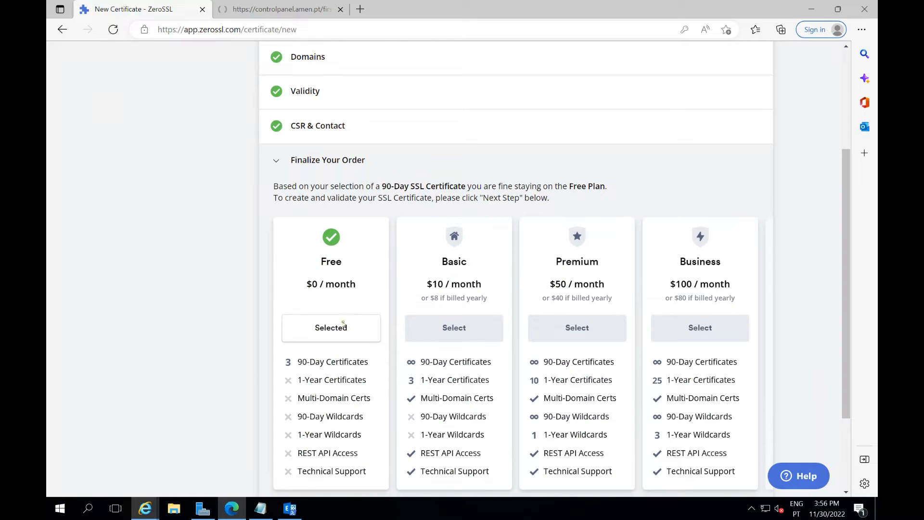
scroll(down, 3)
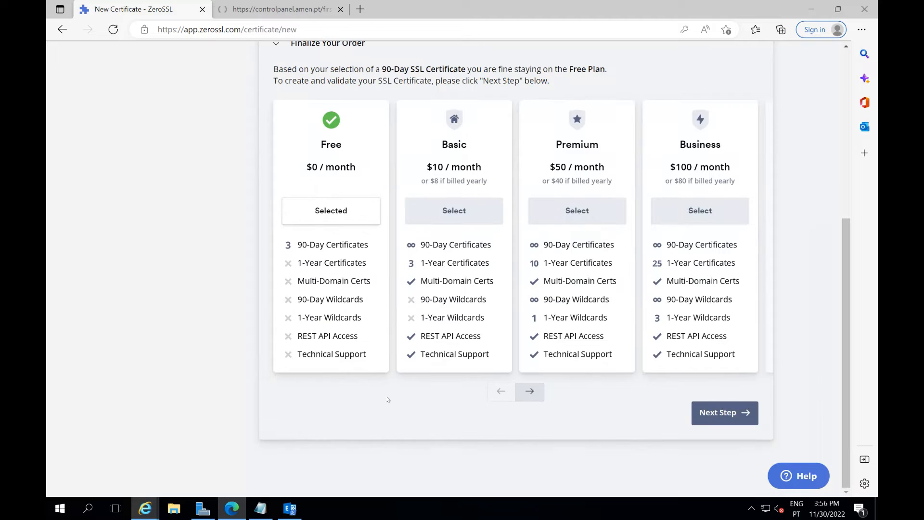
click(724, 412)
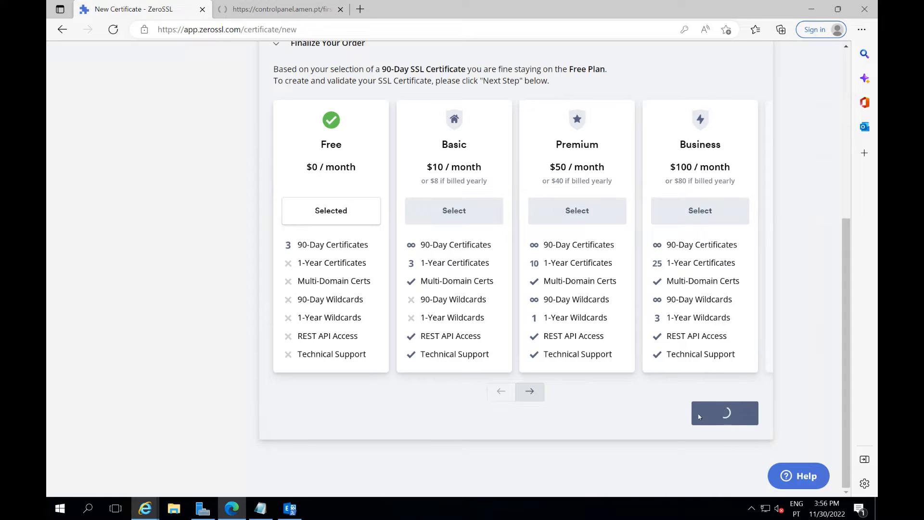
Select DNS (CNAME) verification and highlight the CNAME record Name value for copying.
click(724, 413)
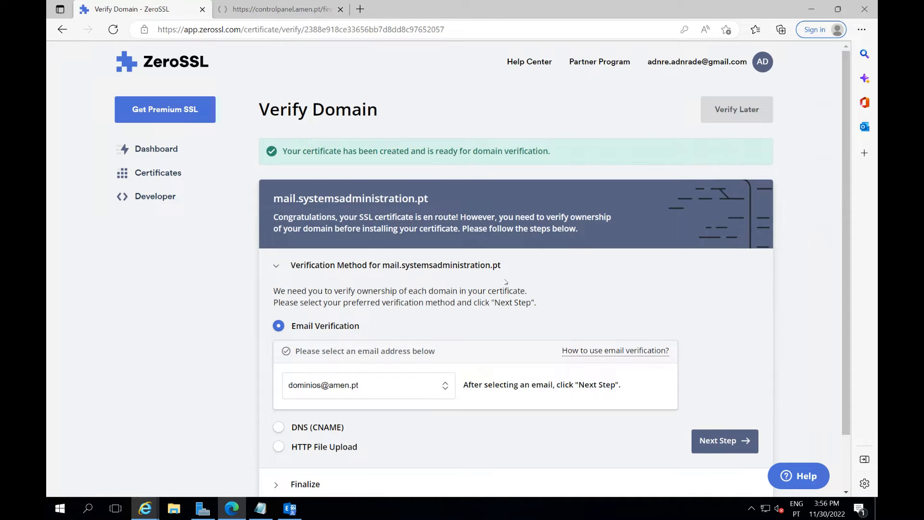
scroll(down, 3)
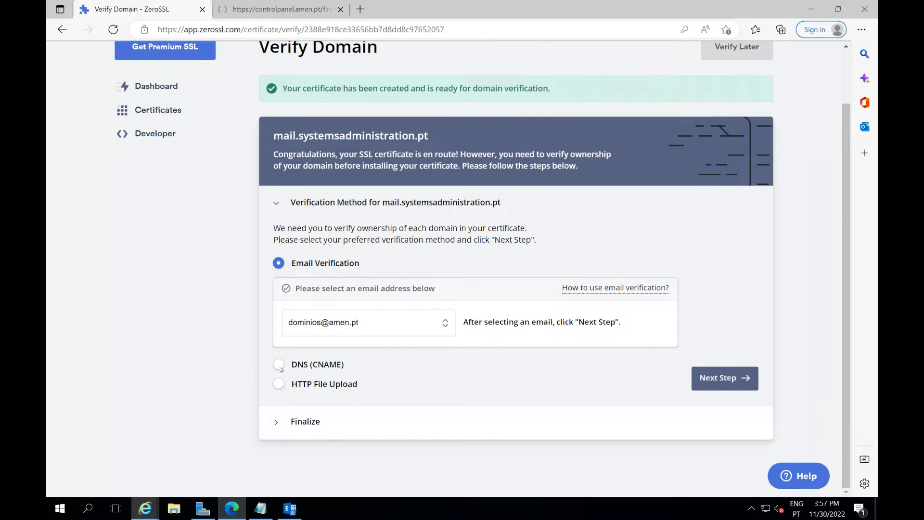
click(278, 364)
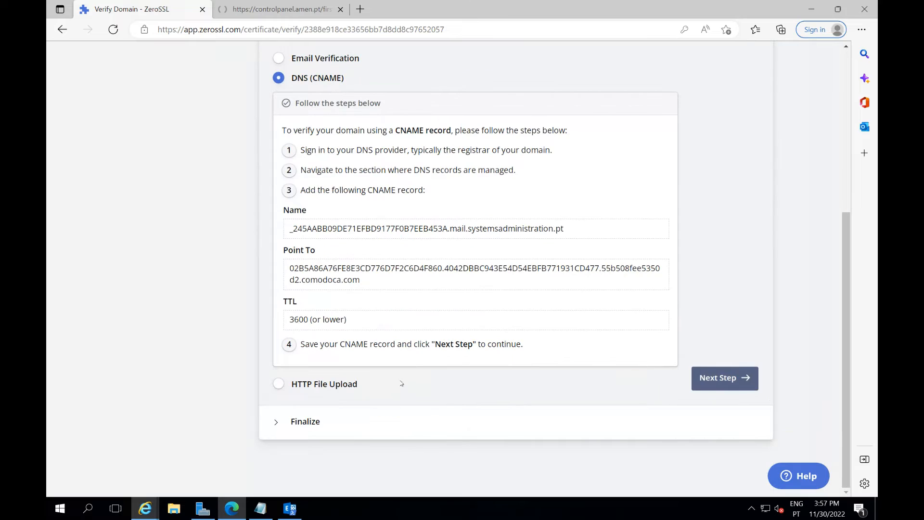
mouse_move(461, 244)
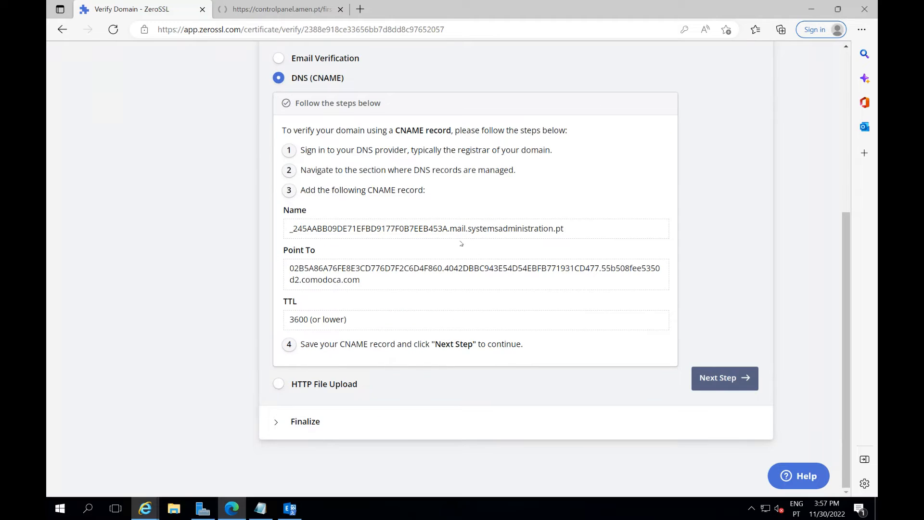
key(ctrl+a)
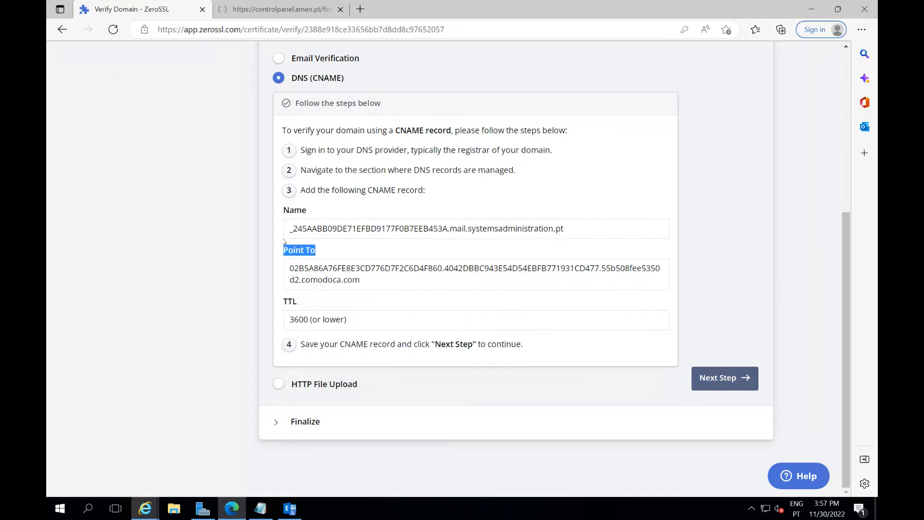
triple_click(426, 228)
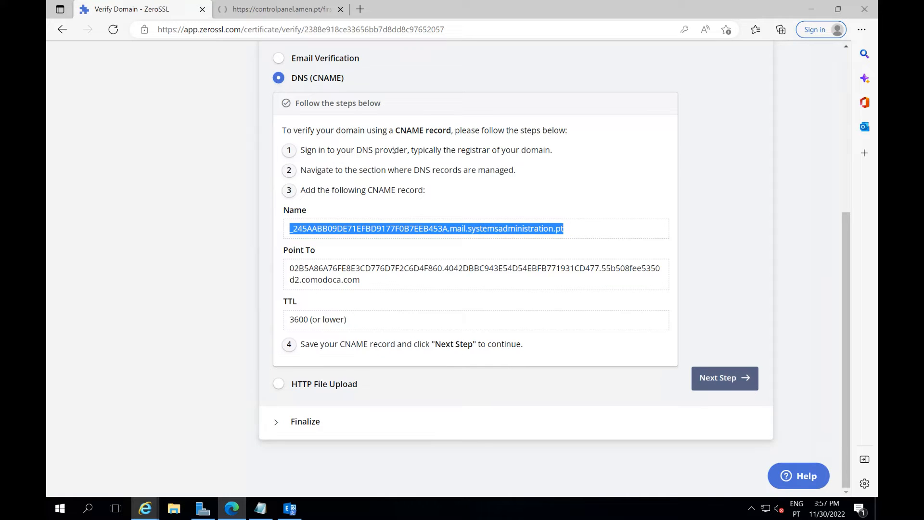
Sign in to the amen.pt control panel with Google and open management for systemsadministration.pt.
click(282, 8)
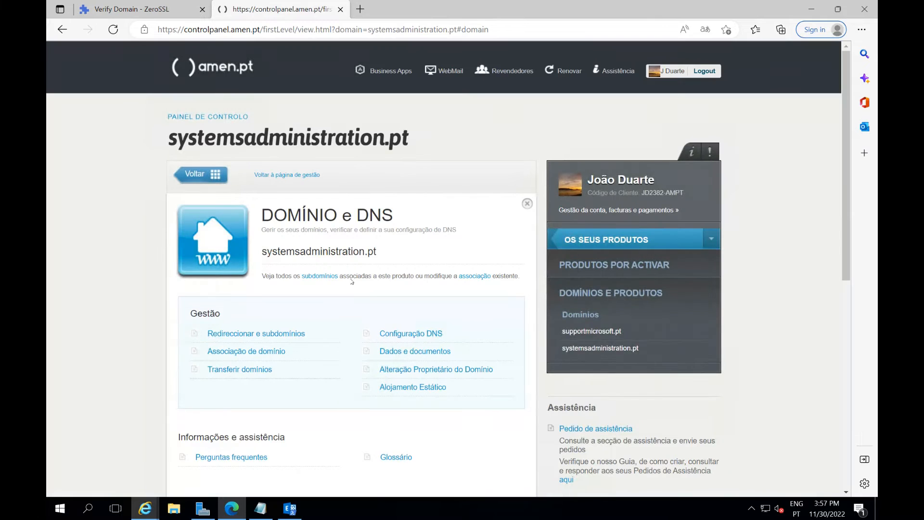
click(410, 333)
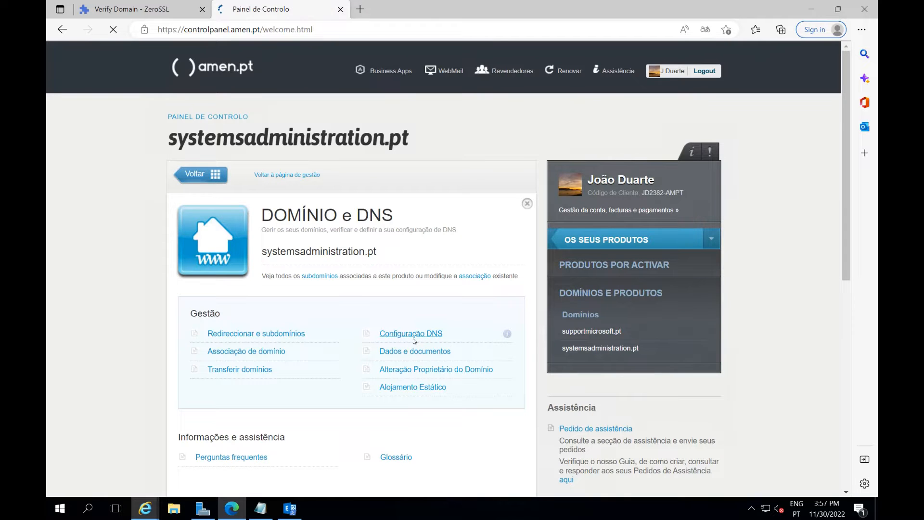
click(705, 70)
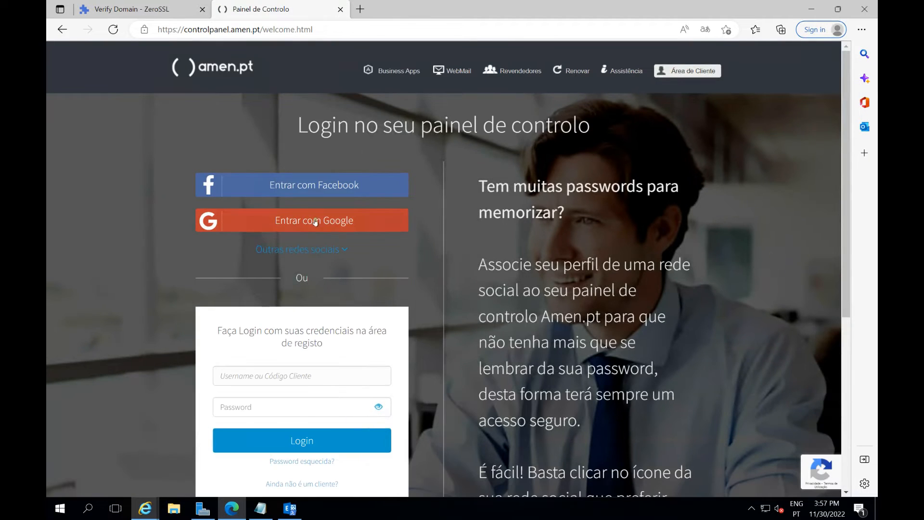
click(301, 219)
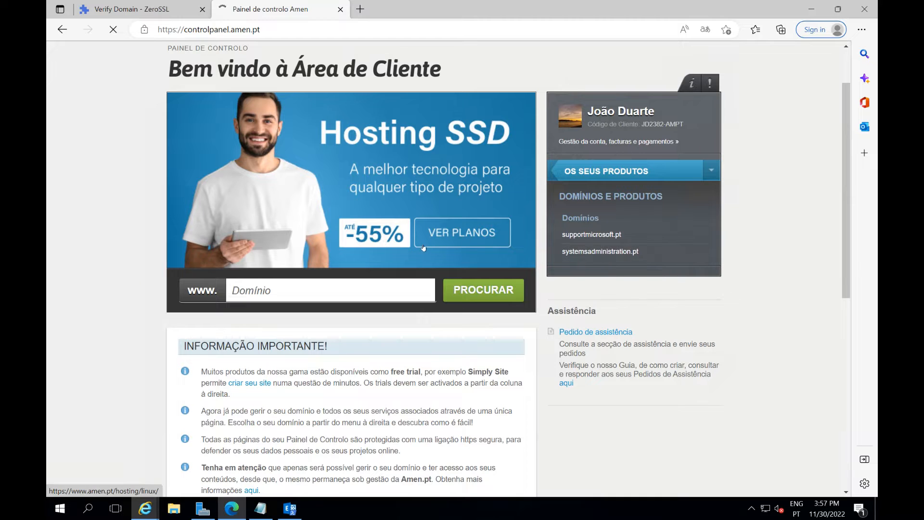
click(599, 251)
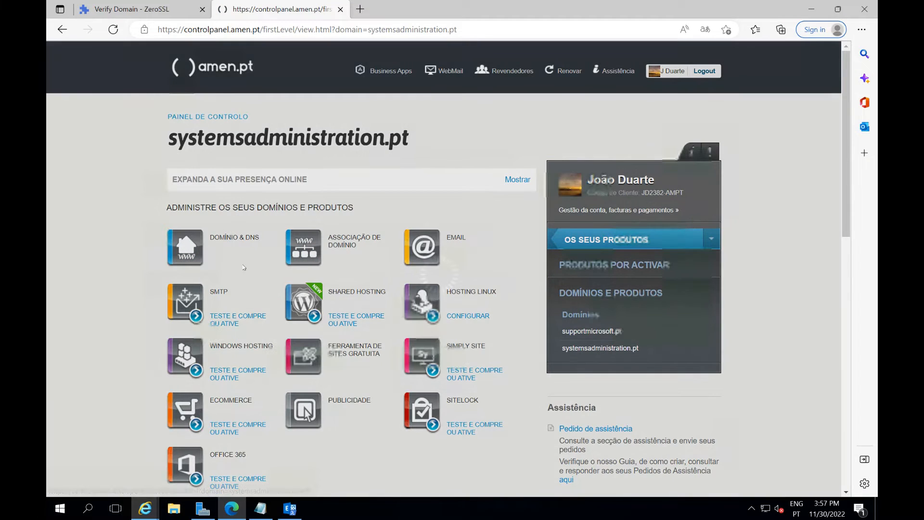
click(185, 248)
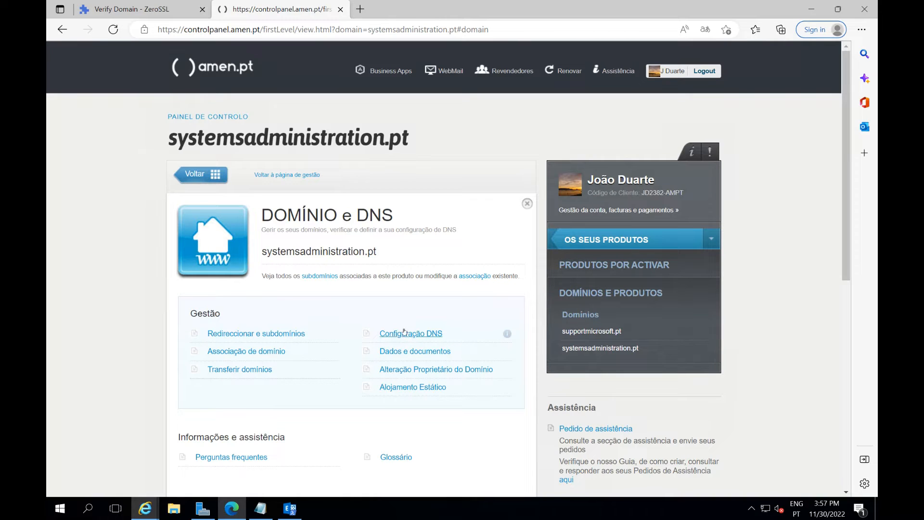
Bring up the domain's DNS record list and switch to advanced DNS management.
click(410, 333)
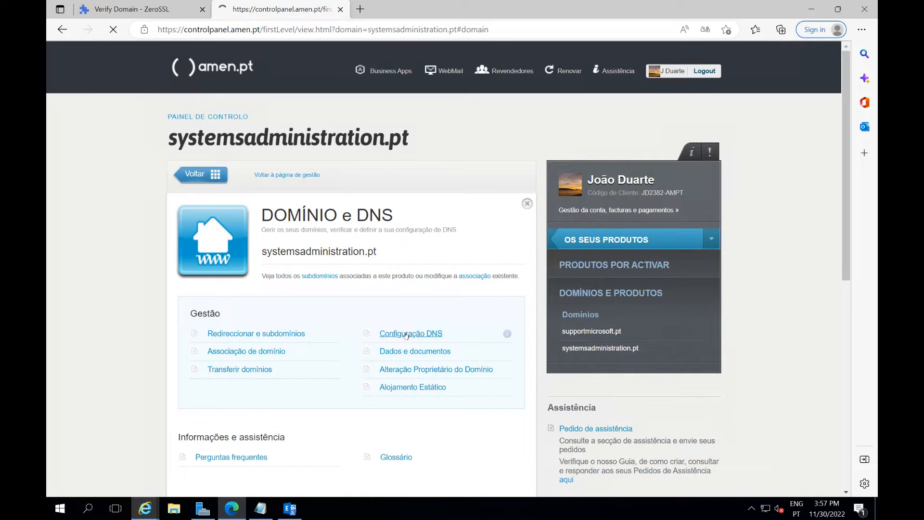
click(410, 334)
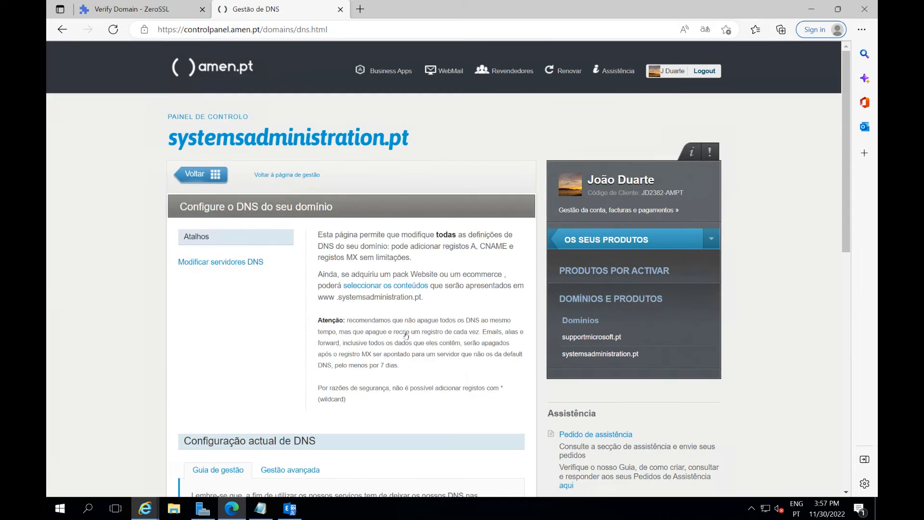
scroll(down, 3)
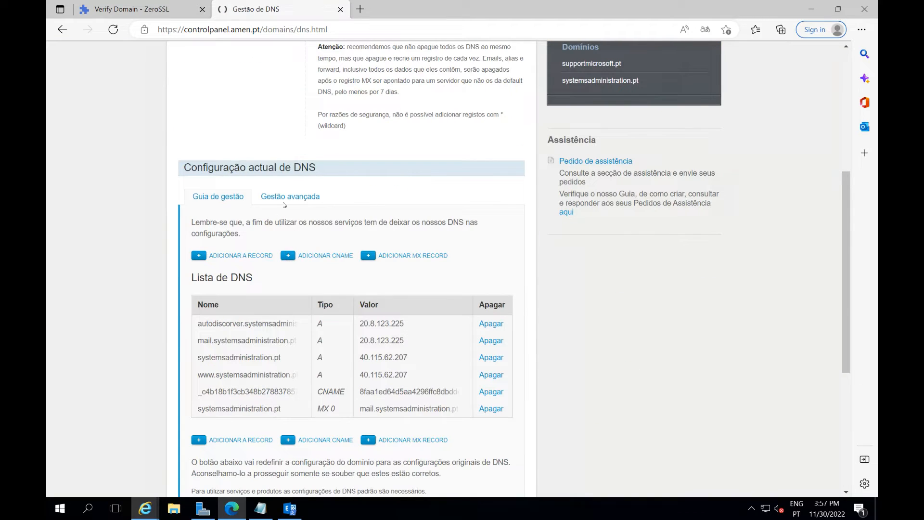
click(290, 196)
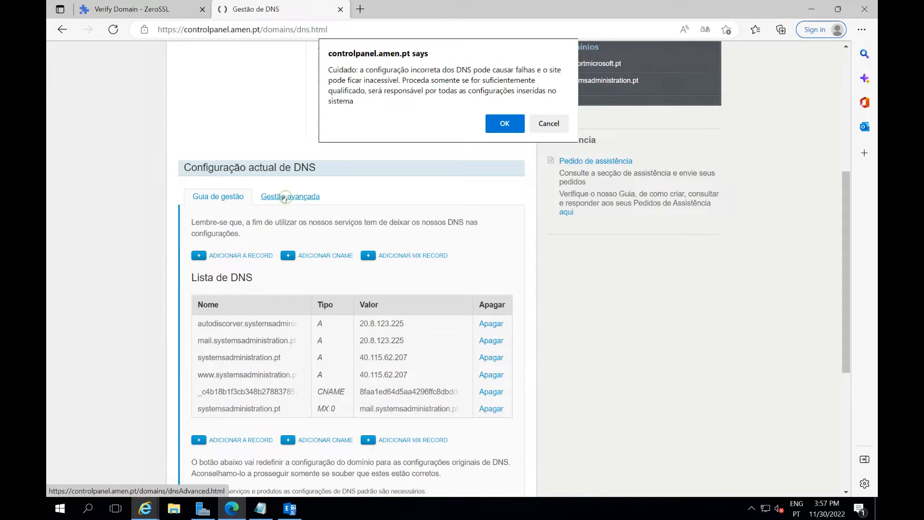
click(503, 124)
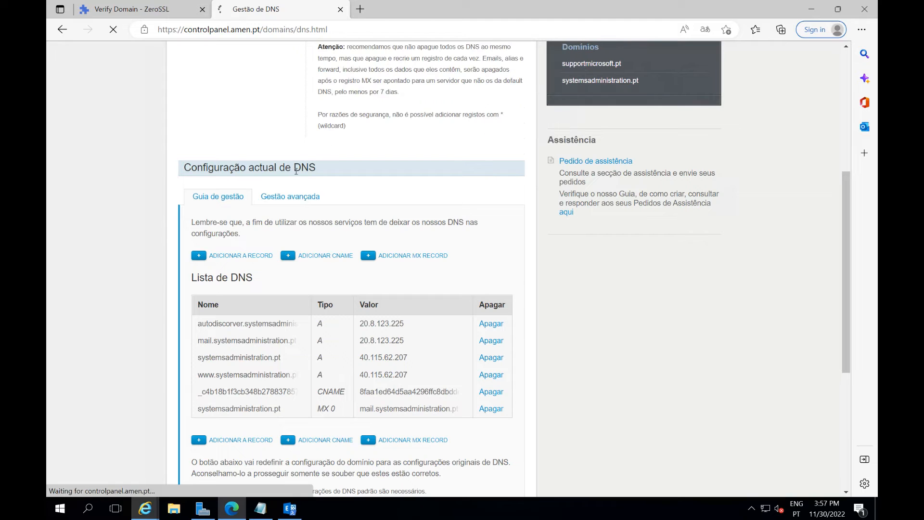
Replace the CNAME record name with ZeroSSL's 453A.mail.systemsadministration.pt verification name.
click(290, 197)
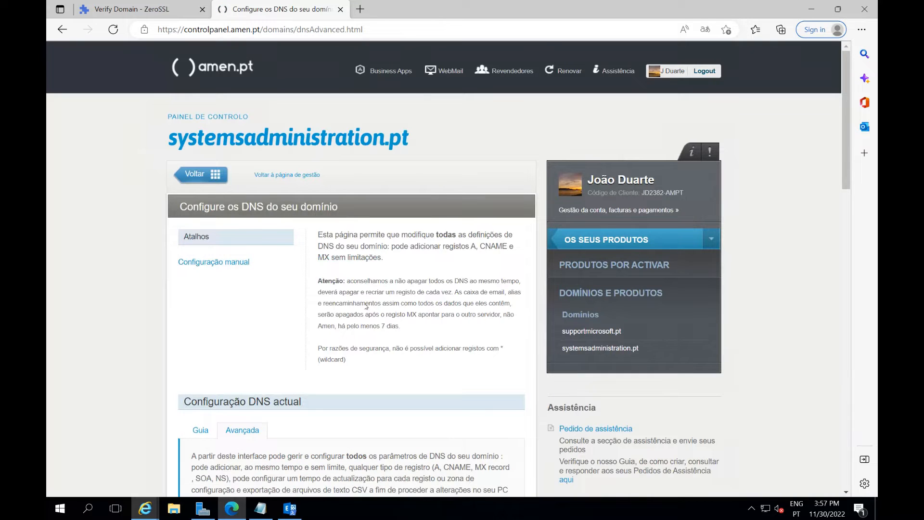
scroll(down, 3)
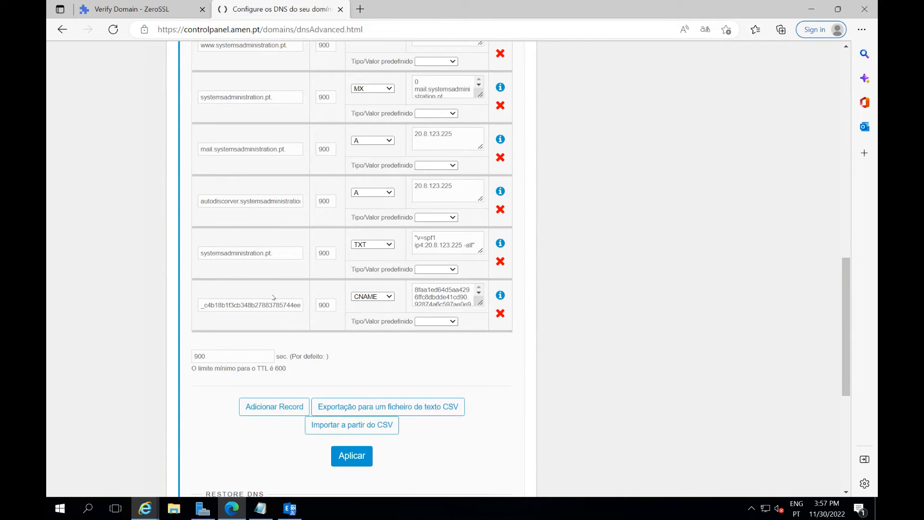
triple_click(251, 305)
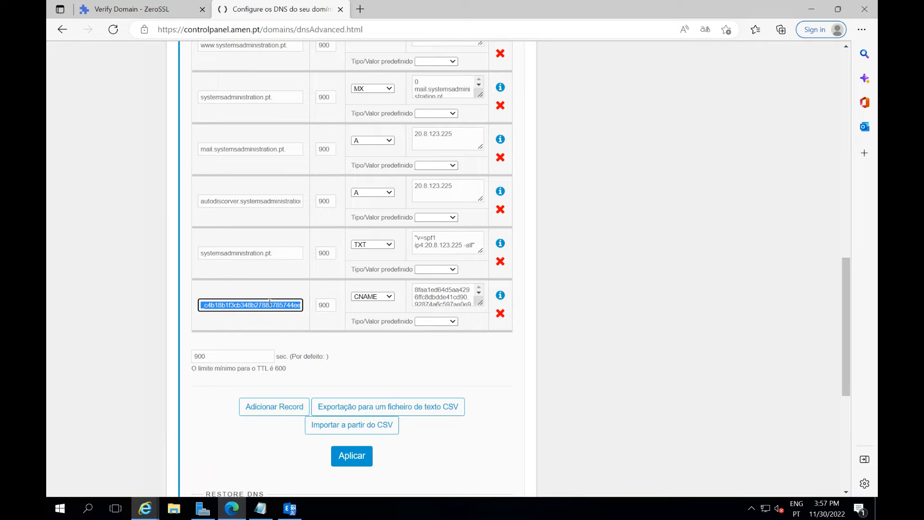
text(453A.mail.systemsadministration.pt)
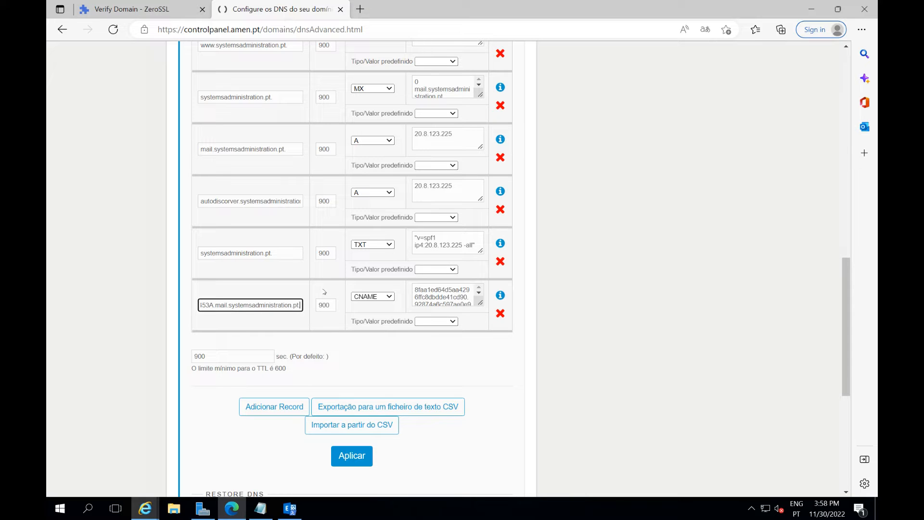
Set the CNAME target to 931CD477.55b508fee5350d2.comodoca.com copied from ZeroSSL.
click(132, 8)
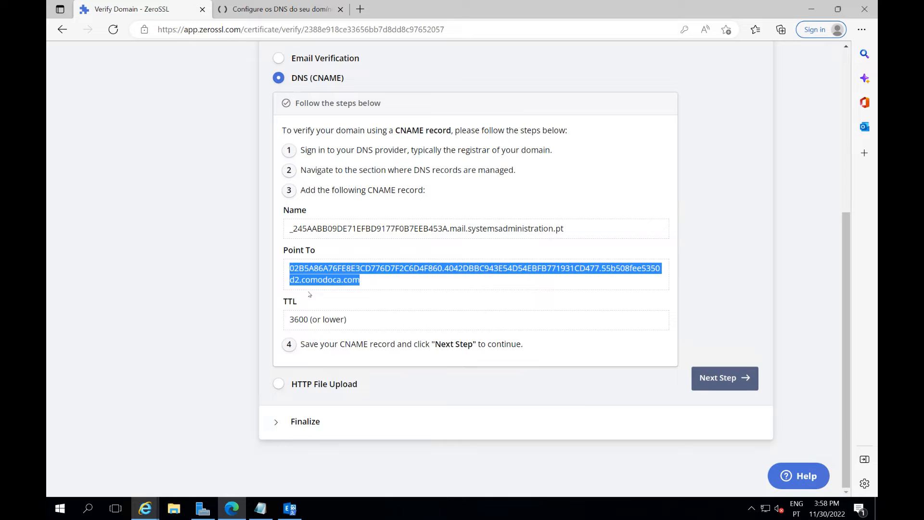
click(277, 9)
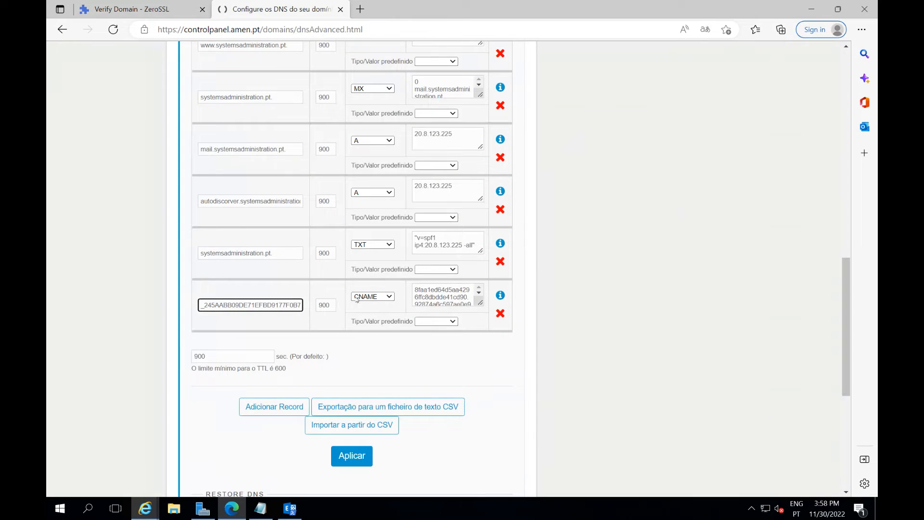
click(445, 296)
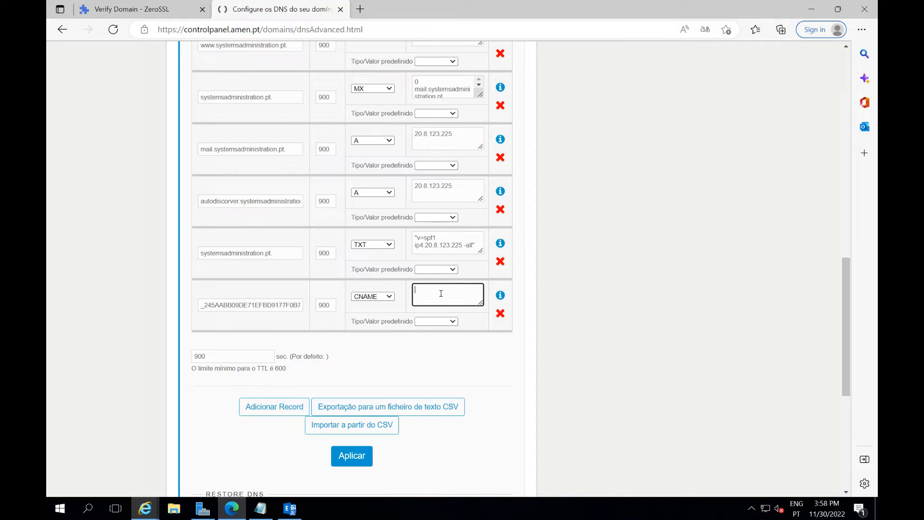
text(931CD477.55b508fee5350d2.comodoca.com)
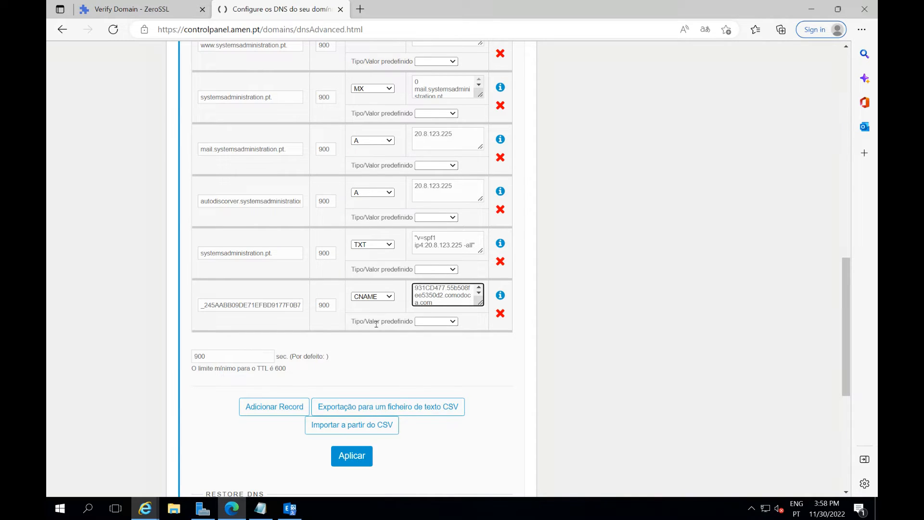
click(351, 455)
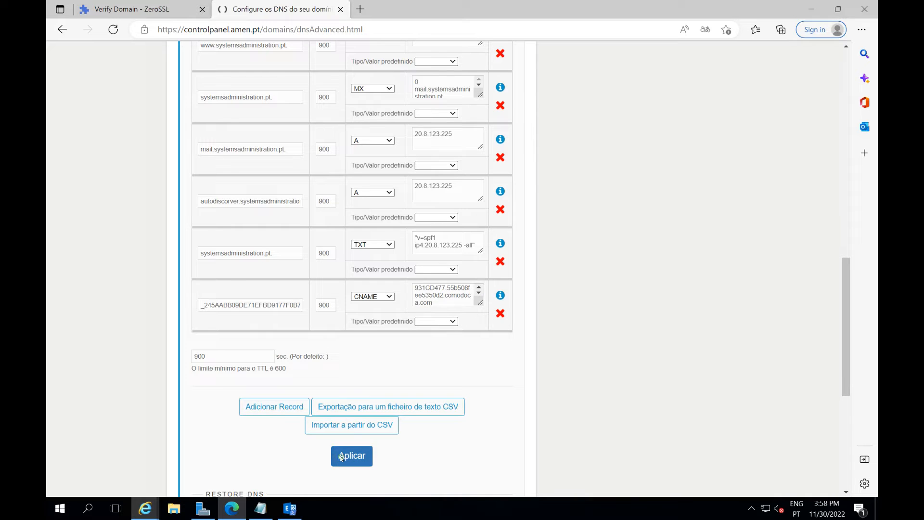
Apply the DNS changes and confirm the save.
click(352, 455)
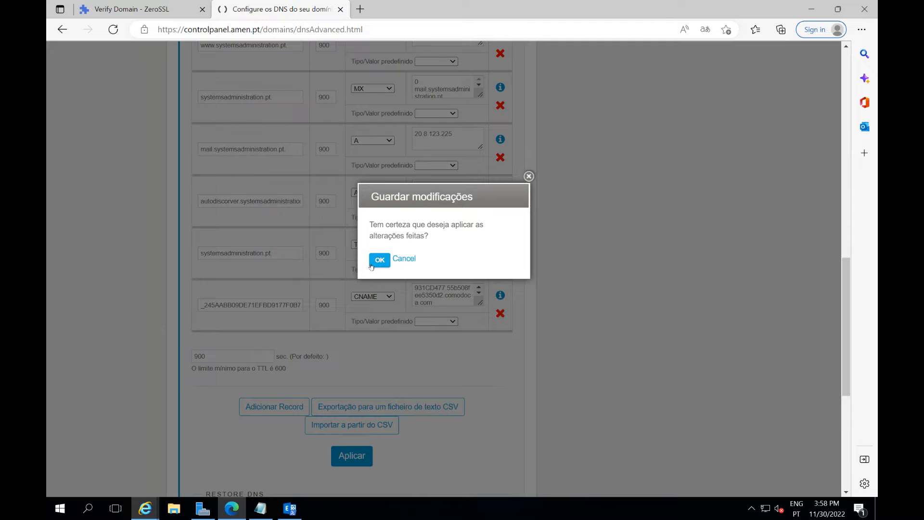
click(379, 260)
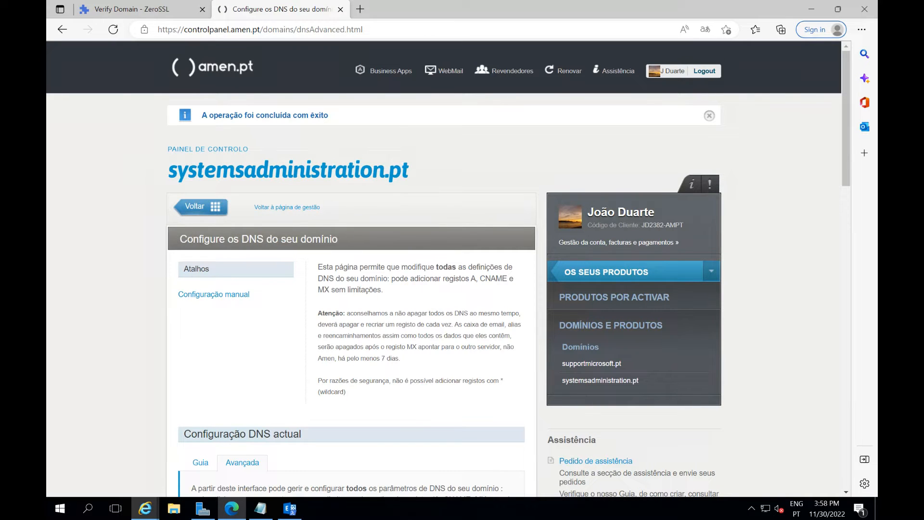
Recheck the ZeroSSL CNAME instructions, then bring the Internet Explorer documentation window forward.
click(131, 8)
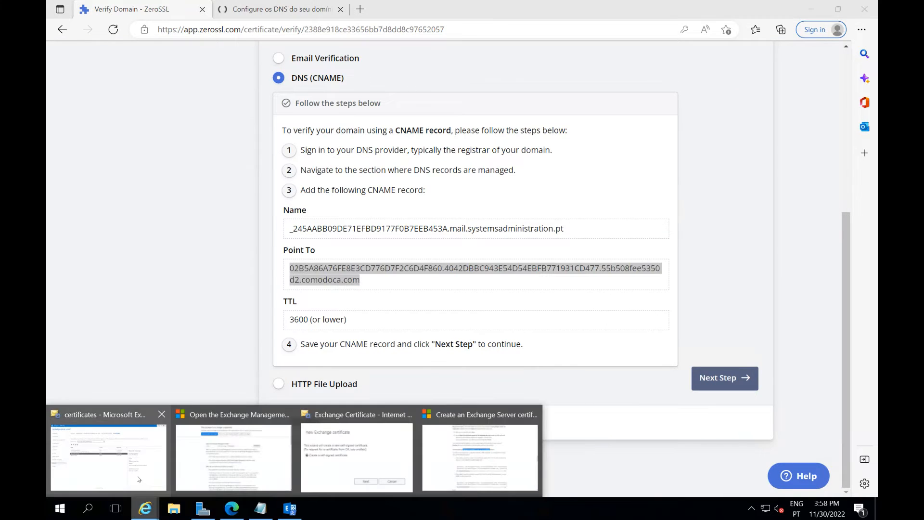
click(233, 453)
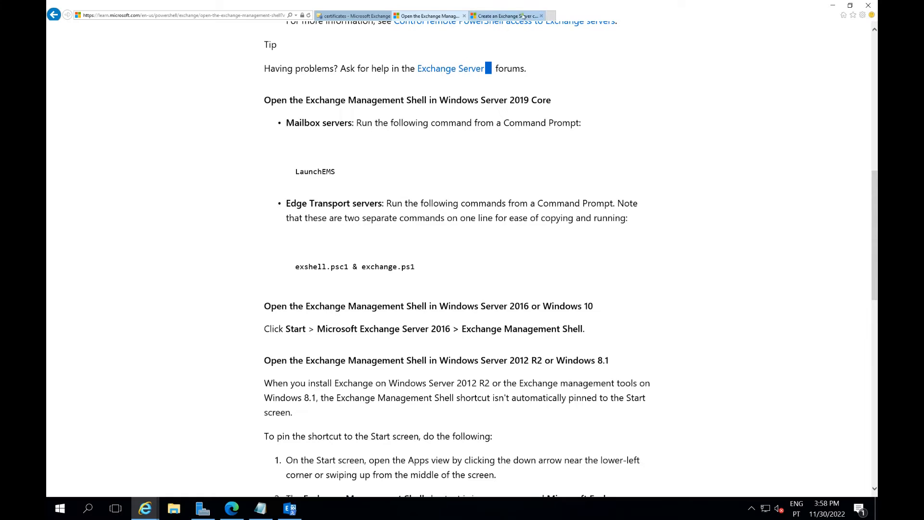
Read through Microsoft's 'Create an Exchange Server certificate request' article.
click(505, 15)
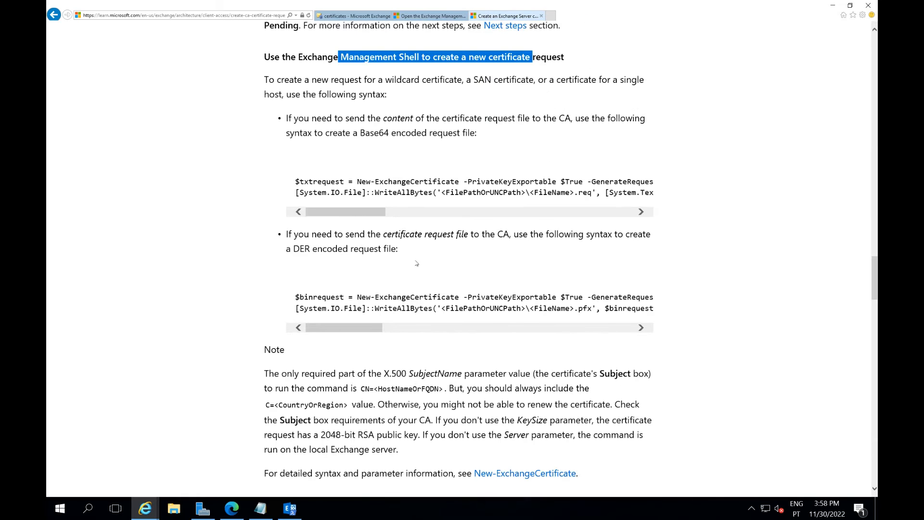
scroll(down, 3)
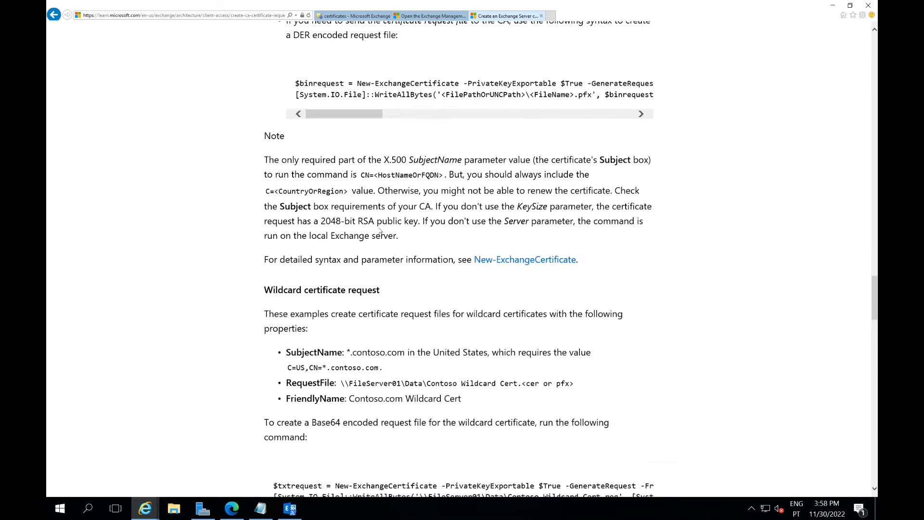
scroll(down, 3)
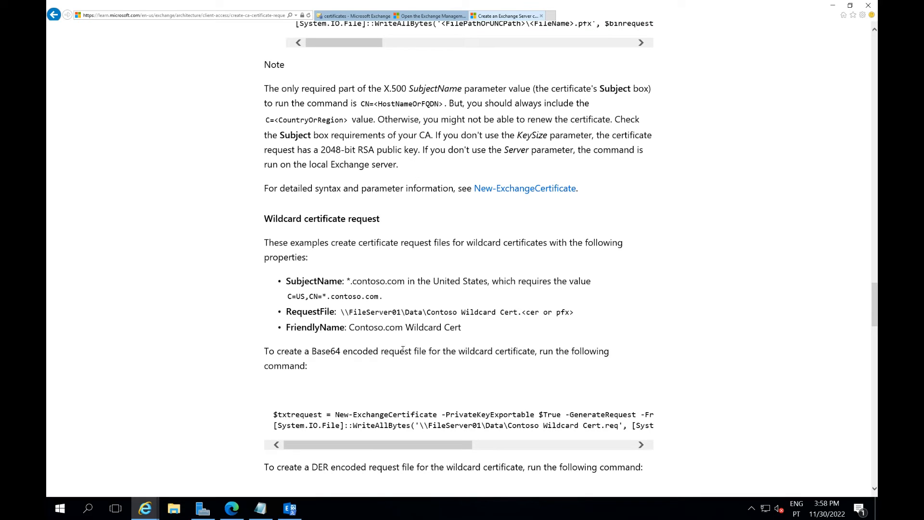
mouse_move(392, 440)
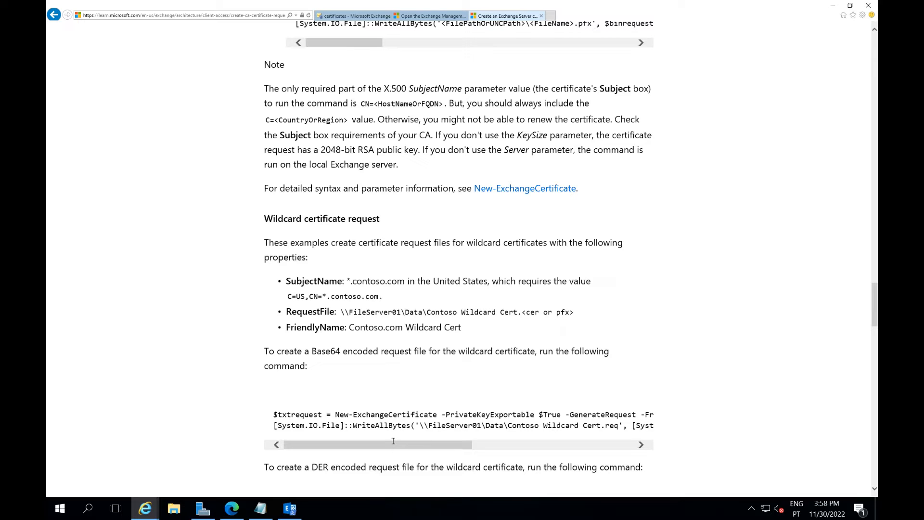
mouse_move(411, 442)
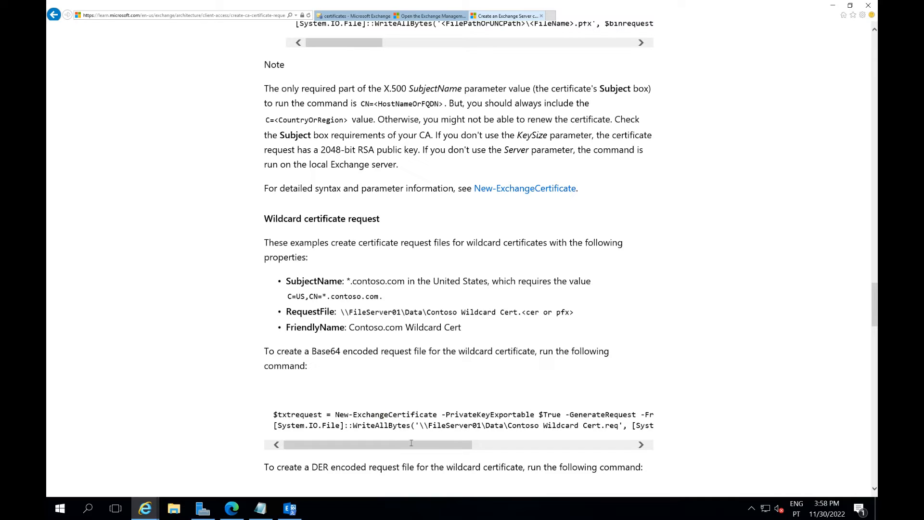
mouse_move(463, 440)
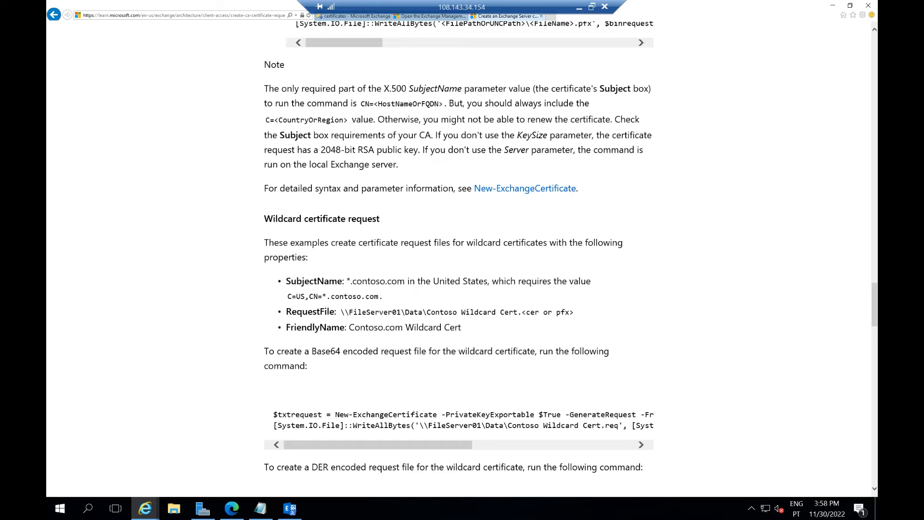
scroll(down, 3)
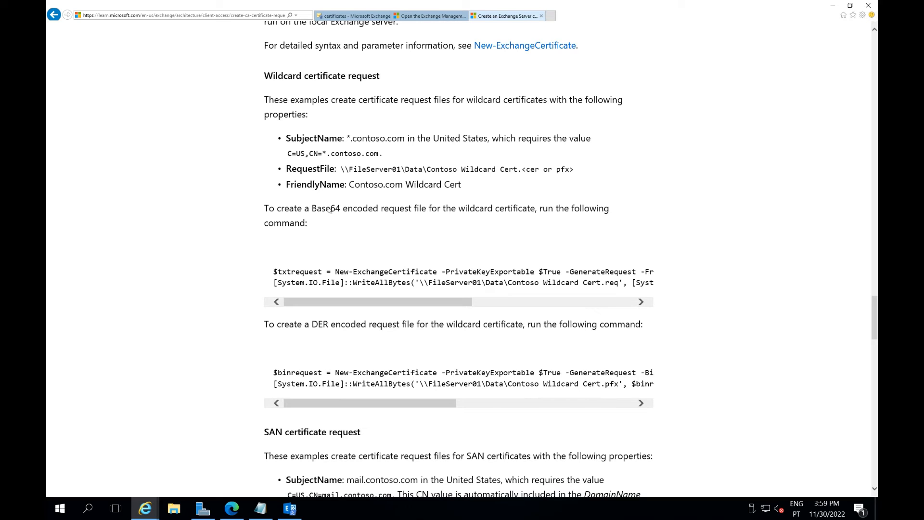
mouse_move(232, 213)
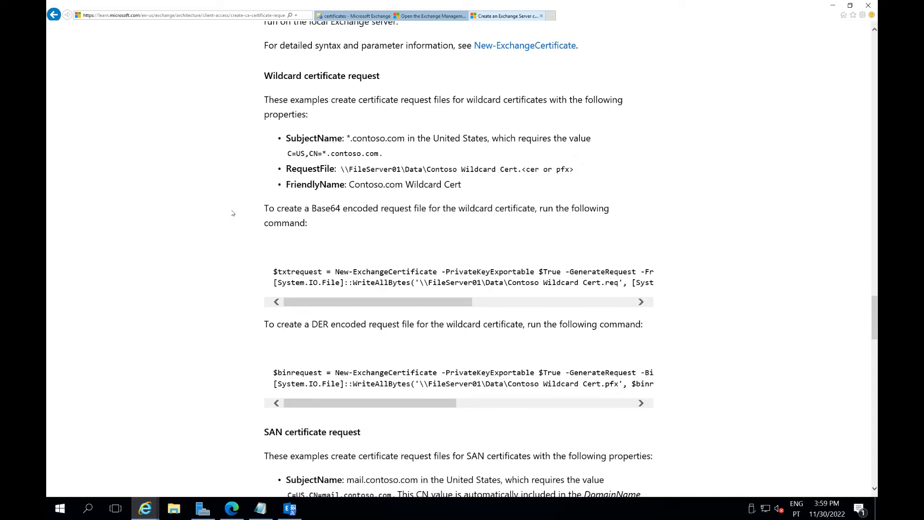
scroll(down, 3)
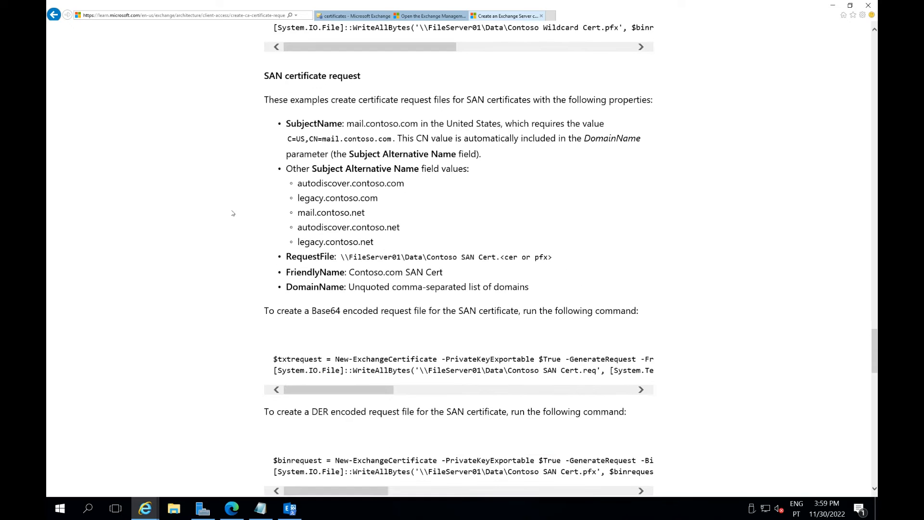
scroll(down, 3)
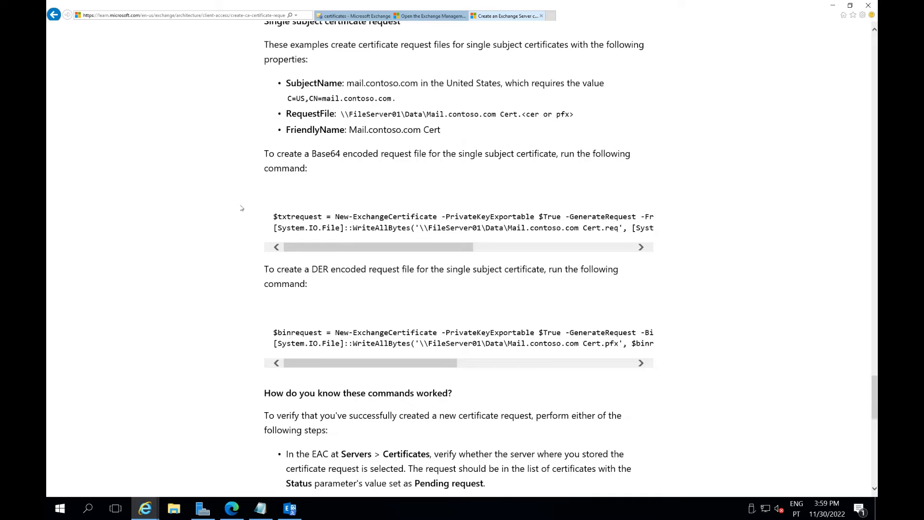
scroll(down, 3)
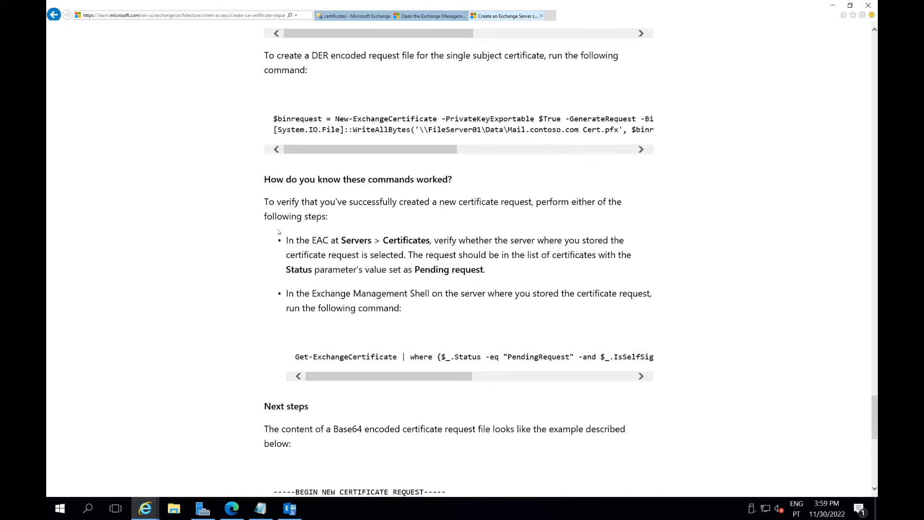
scroll(down, 3)
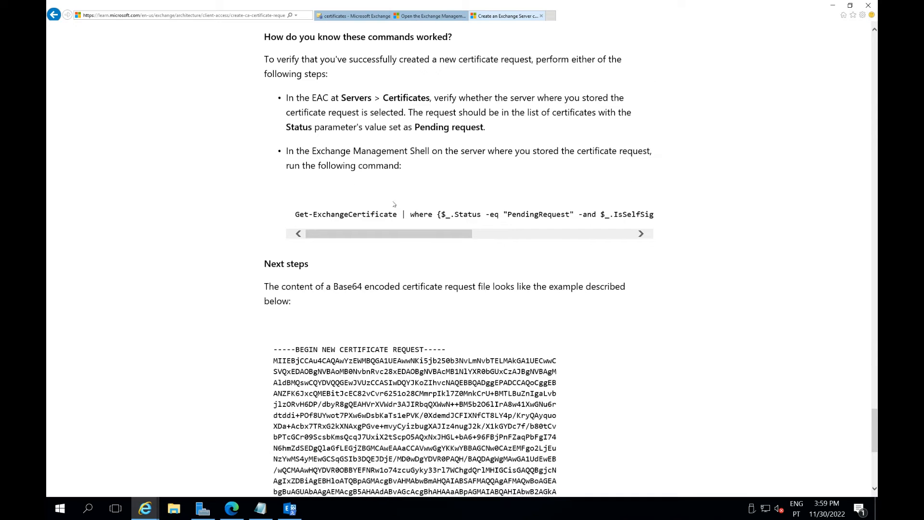
Follow the 'Complete a pending request' link and read that article down to the EAC notes.
click(641, 233)
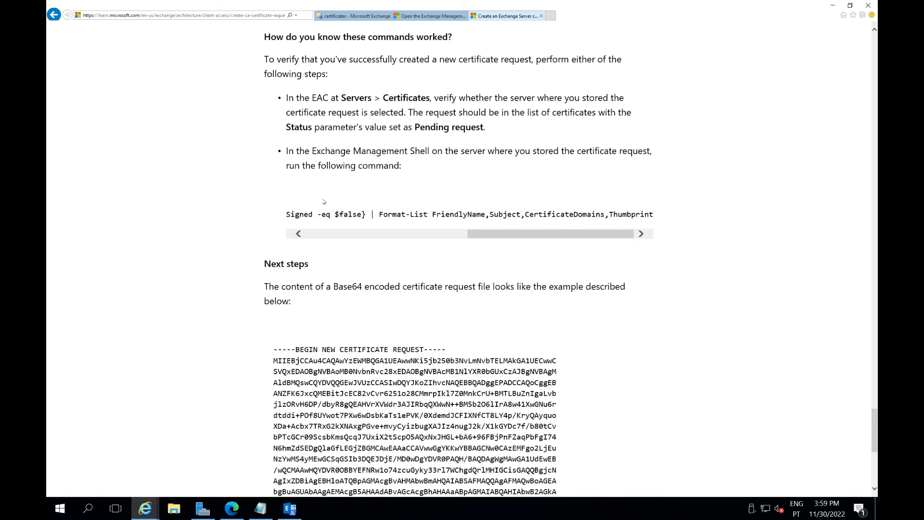
scroll(down, 3)
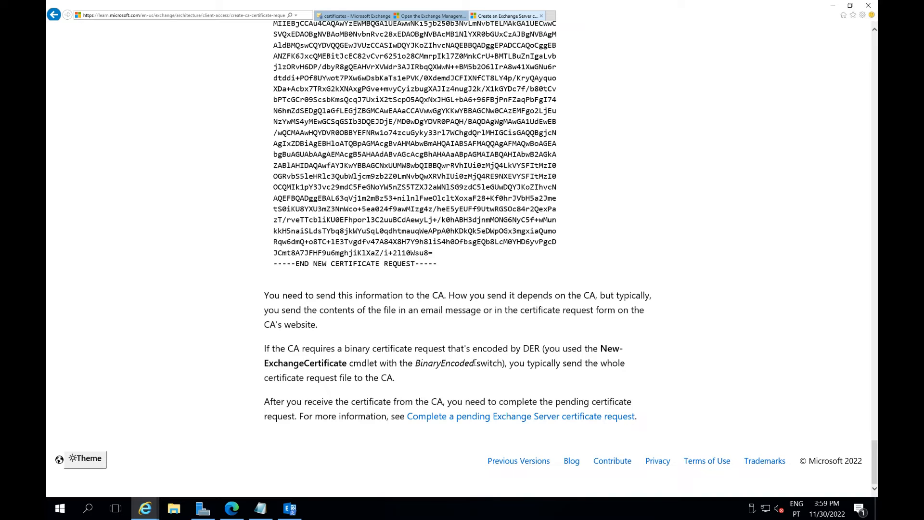
mouse_move(489, 416)
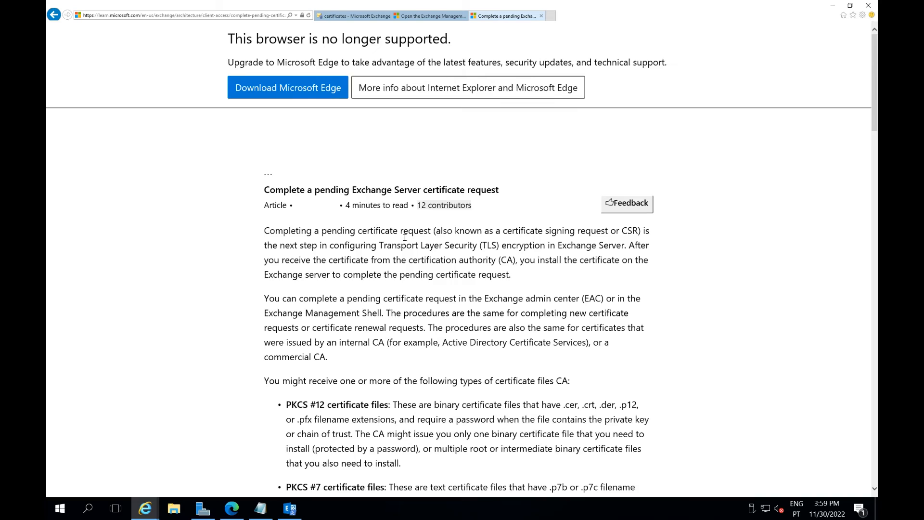
scroll(down, 3)
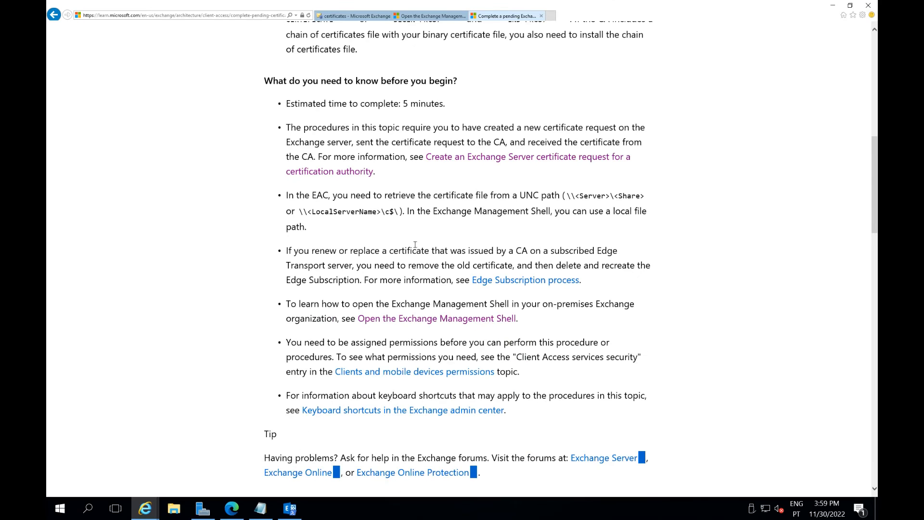
scroll(down, 3)
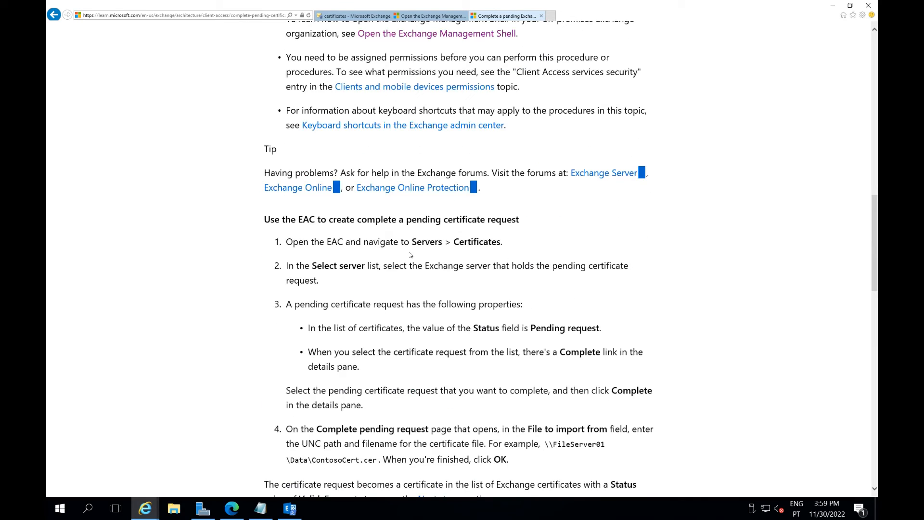
scroll(down, 3)
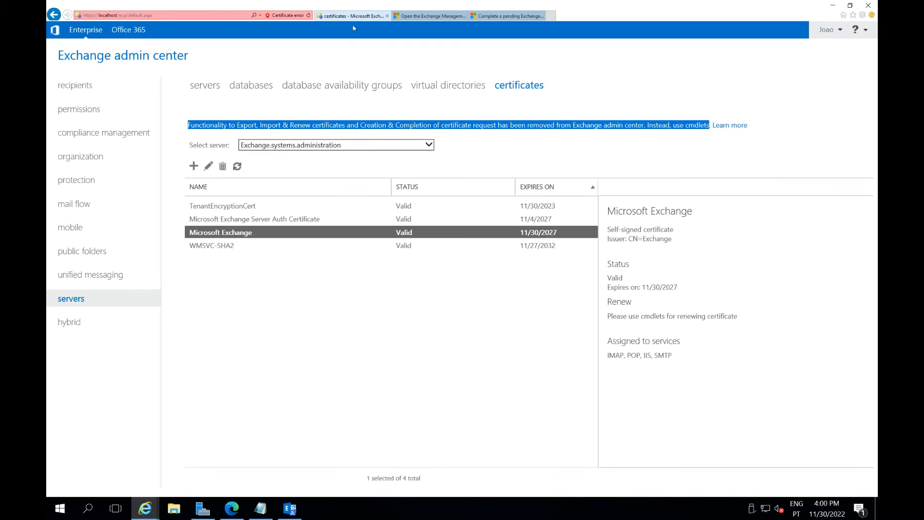
View the self-signed certificate's details, then the pending Microsoft Exchange certificate request's details.
click(237, 166)
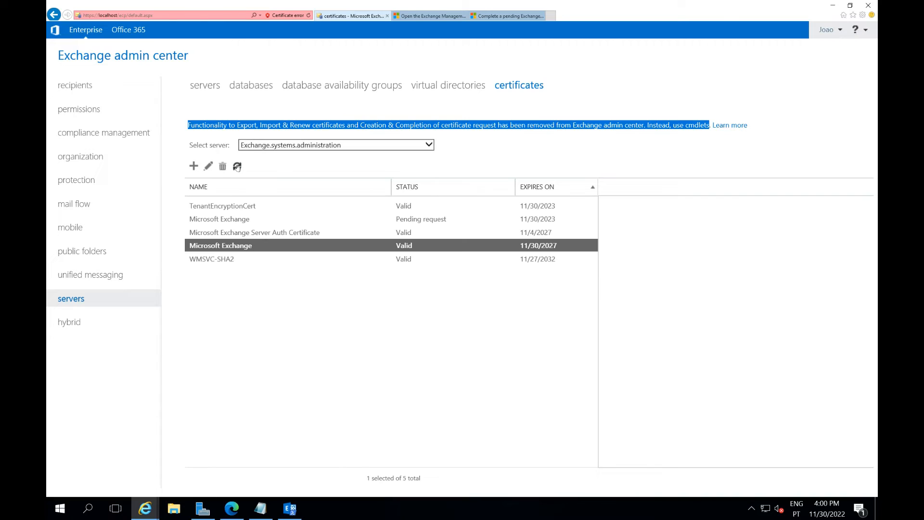
click(220, 246)
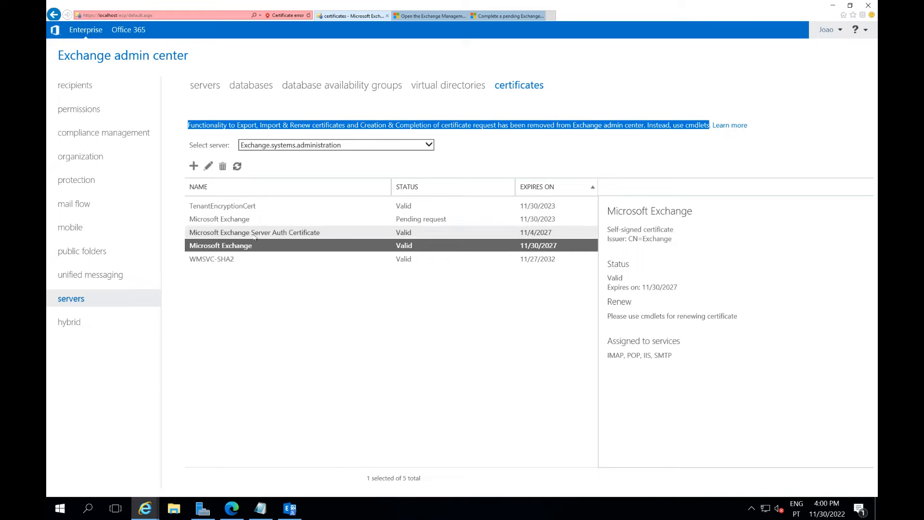
mouse_move(222, 278)
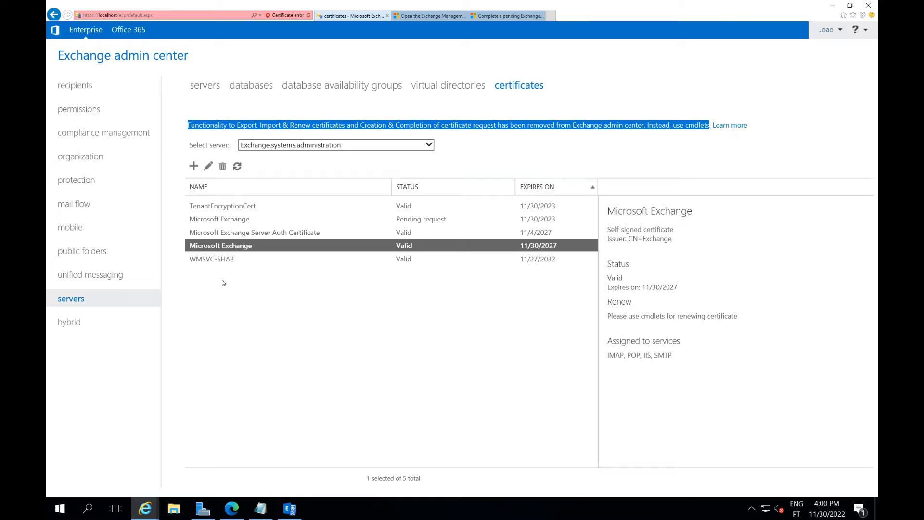
click(219, 218)
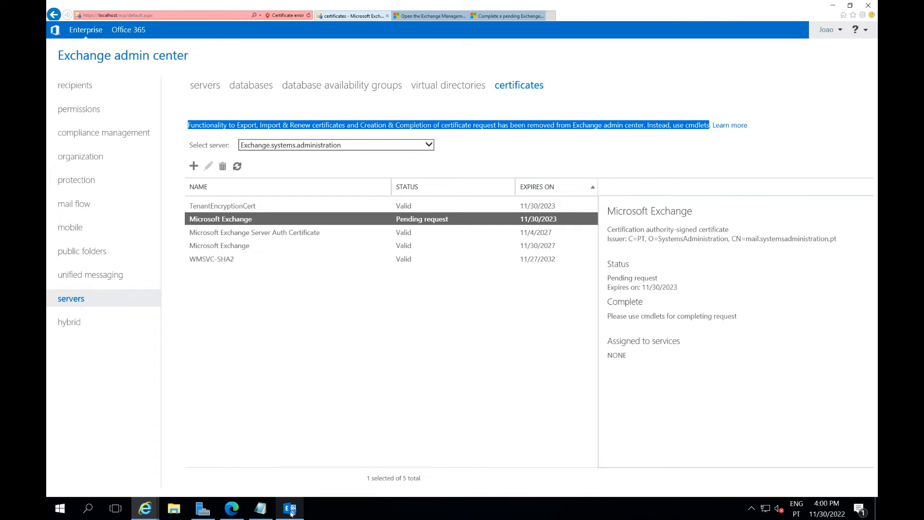
Verify mail.systemsadministration.pt through DNS in ZeroSSL until the certificate is issued.
click(230, 508)
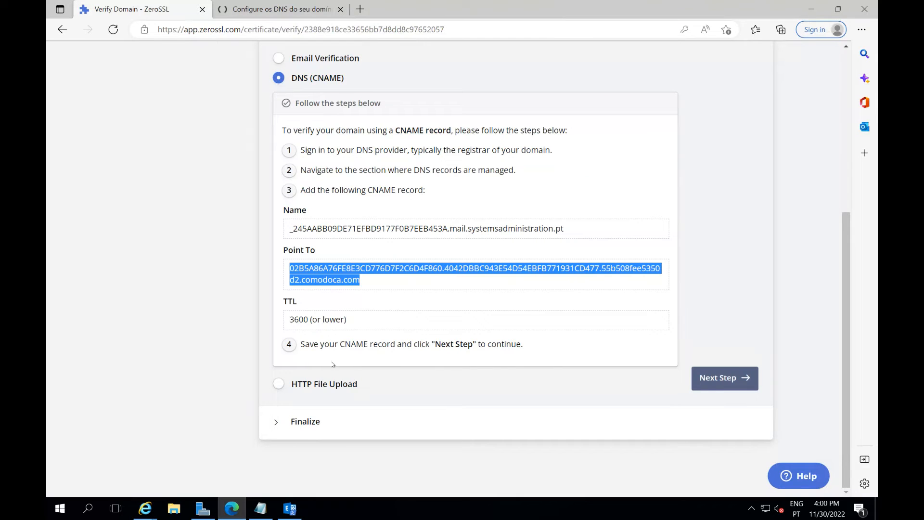
mouse_move(644, 394)
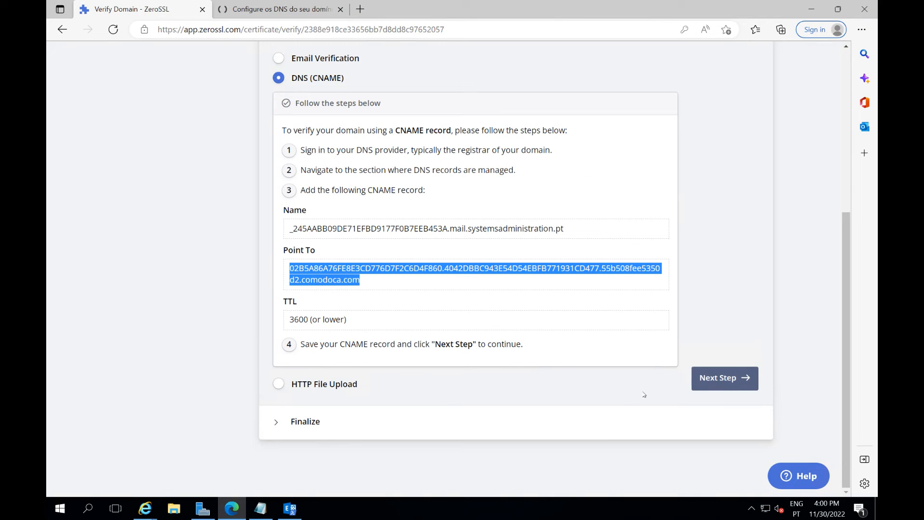
click(724, 377)
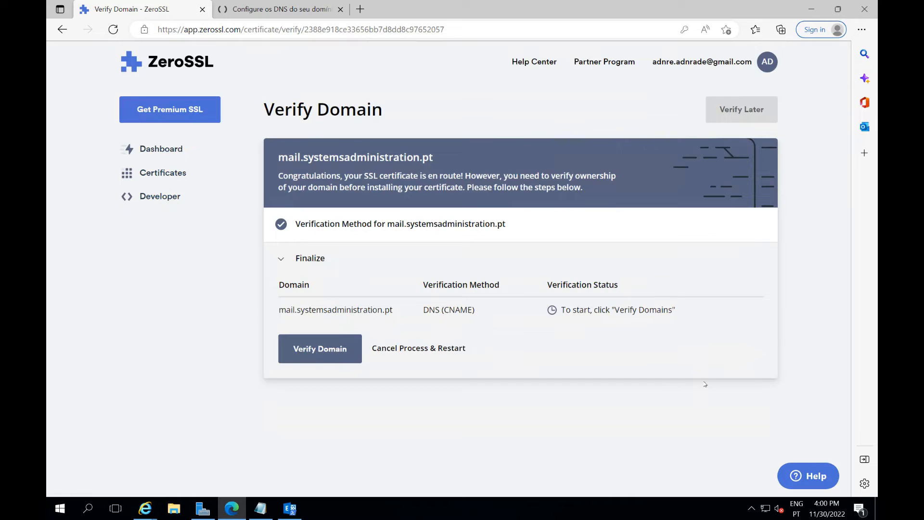
click(320, 349)
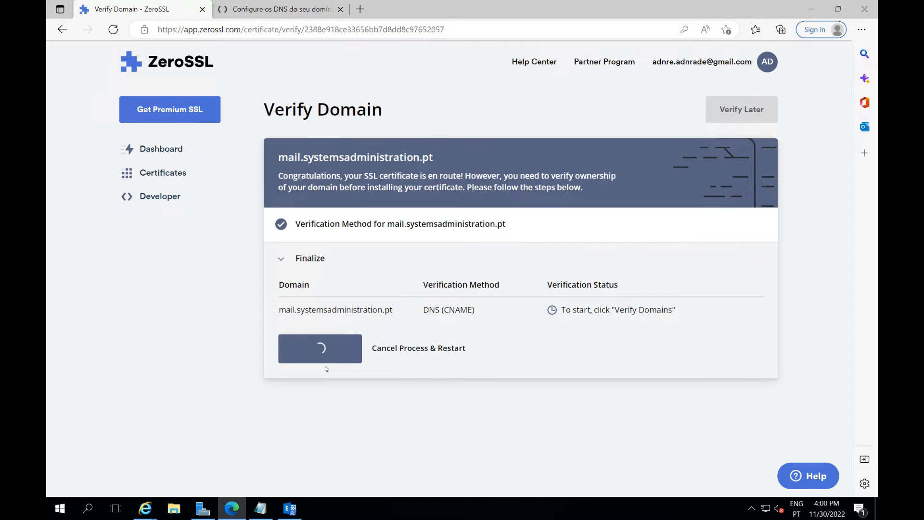
click(319, 347)
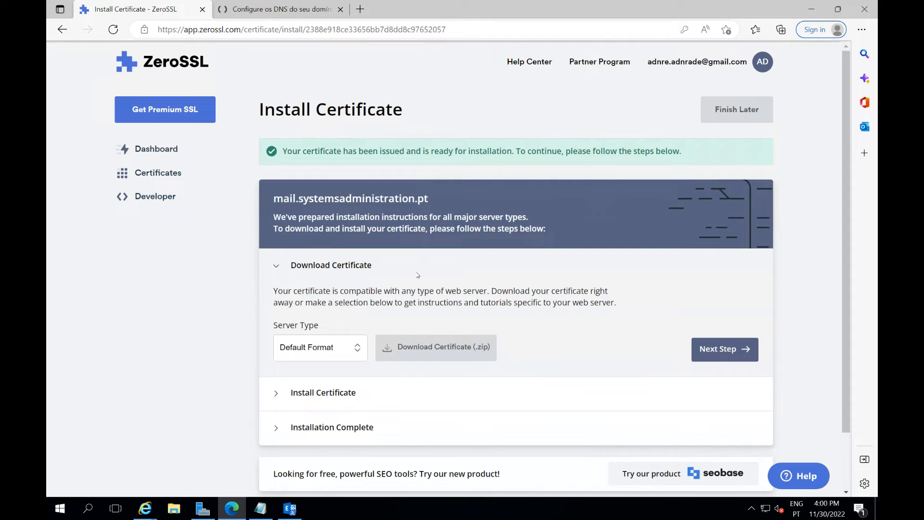
Download the certificate zip in Default Format after checking the Server Type choices.
click(435, 347)
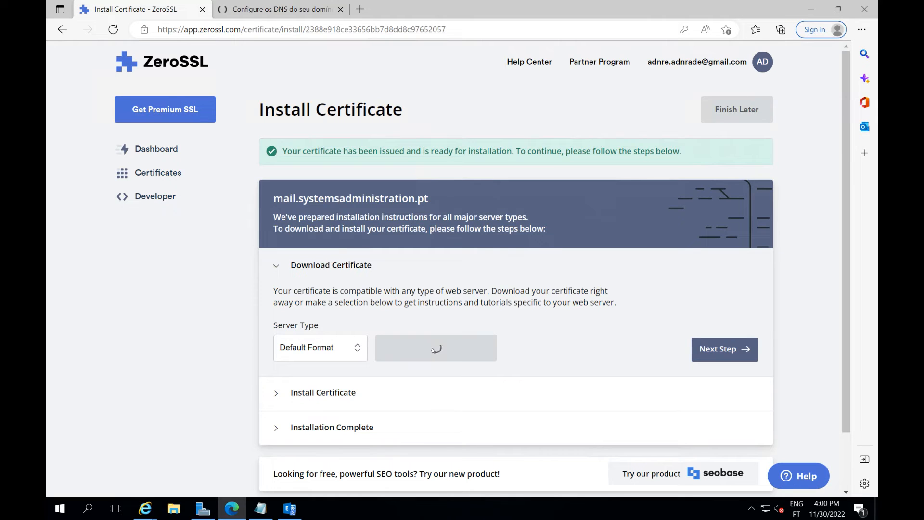
click(435, 347)
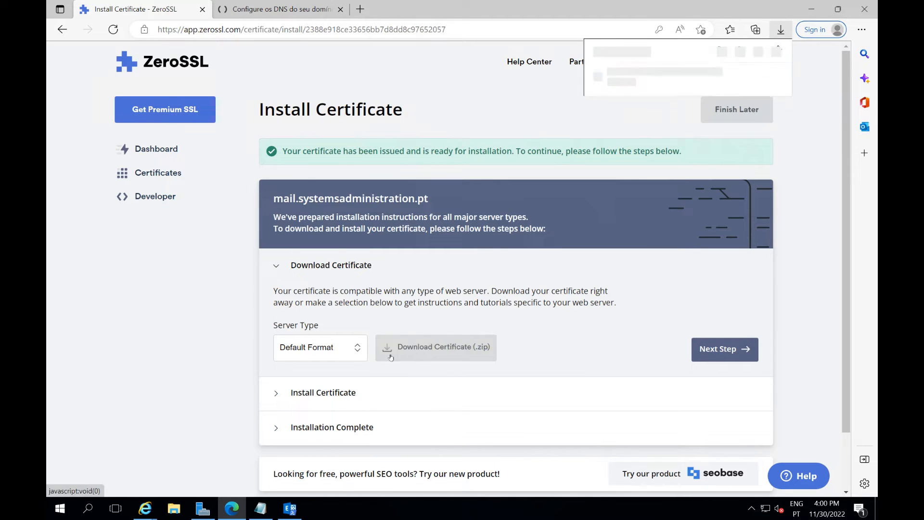
click(319, 347)
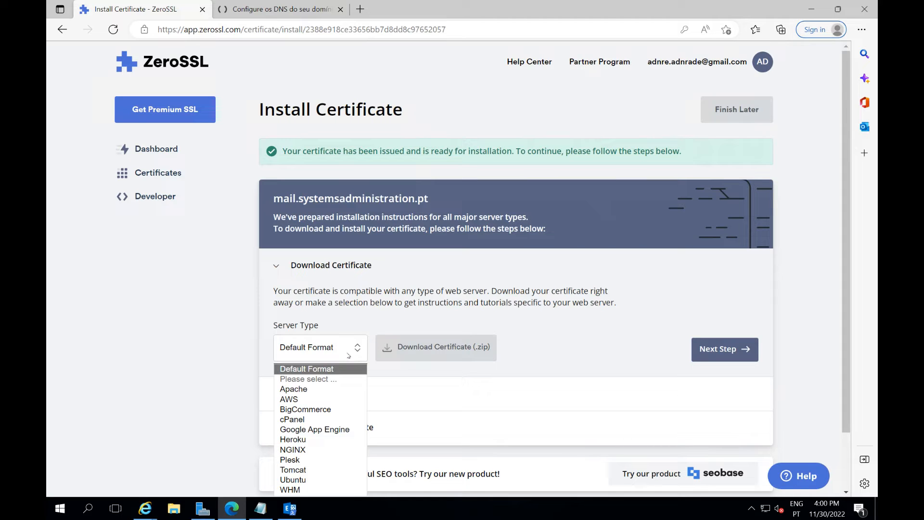
mouse_move(633, 230)
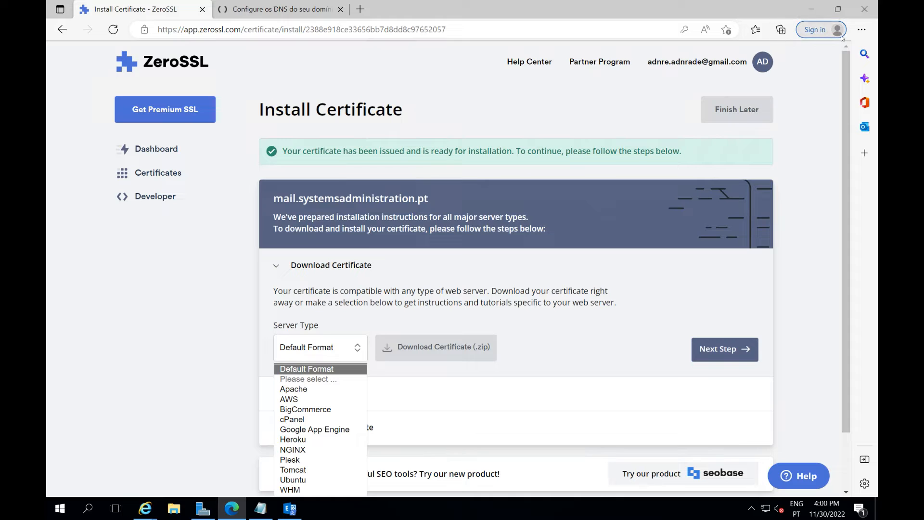
click(860, 30)
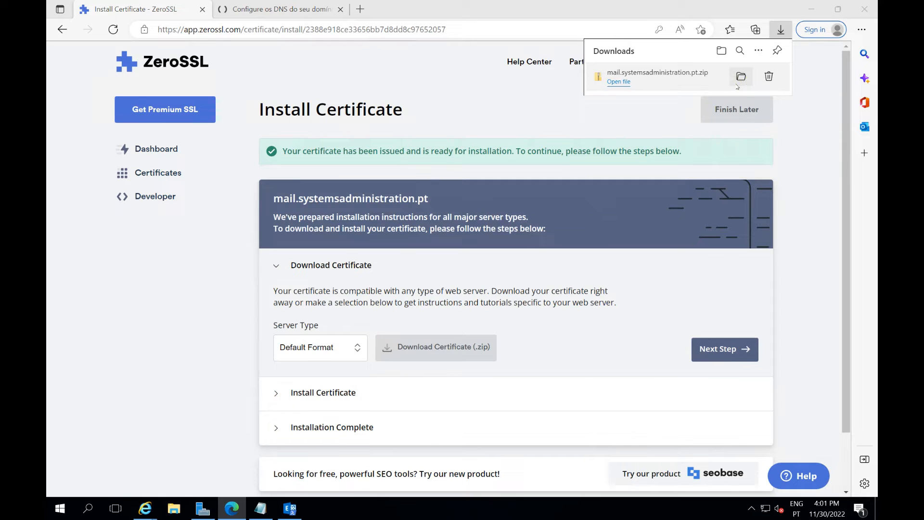
Extract mail.systemsadministration.pt.zip into its own Downloads folder with Extract All.
click(741, 77)
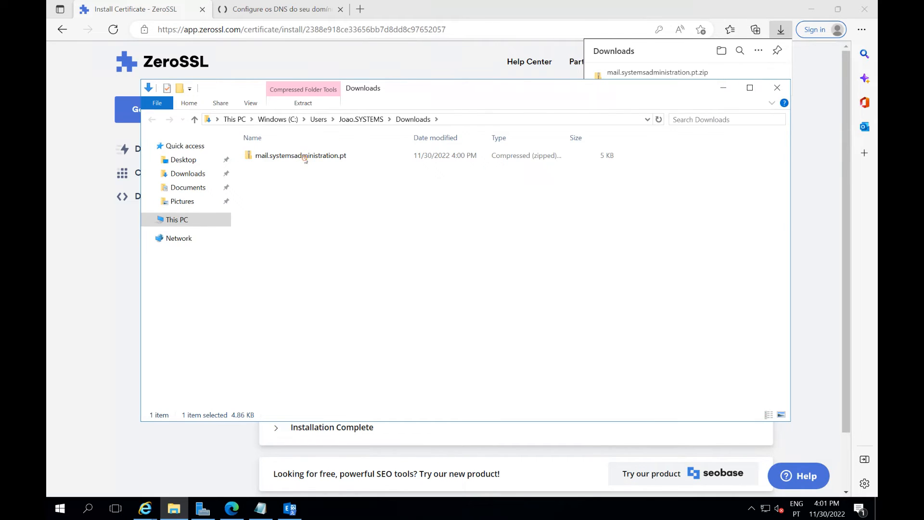
right_click(300, 155)
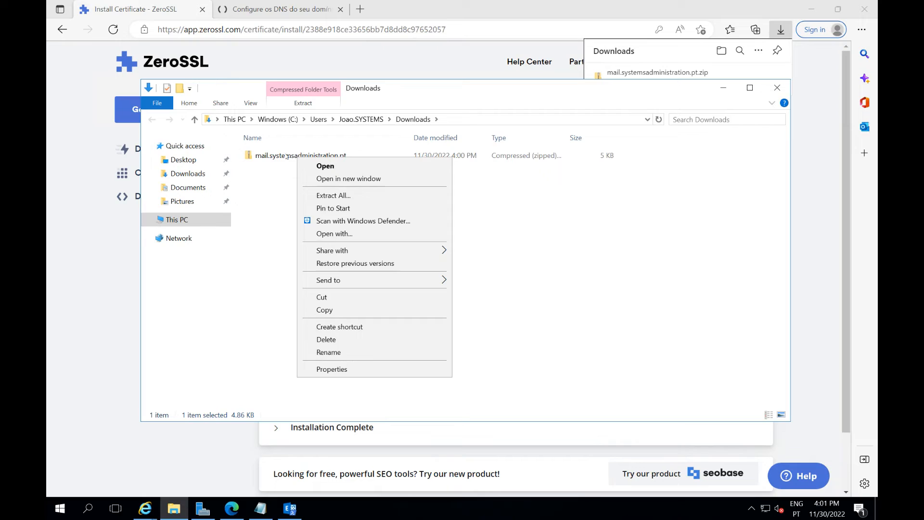
click(328, 352)
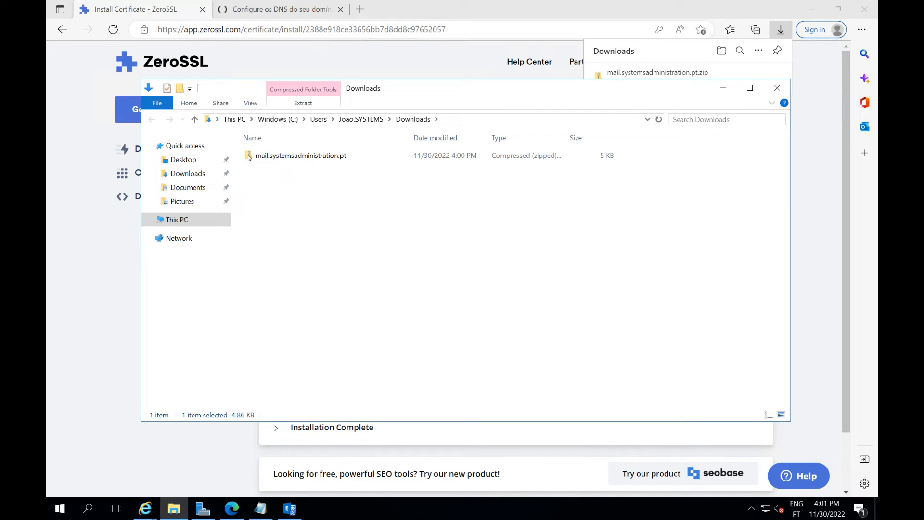
click(300, 155)
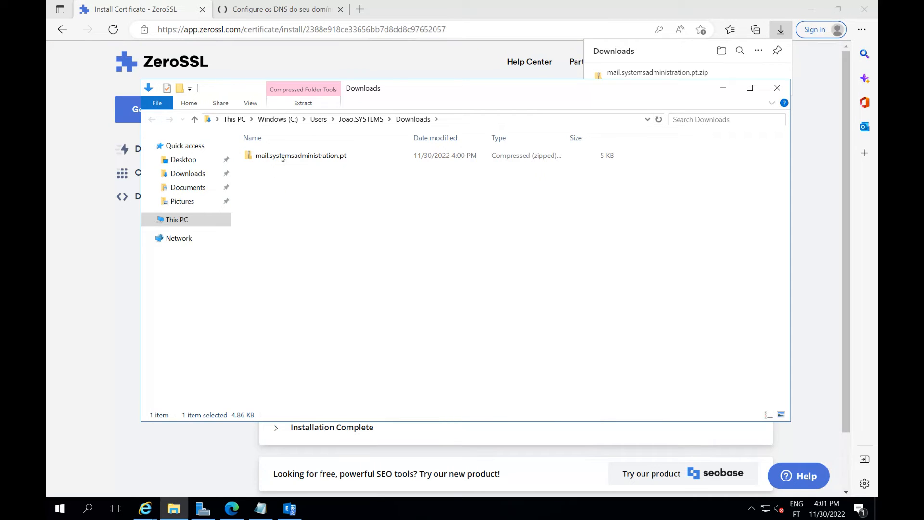
right_click(300, 155)
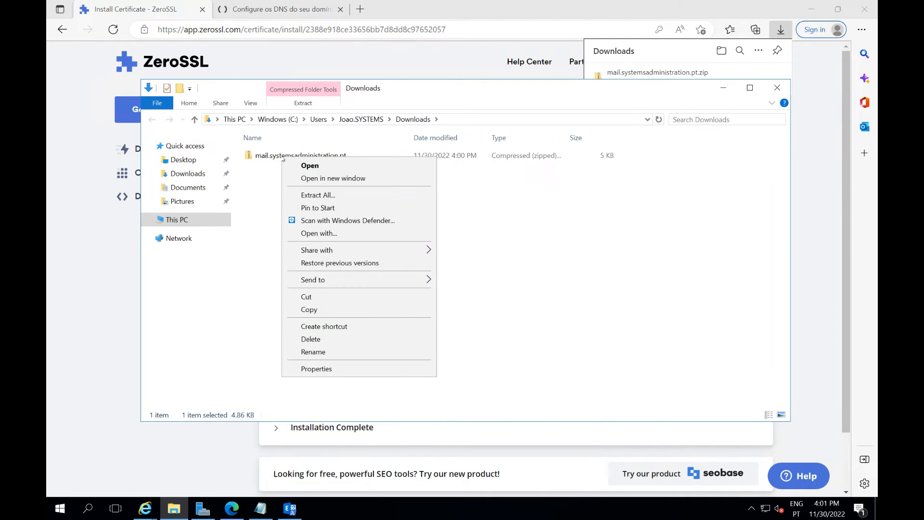
click(318, 195)
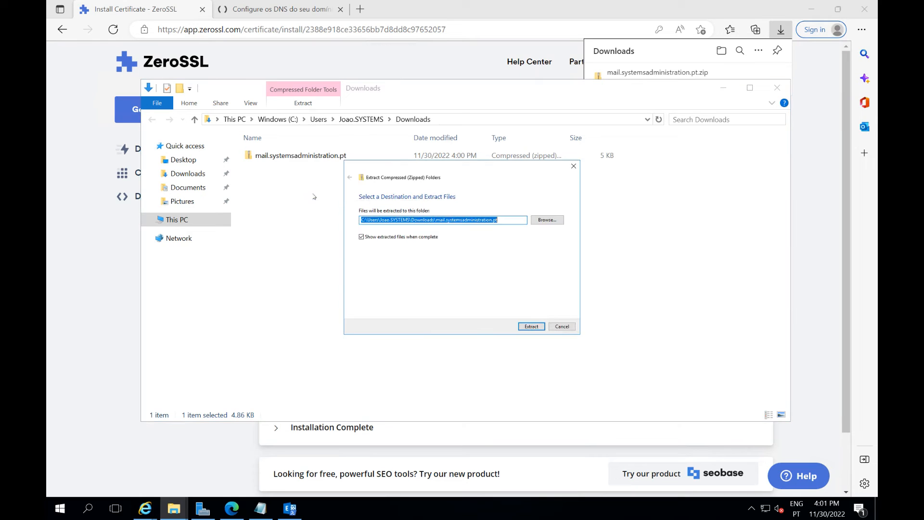
click(529, 326)
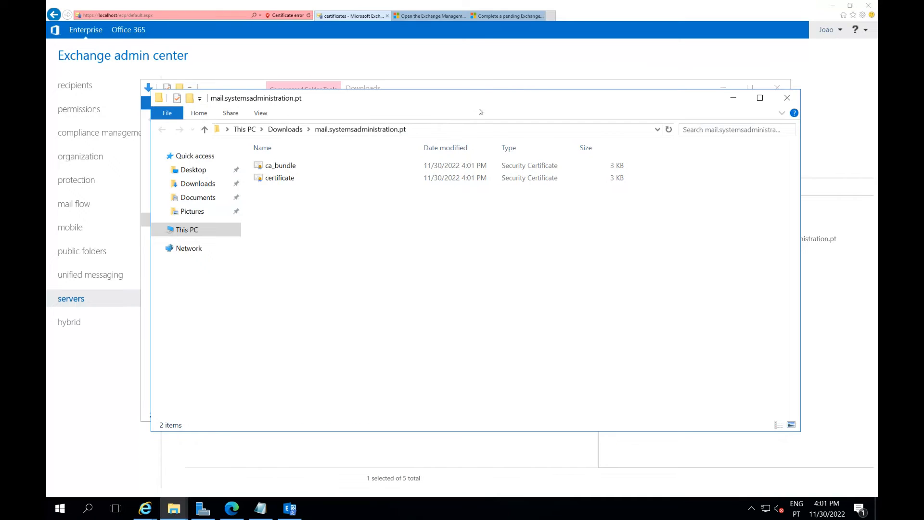
Reread the pending request's cmdlet note in EAC, then switch to the completion guide.
click(786, 98)
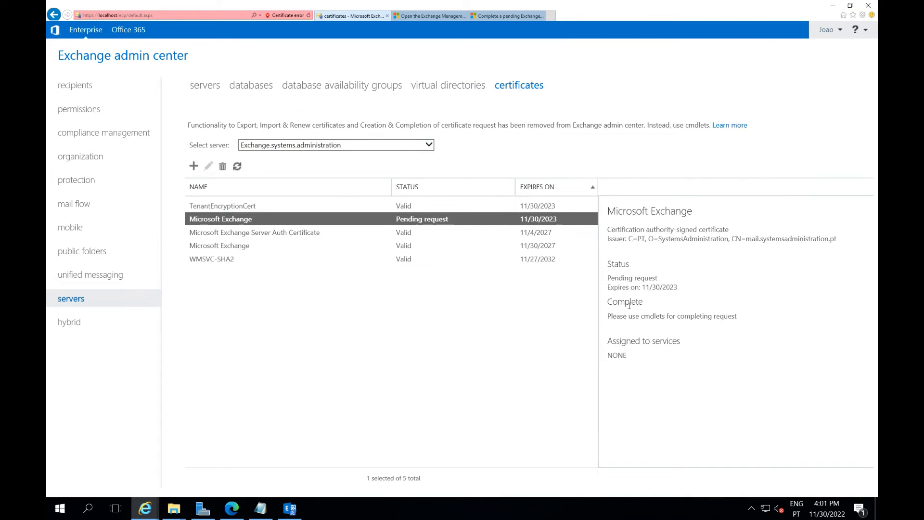
mouse_move(381, 213)
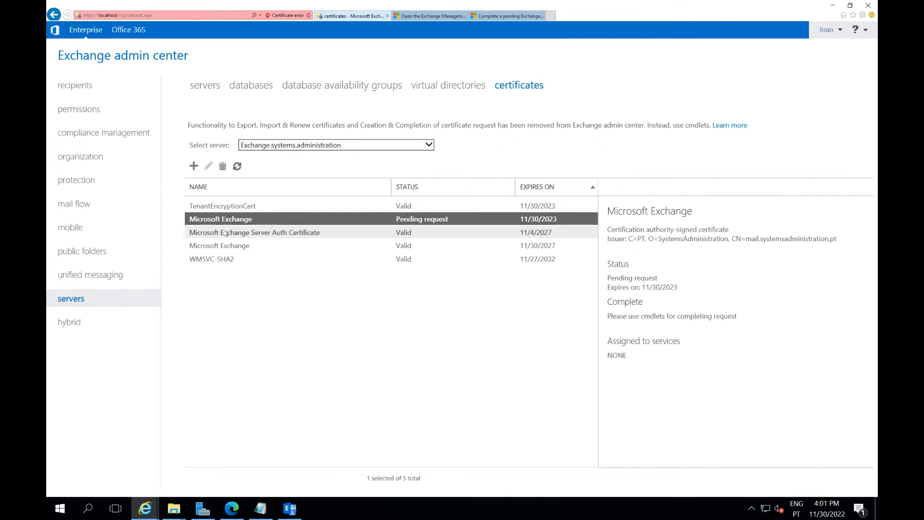
mouse_move(230, 219)
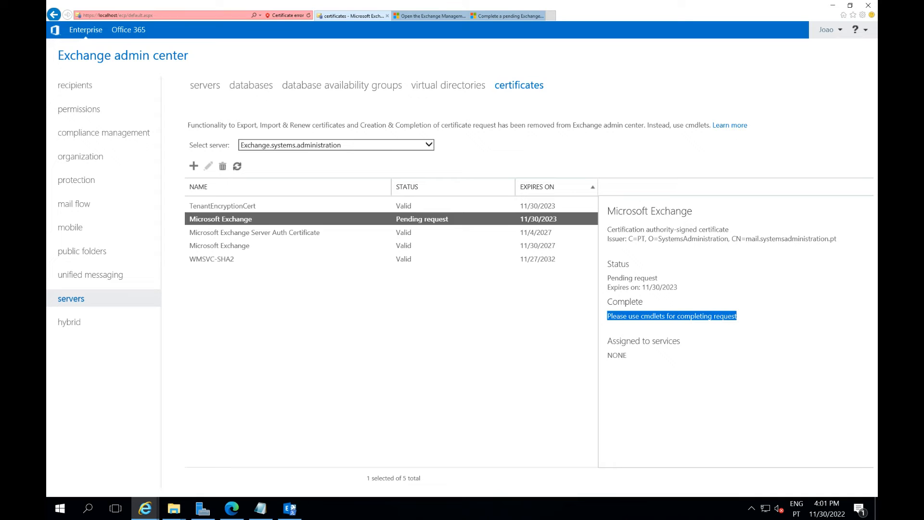
click(507, 17)
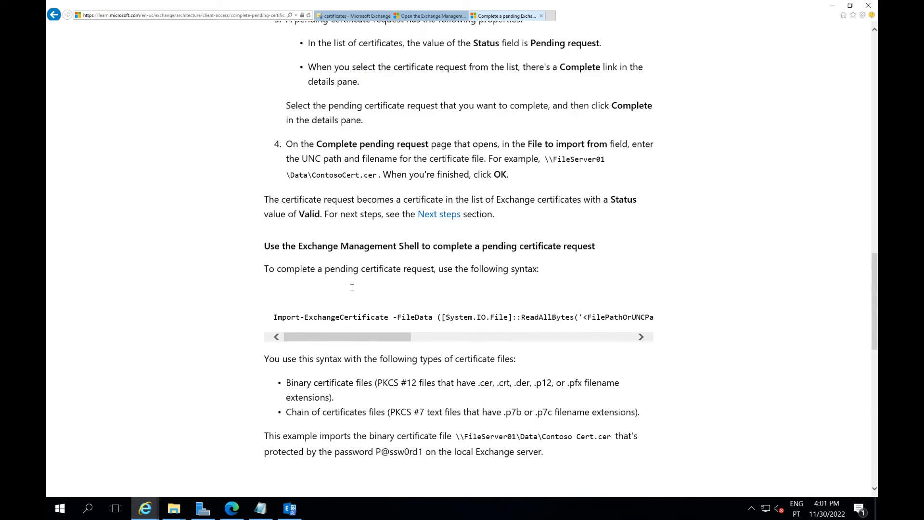
Scroll to the Exchange Management Shell section and review the Import-ExchangeCertificate example and supported file types.
scroll(down, 3)
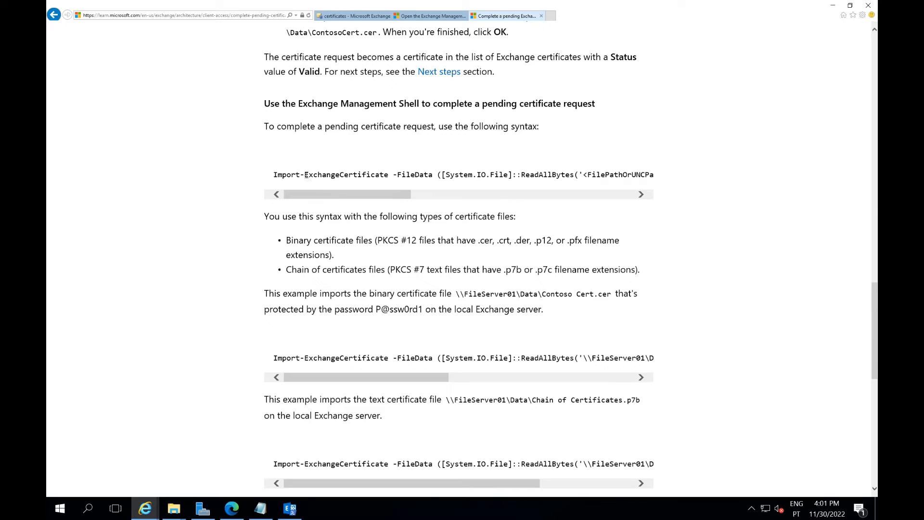
double_click(344, 174)
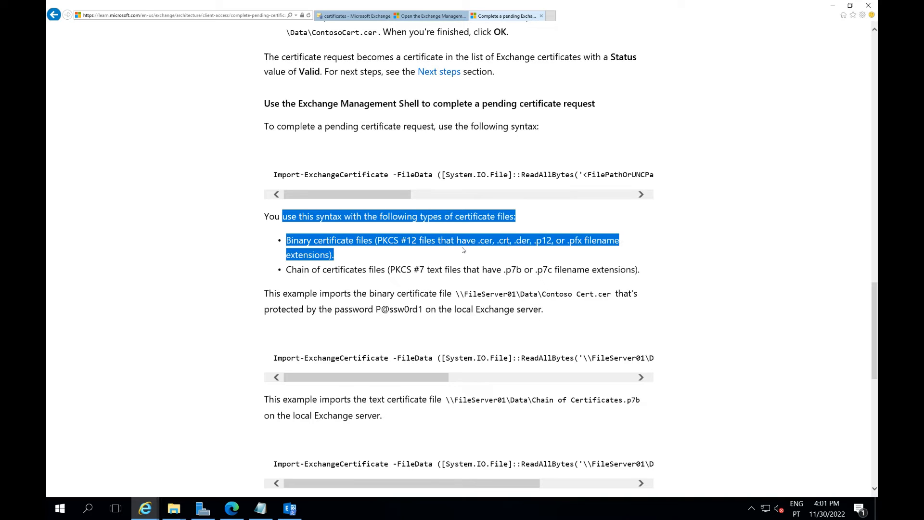
click(361, 302)
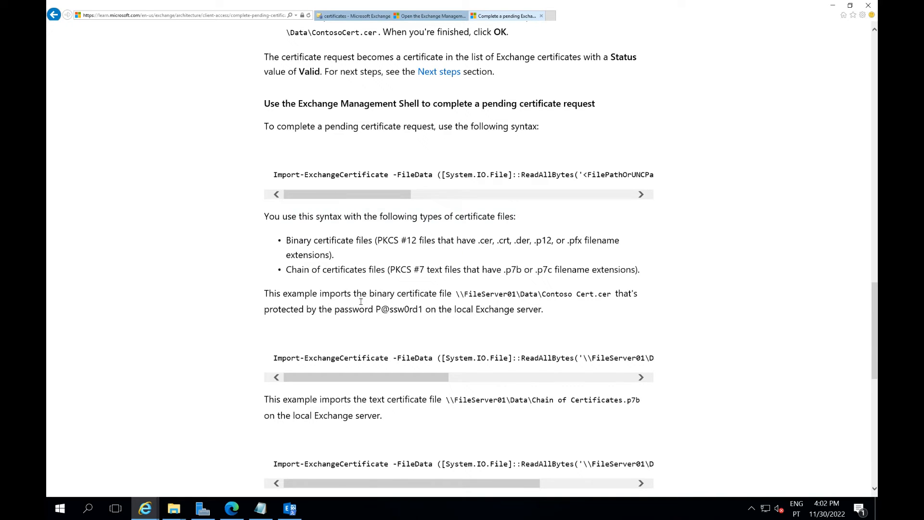
mouse_move(419, 383)
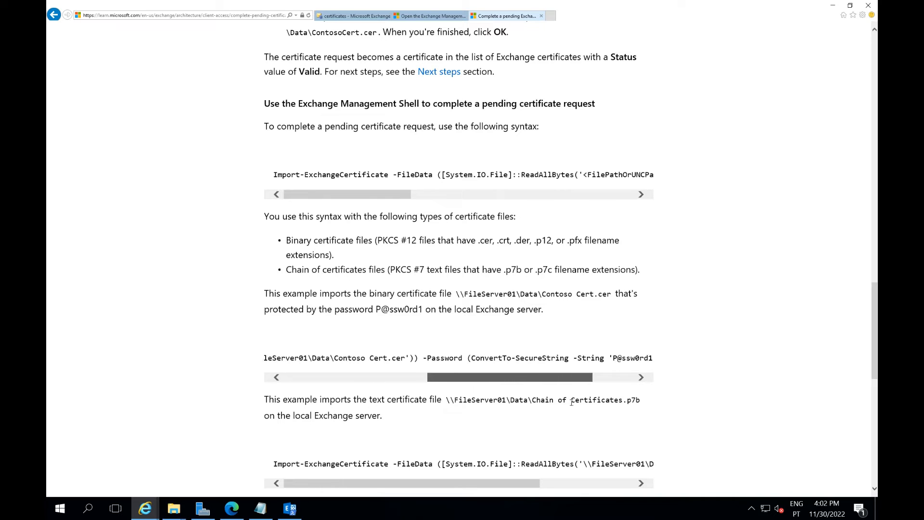
scroll(right, 3)
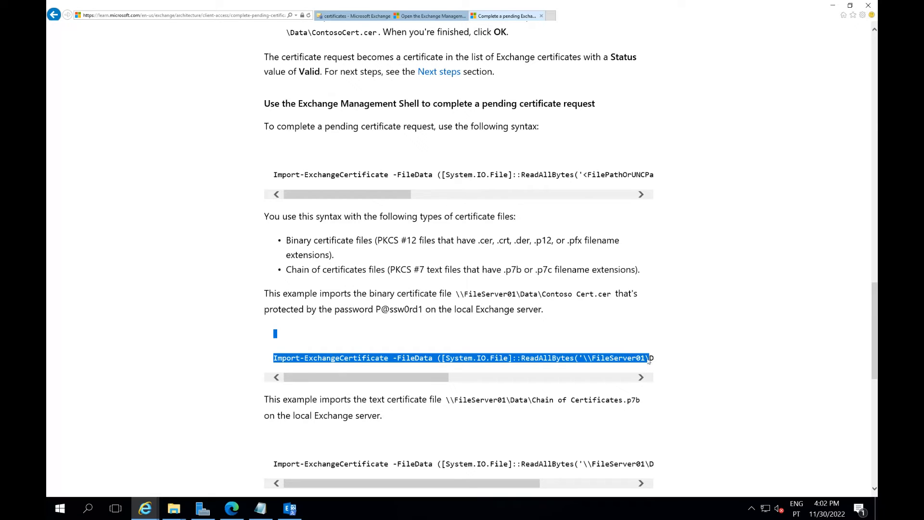
mouse_move(148, 73)
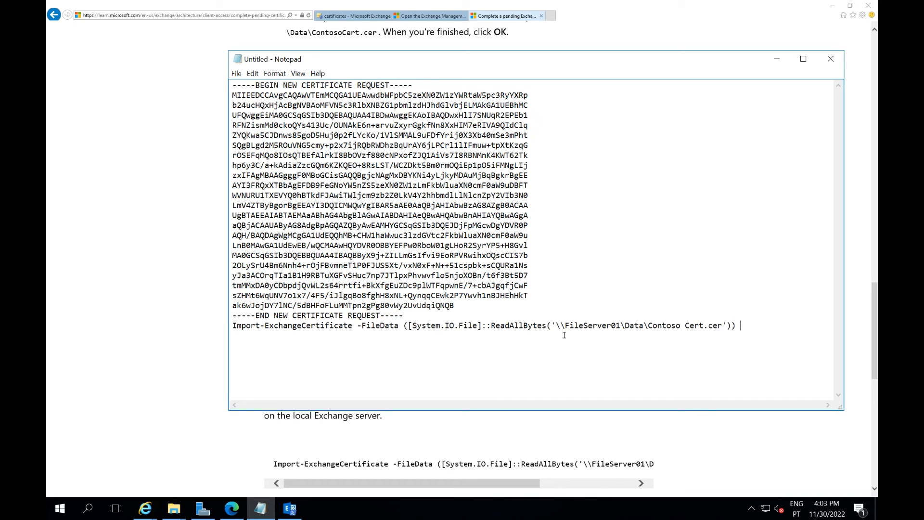
mouse_move(191, 503)
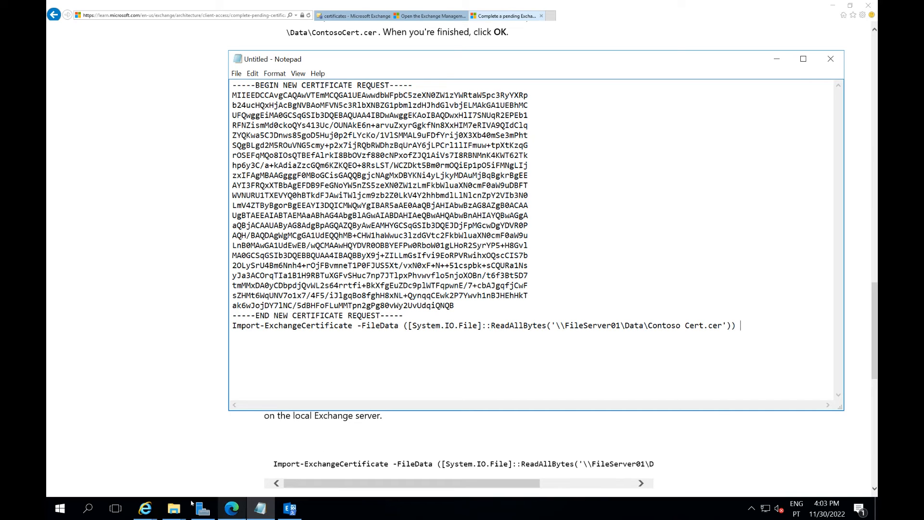
mouse_move(172, 507)
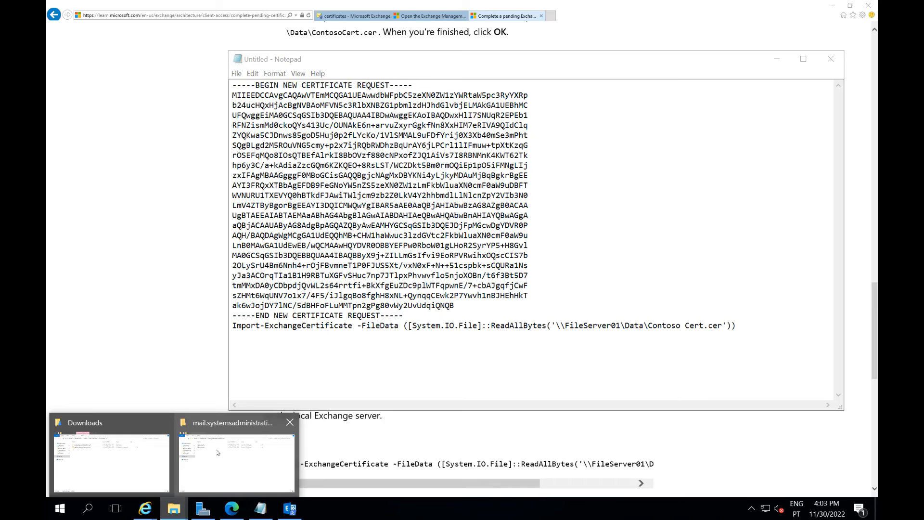
Point the command's -FileData path at the Downloads\mail.systemsadministration.pt folder after checking it in File Explorer.
click(236, 460)
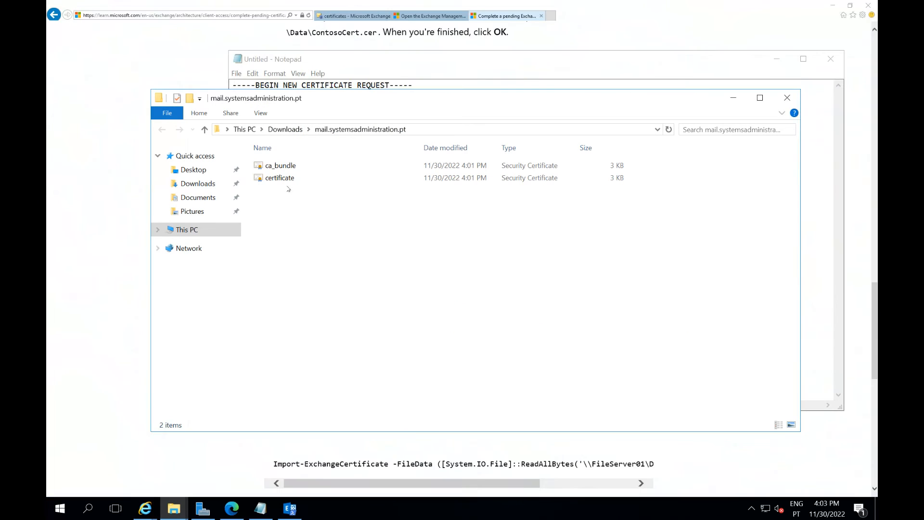
click(413, 129)
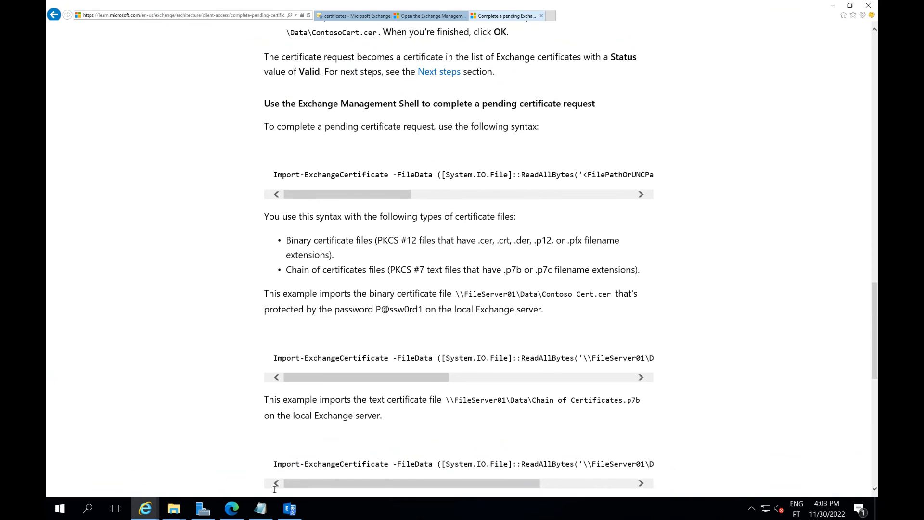
click(260, 508)
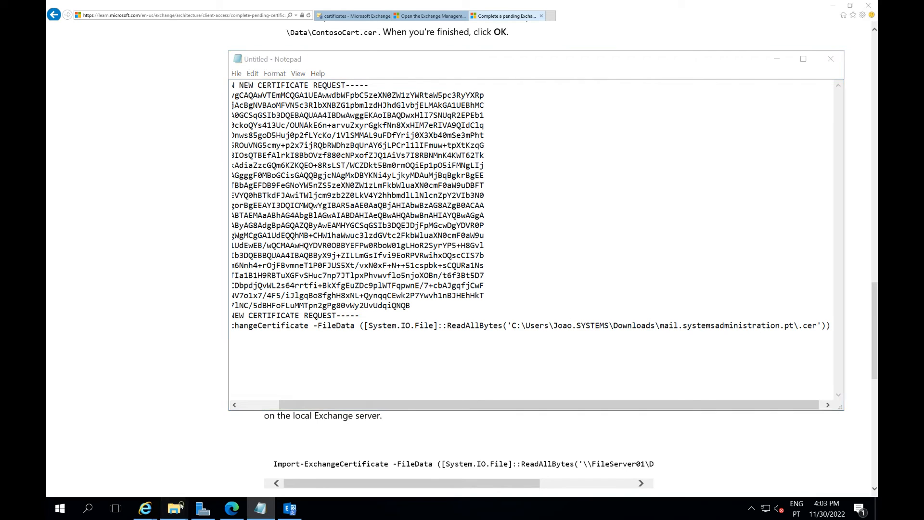
click(173, 507)
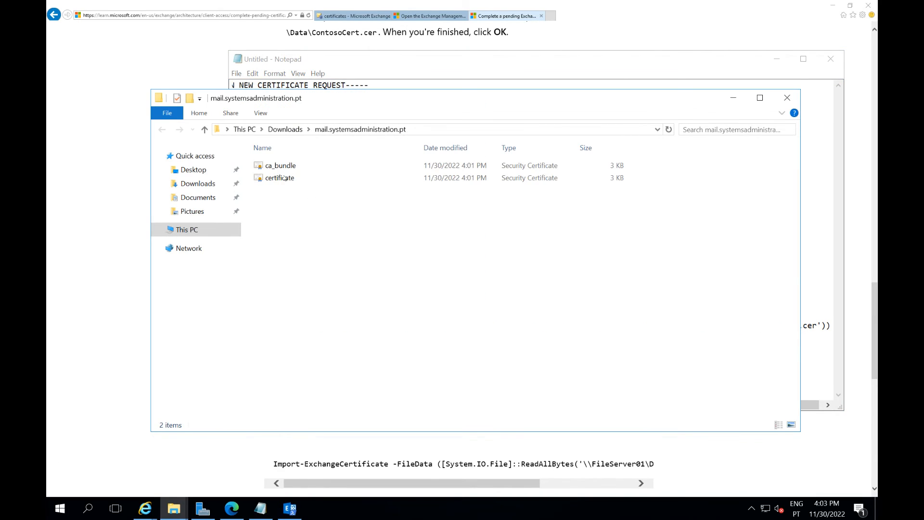
View the certificate file's properties and select its .crt extension for the command's file name.
click(279, 177)
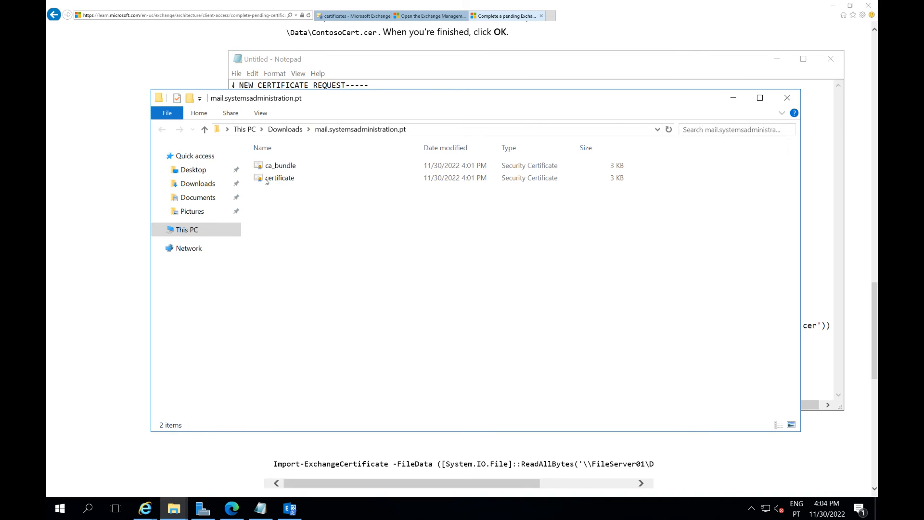
right_click(280, 177)
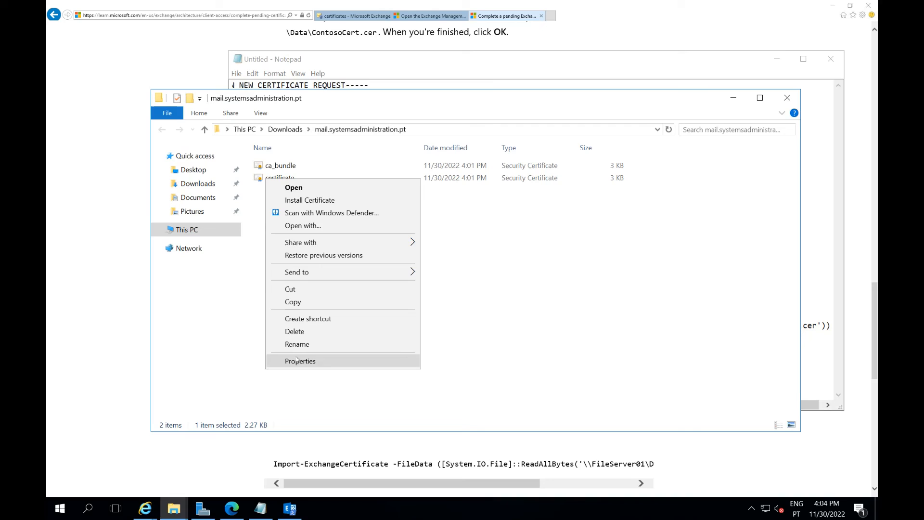
click(300, 361)
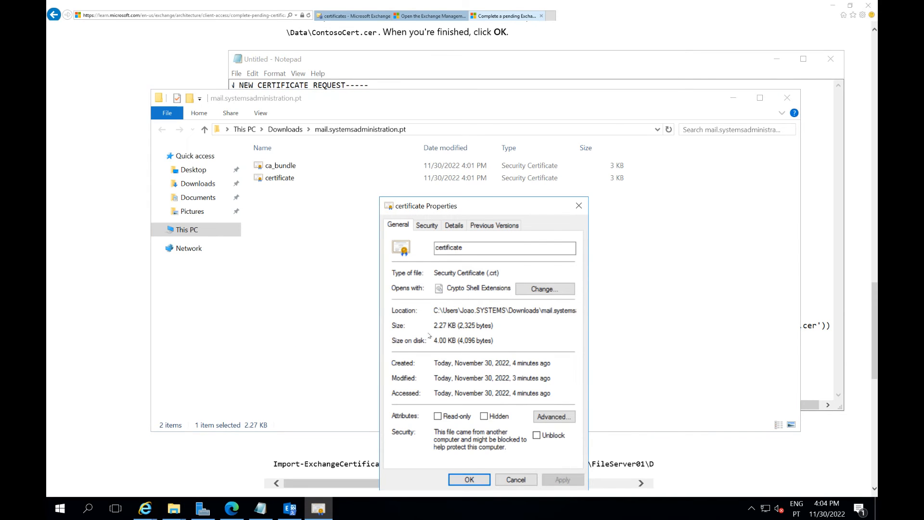
double_click(493, 272)
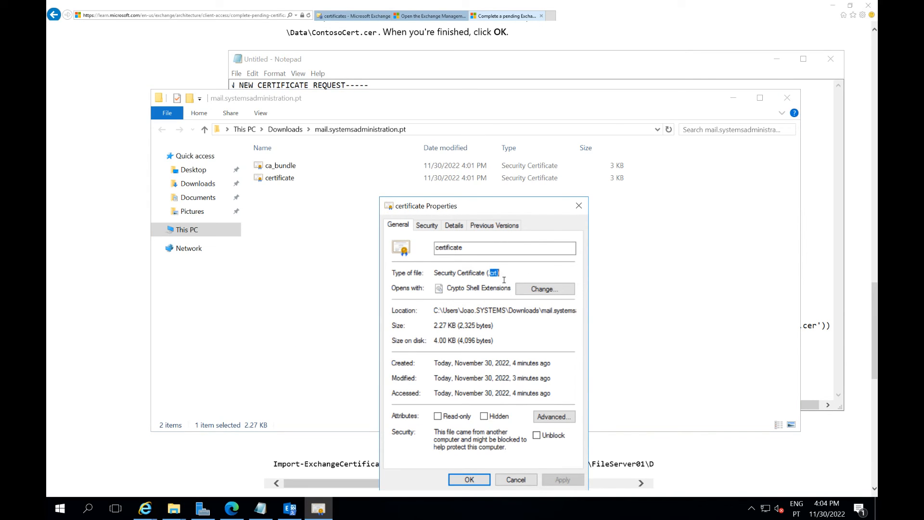
mouse_move(503, 332)
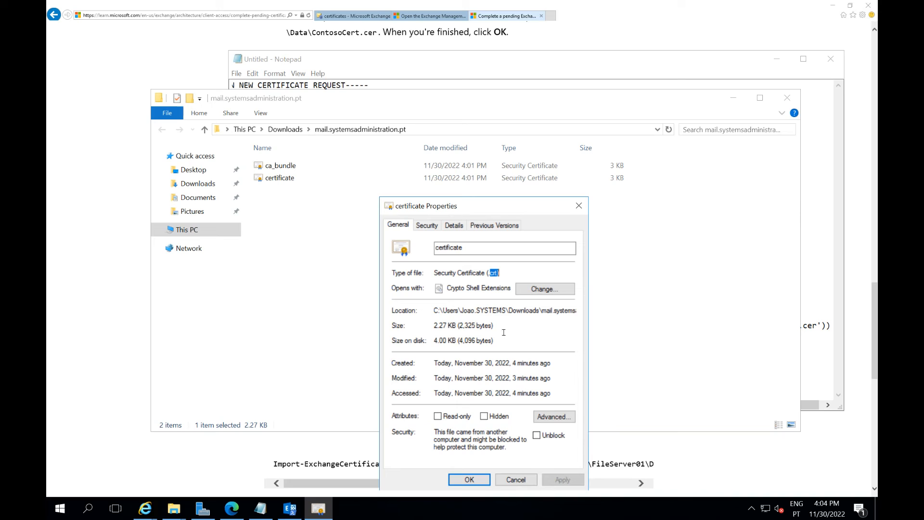
mouse_move(579, 206)
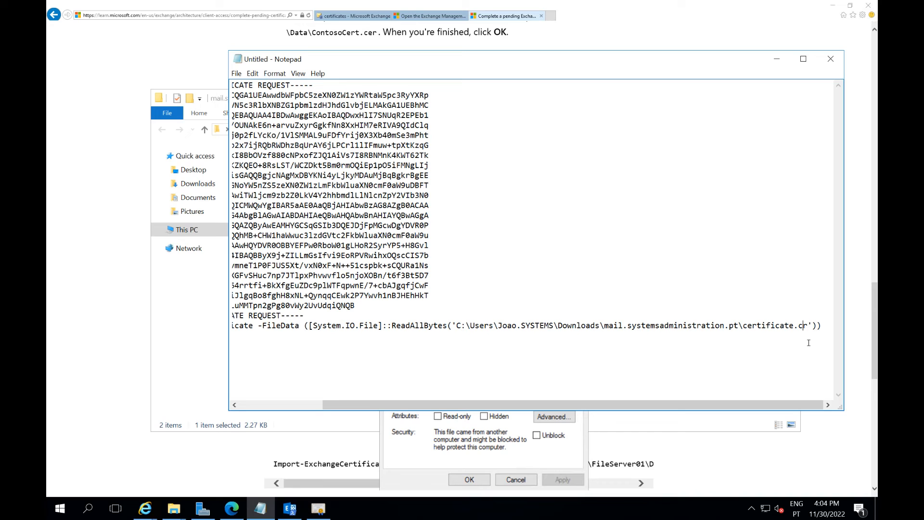
Complete the certificate.crt path in the Import-ExchangeCertificate line and return to the Microsoft Learn page.
text(t)
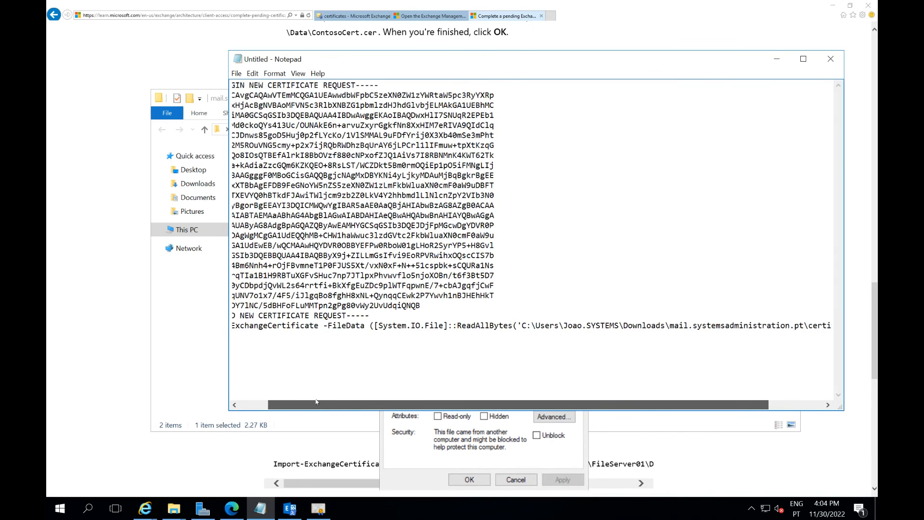
scroll(left, 3)
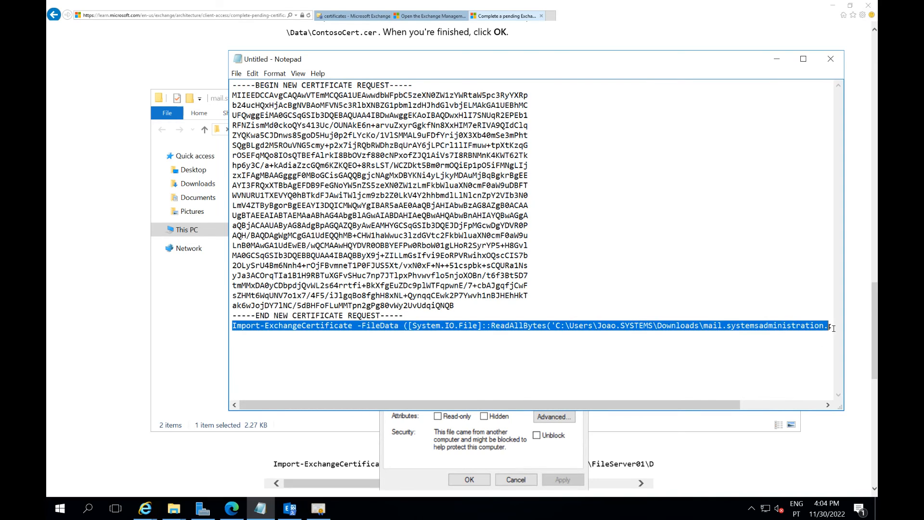
scroll(right, 3)
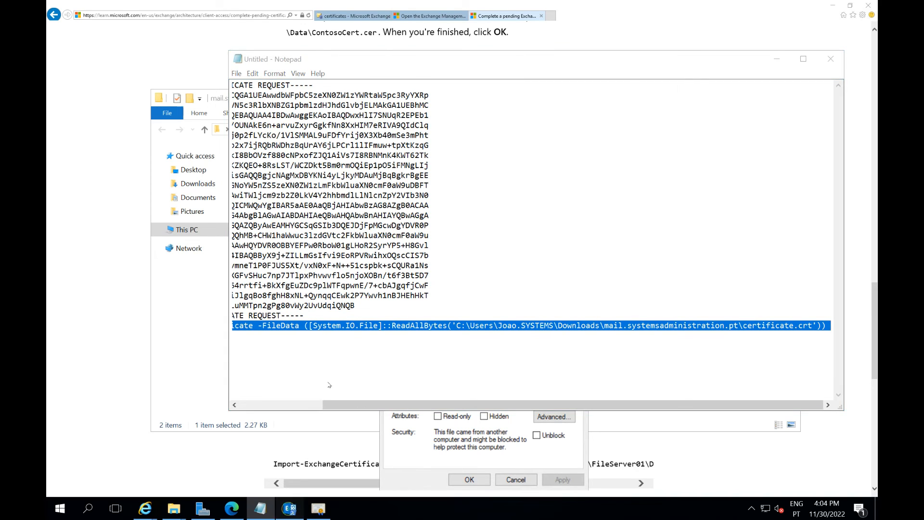
click(289, 508)
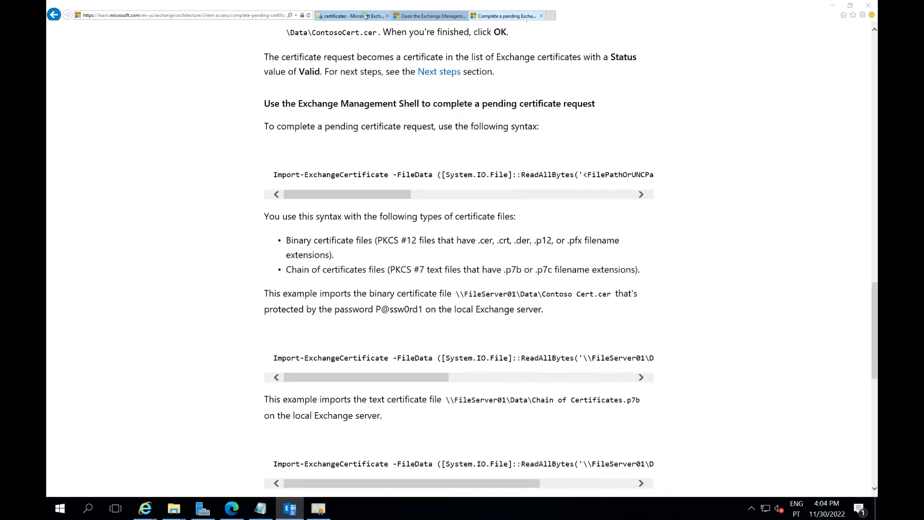
Refresh the EAC certificates list and inspect the ZeroSSL certificate, Valid until 2/28/2023, and the self-signed one.
click(350, 15)
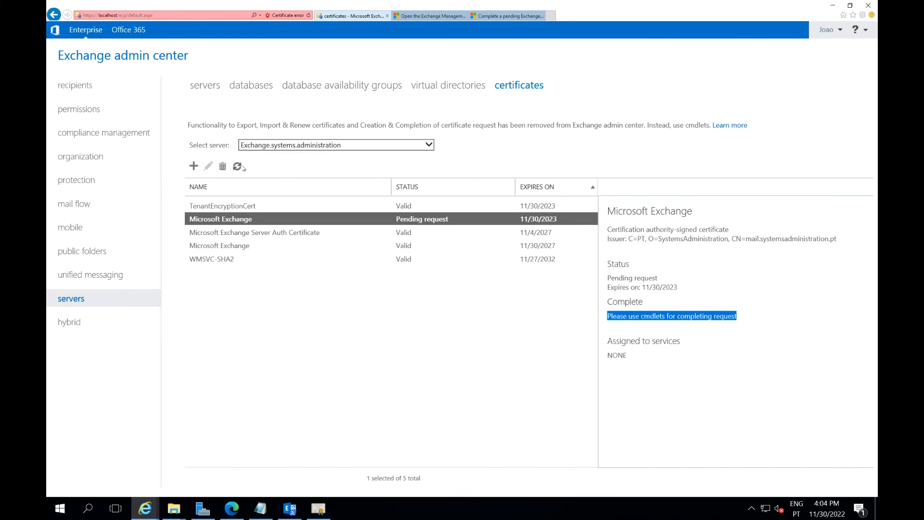
click(224, 219)
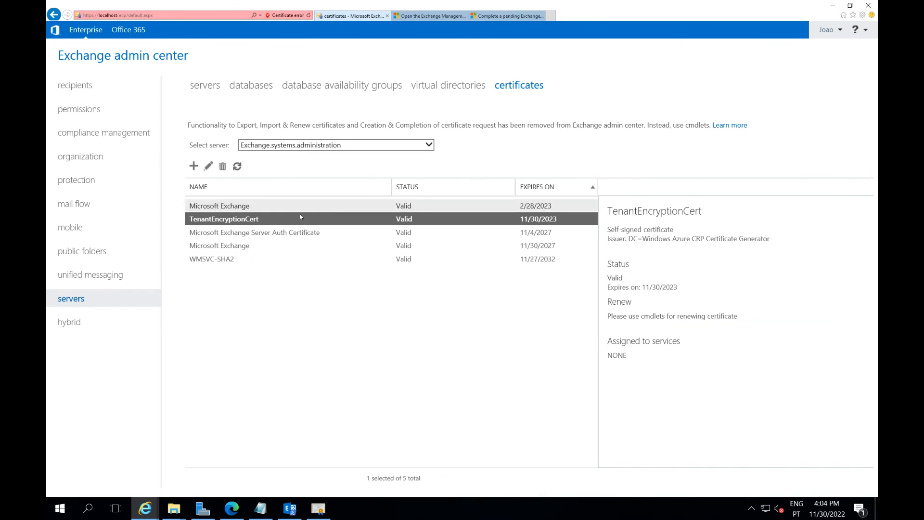
mouse_move(269, 242)
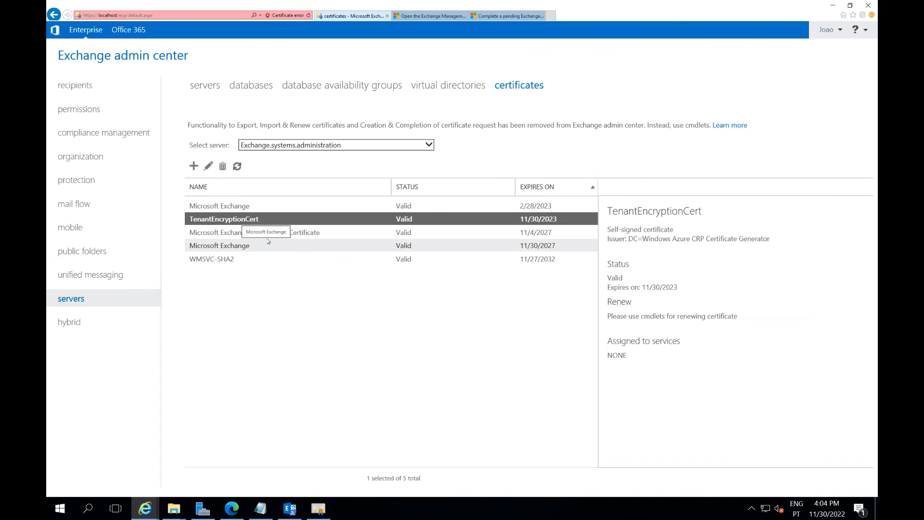
click(220, 205)
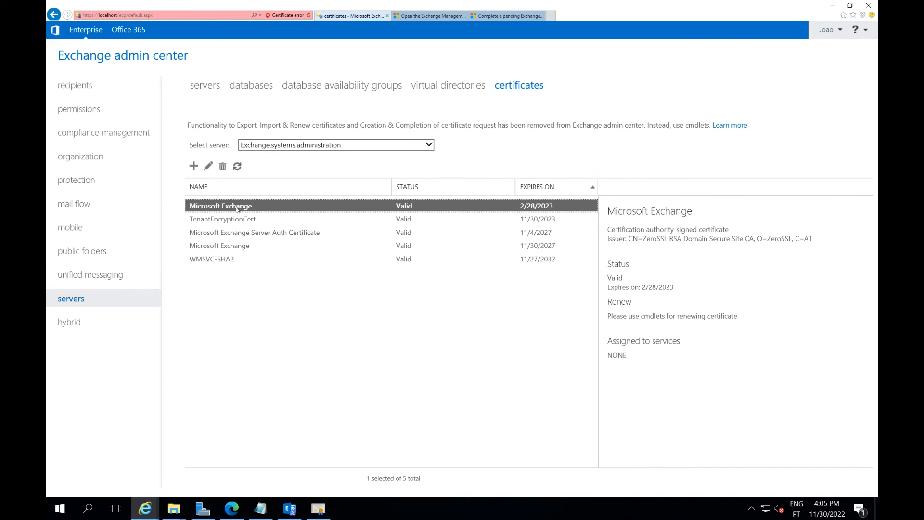
mouse_move(218, 246)
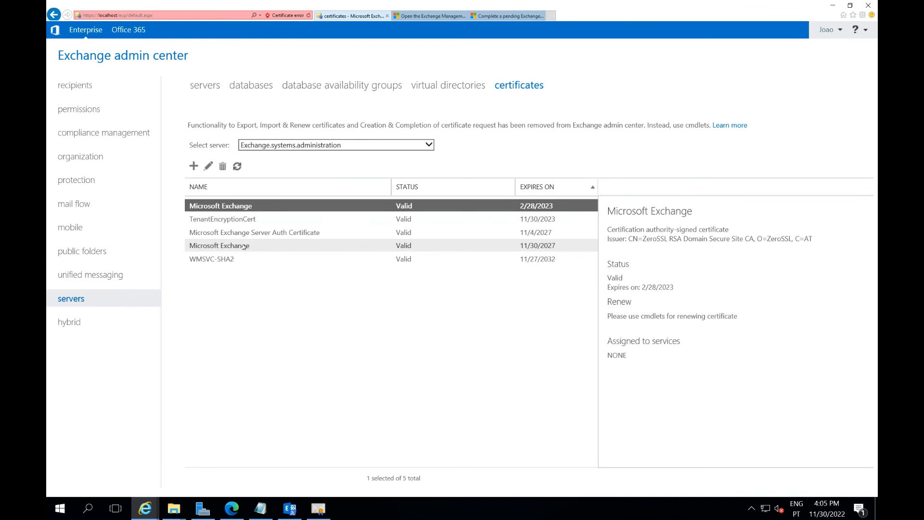
click(220, 245)
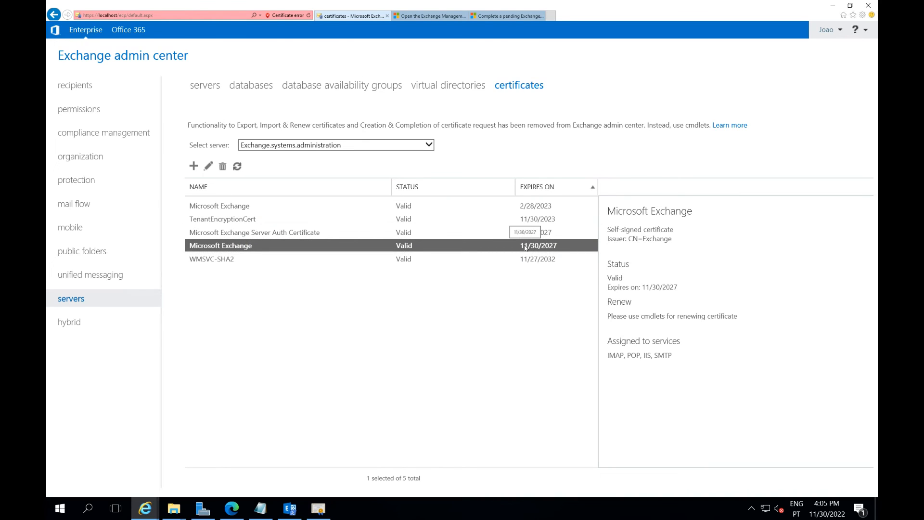
mouse_move(568, 275)
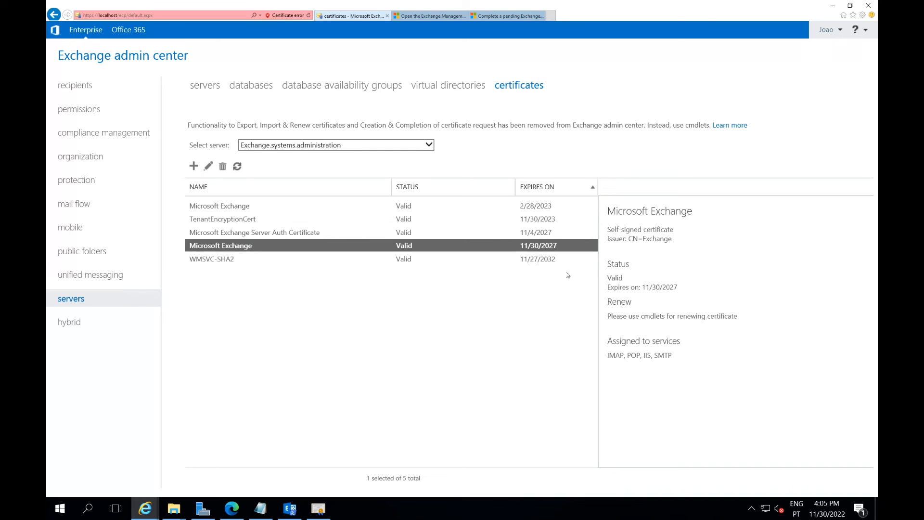
mouse_move(537, 259)
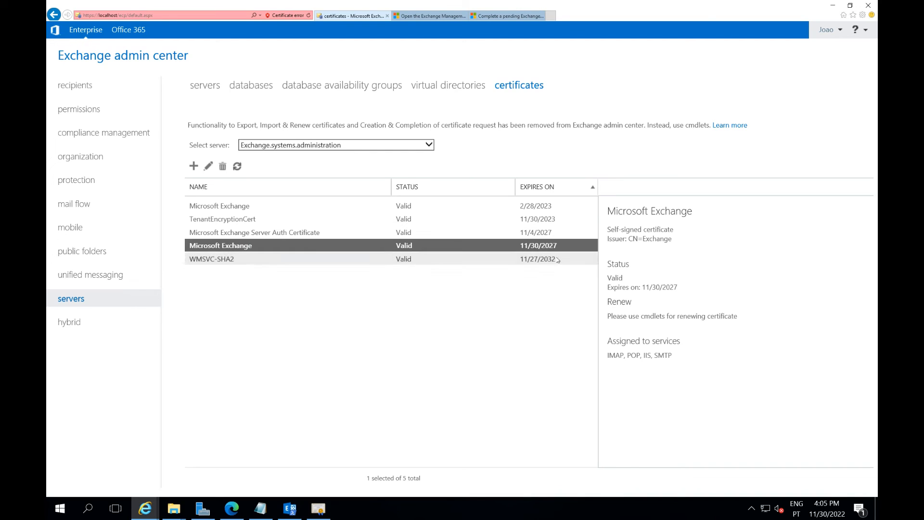
mouse_move(543, 259)
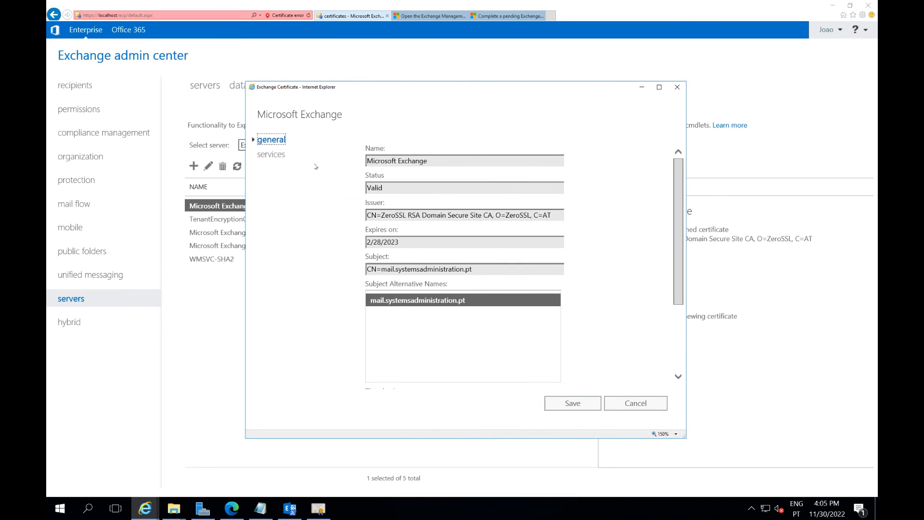
Assign the ZeroSSL Microsoft Exchange certificate to the IIS service and save.
click(271, 154)
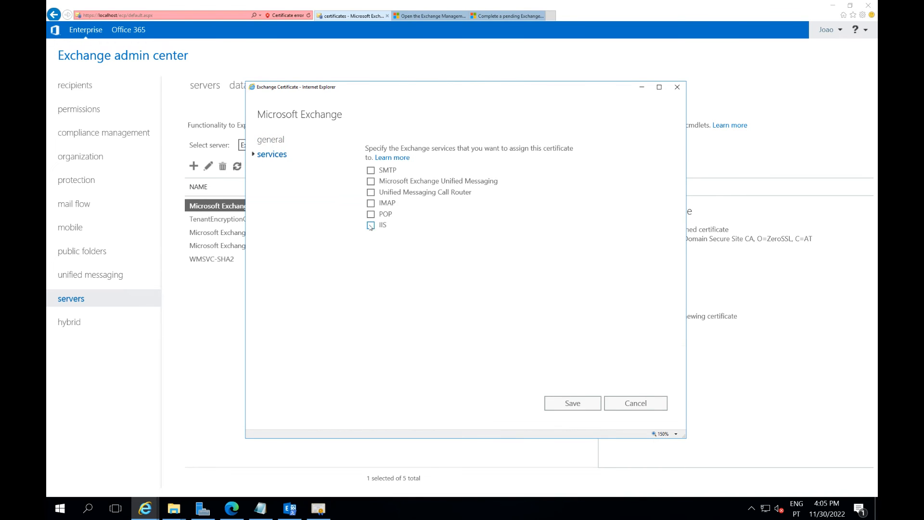
click(371, 225)
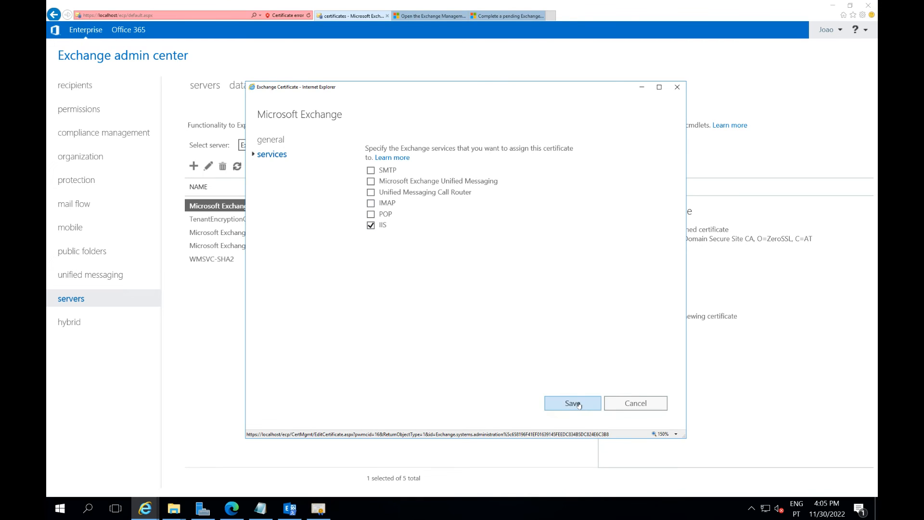
click(571, 403)
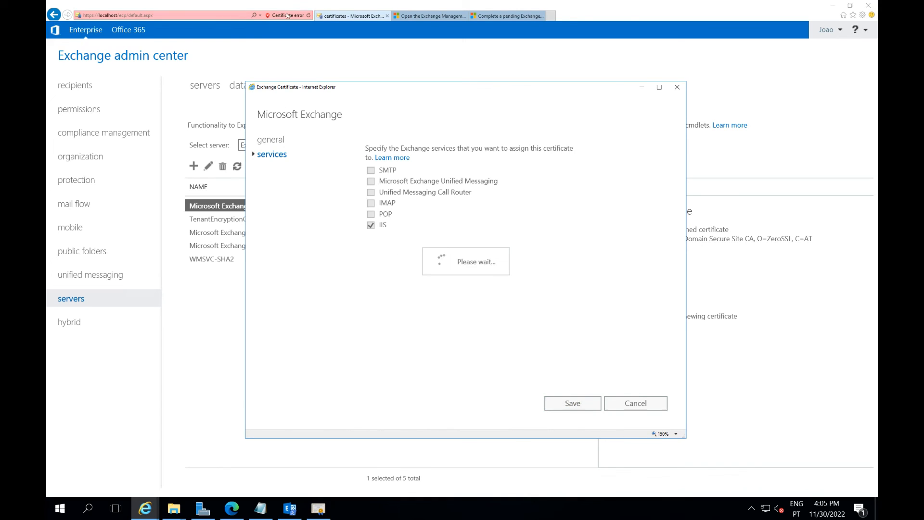
click(571, 403)
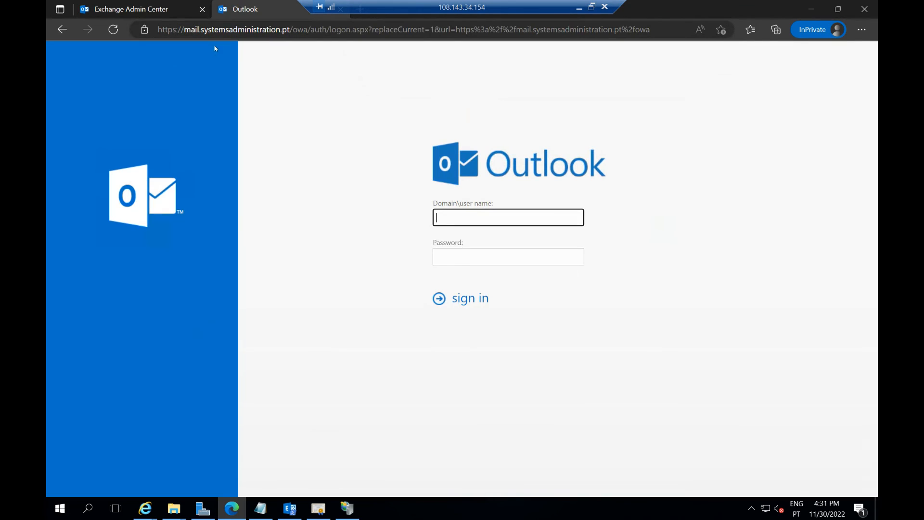
Switch to the Internet Explorer window showing mail.systemsadministration.pt/owa can't be displayed.
click(143, 30)
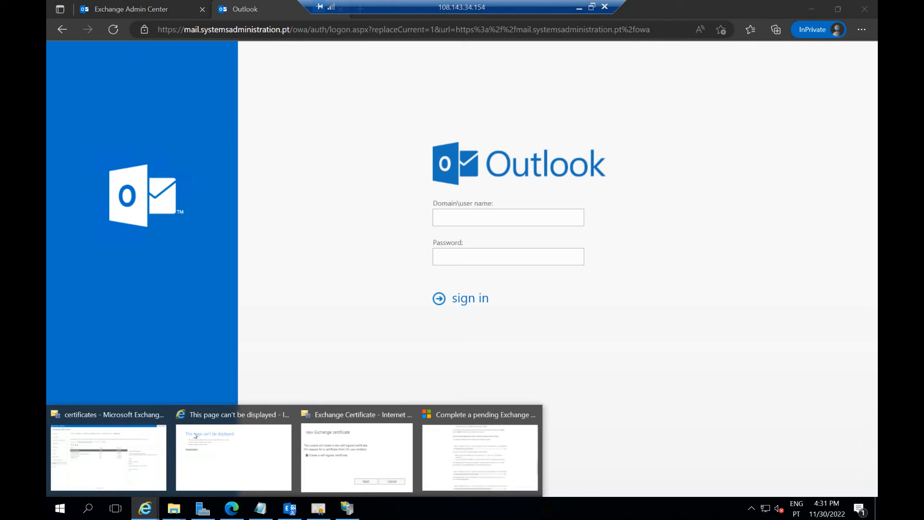
click(233, 456)
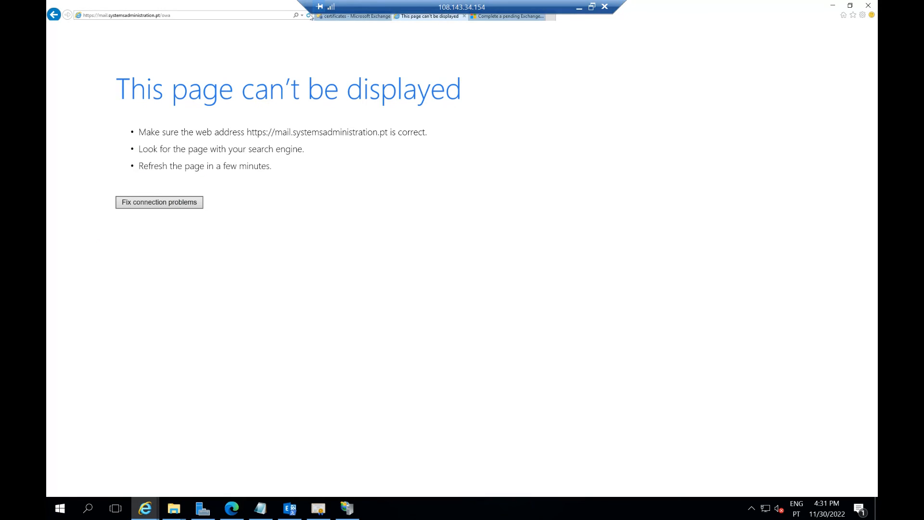